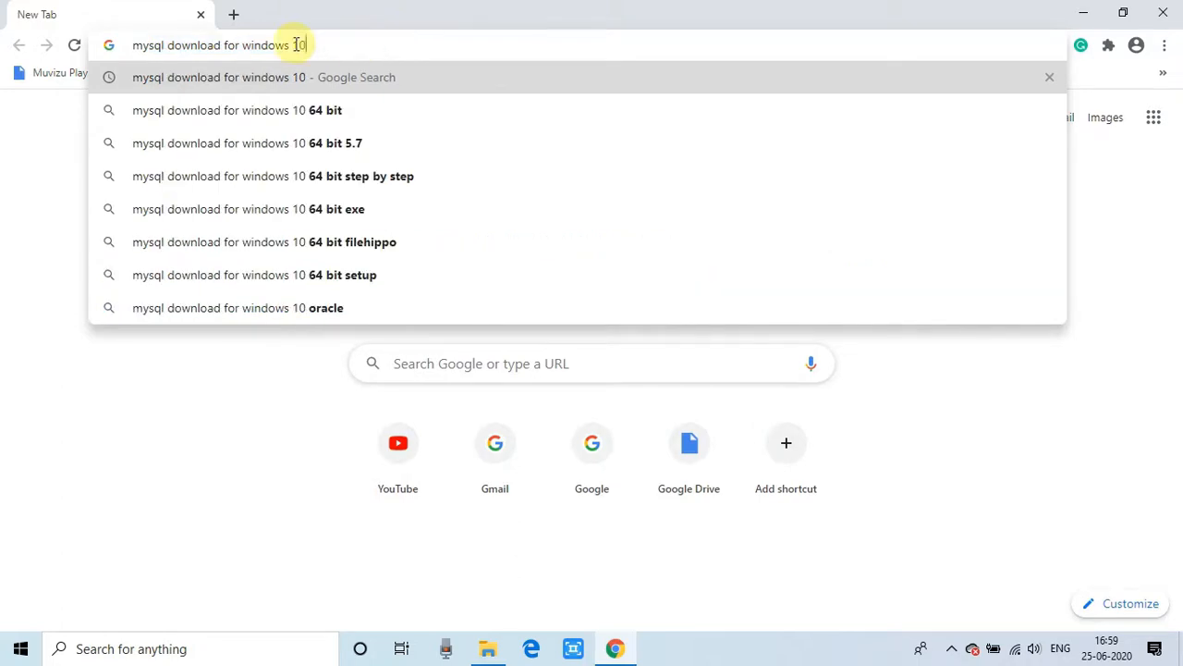
pyautogui.moveTo(349, 45)
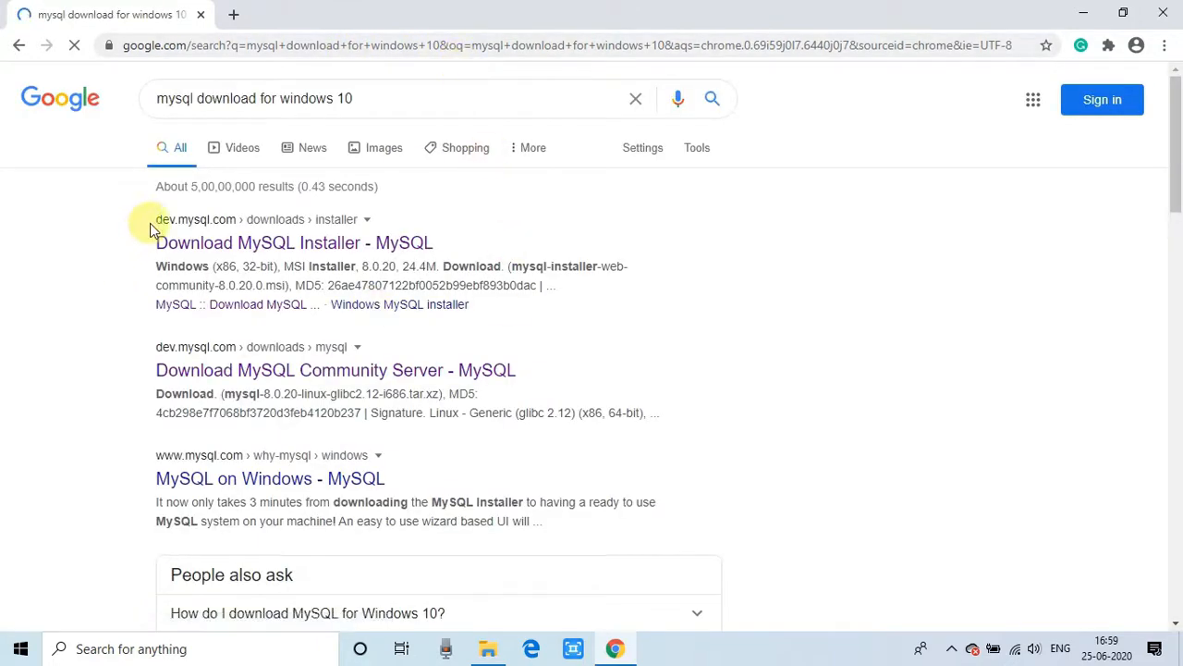
# Step: Search Google for 'mysql download for windows 10' and follow the Download MySQL Installer result
pyautogui.click(293, 242)
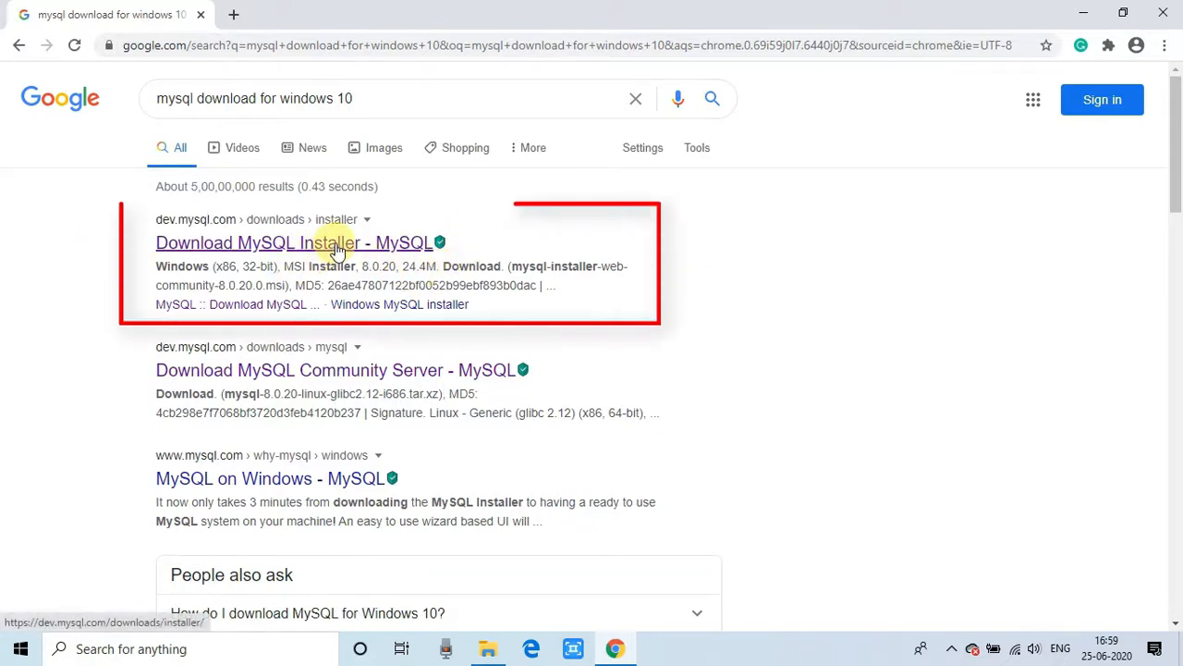
pyautogui.click(297, 243)
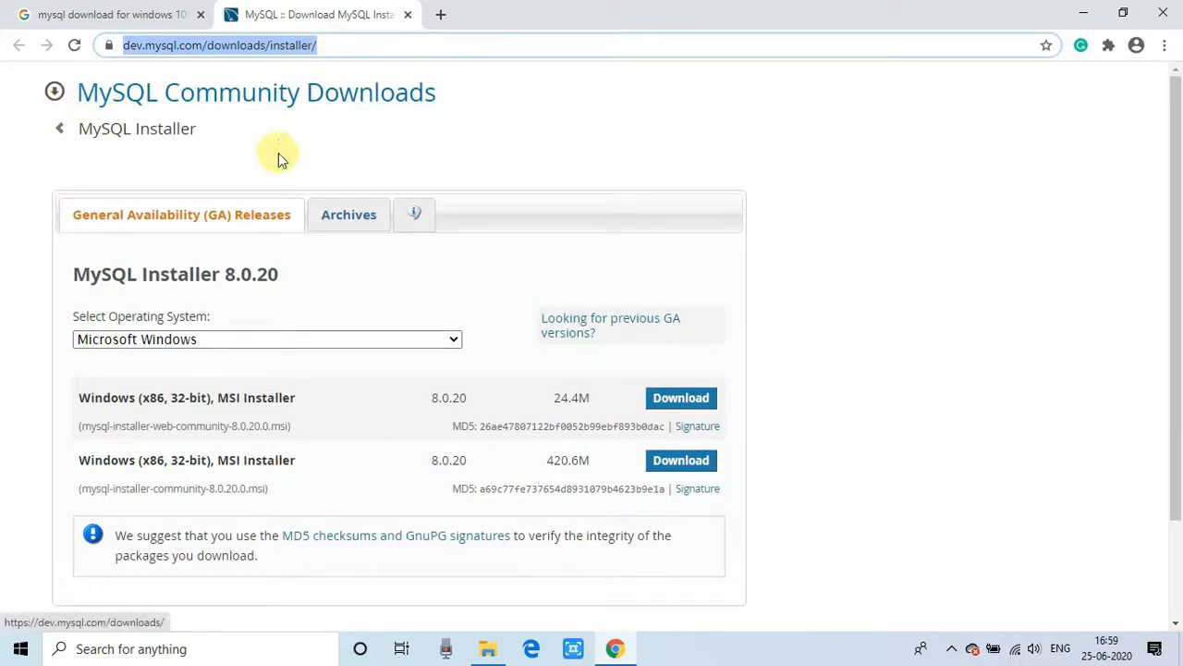
pyautogui.moveTo(230, 467)
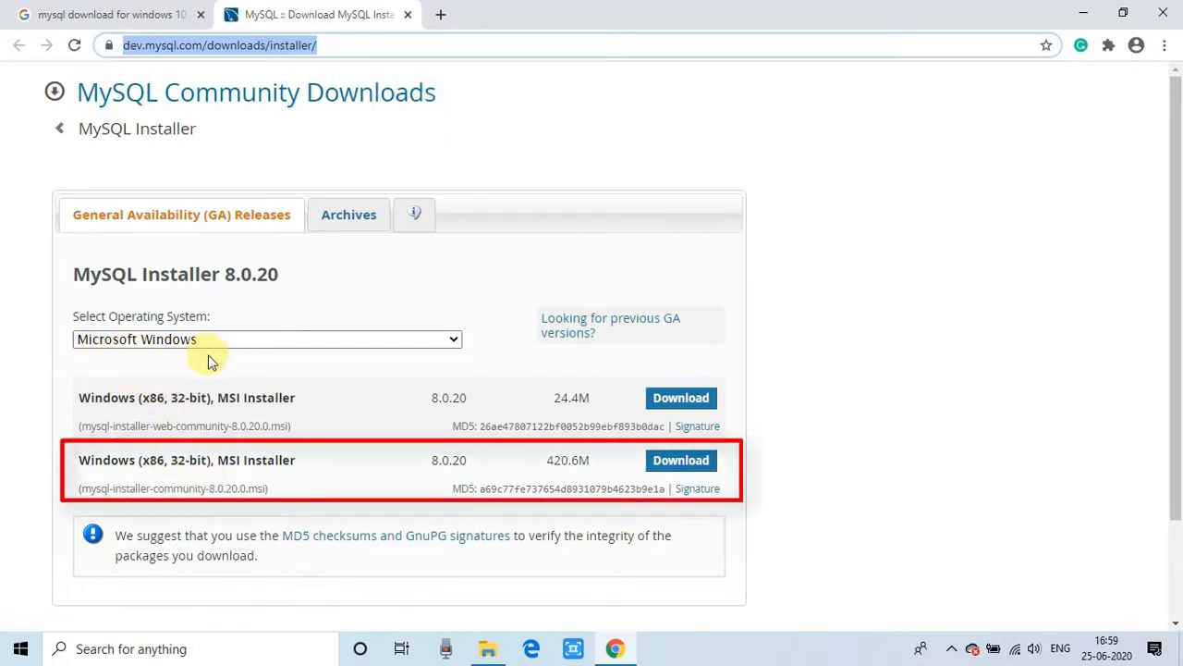
pyautogui.moveTo(76, 467)
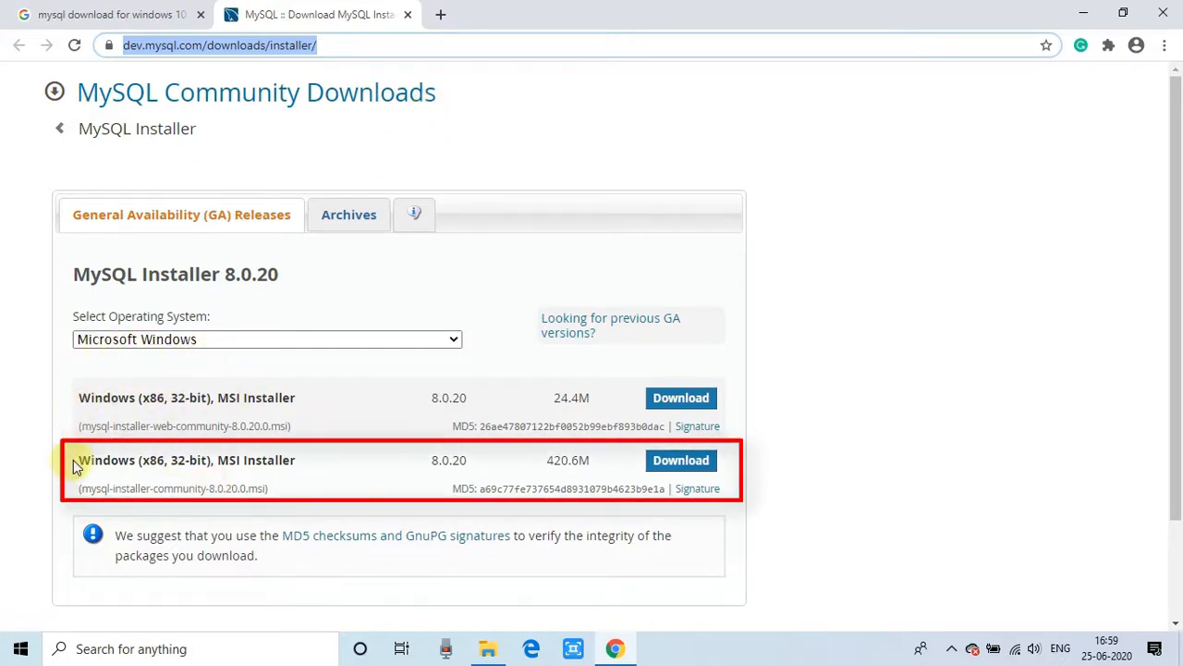
# Step: Request the full 420.6M Windows MSI MySQL Installer 8.0.20 package from Community Downloads
pyautogui.doubleClick(186, 459)
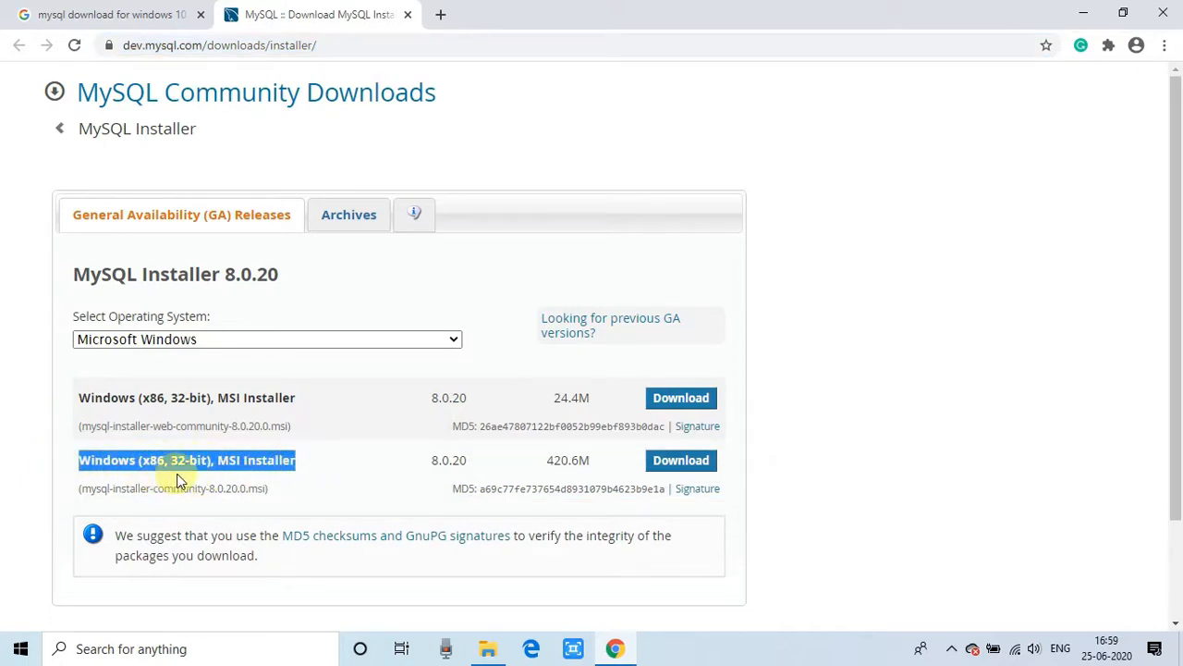
pyautogui.scroll(-3)
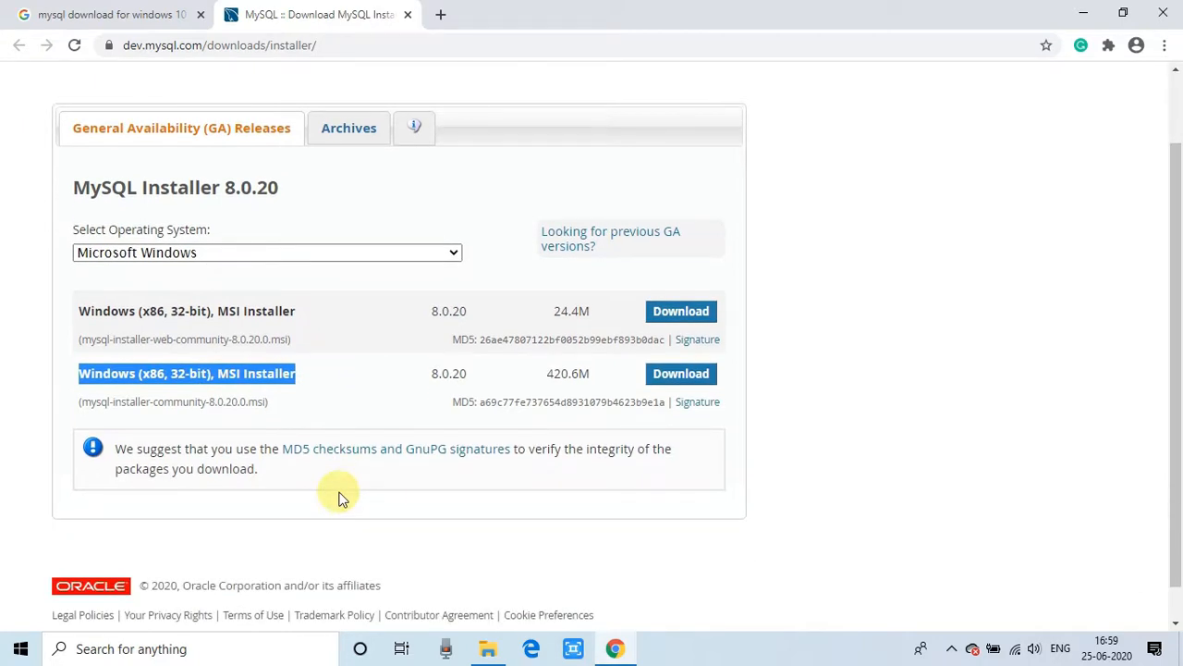
pyautogui.doubleClick(567, 373)
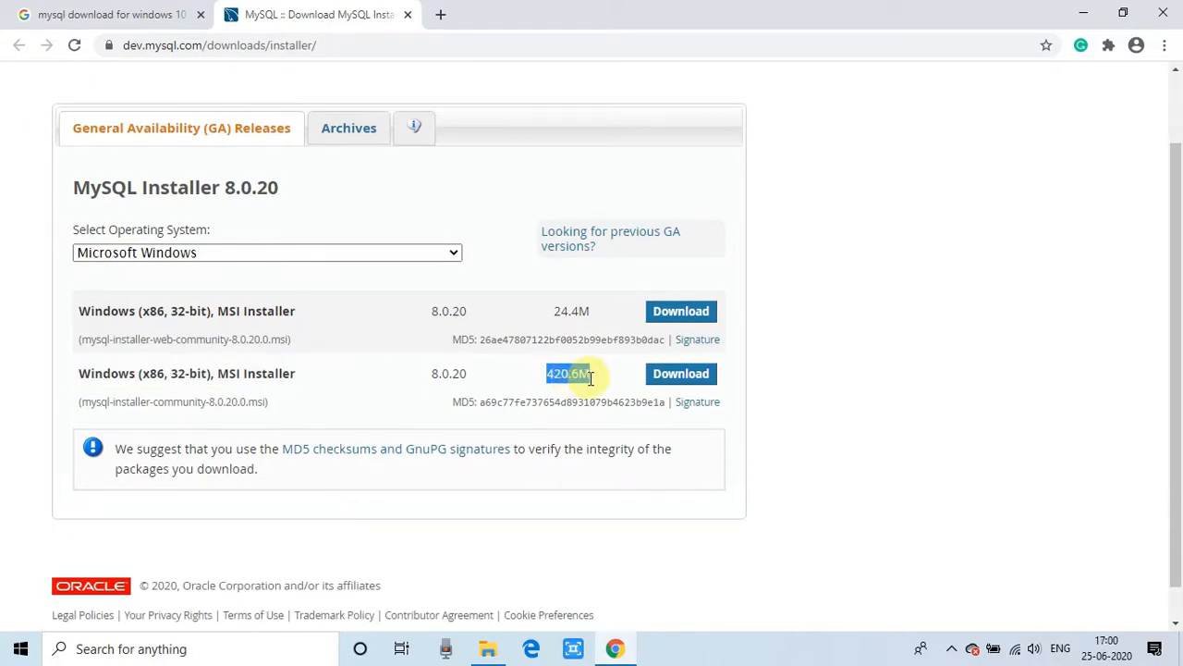
pyautogui.click(682, 373)
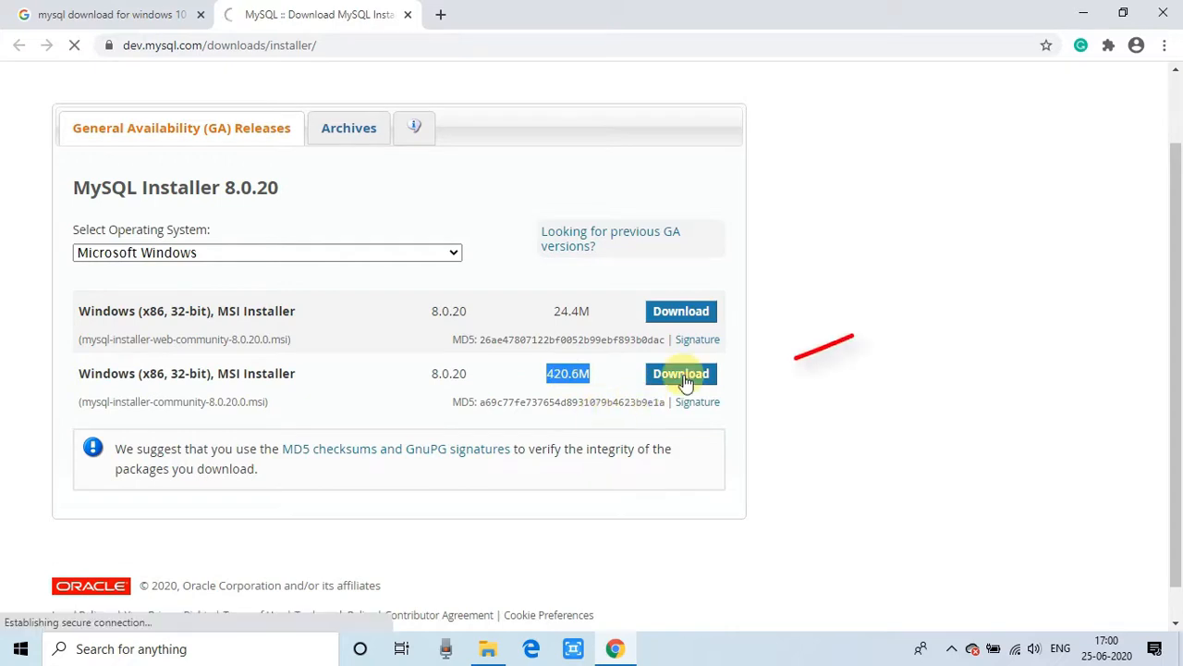
pyautogui.click(682, 373)
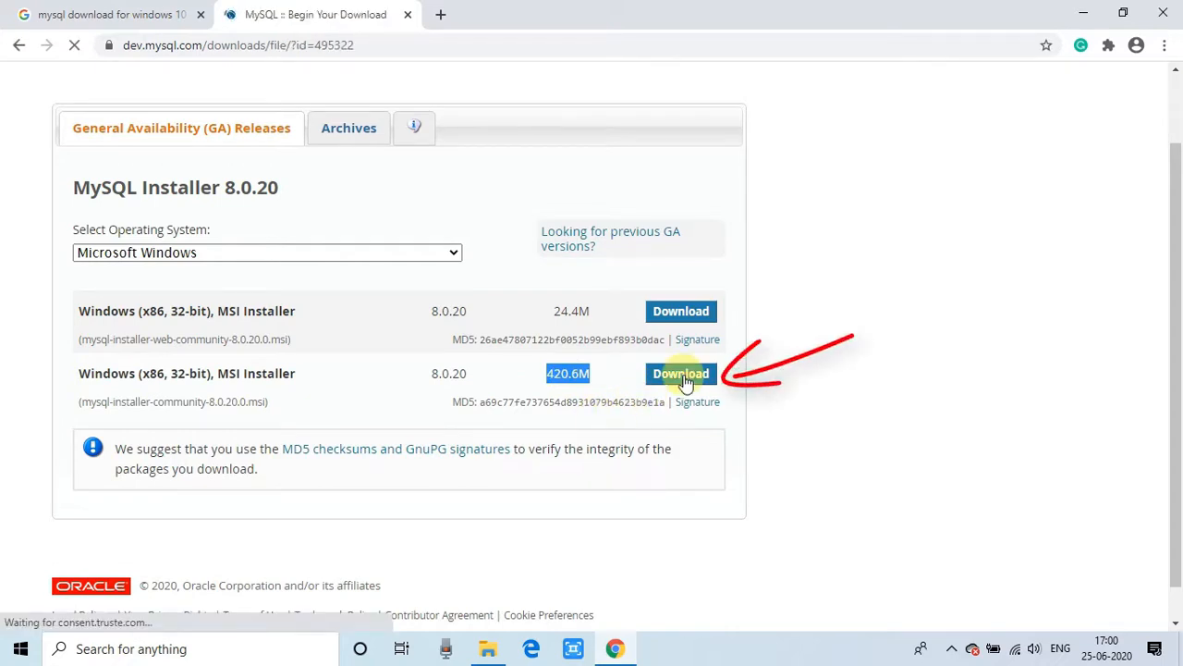
# Step: Skip the account sign-in so mysql-installer-community-8.0.20.0.msi downloads directly
pyautogui.click(682, 372)
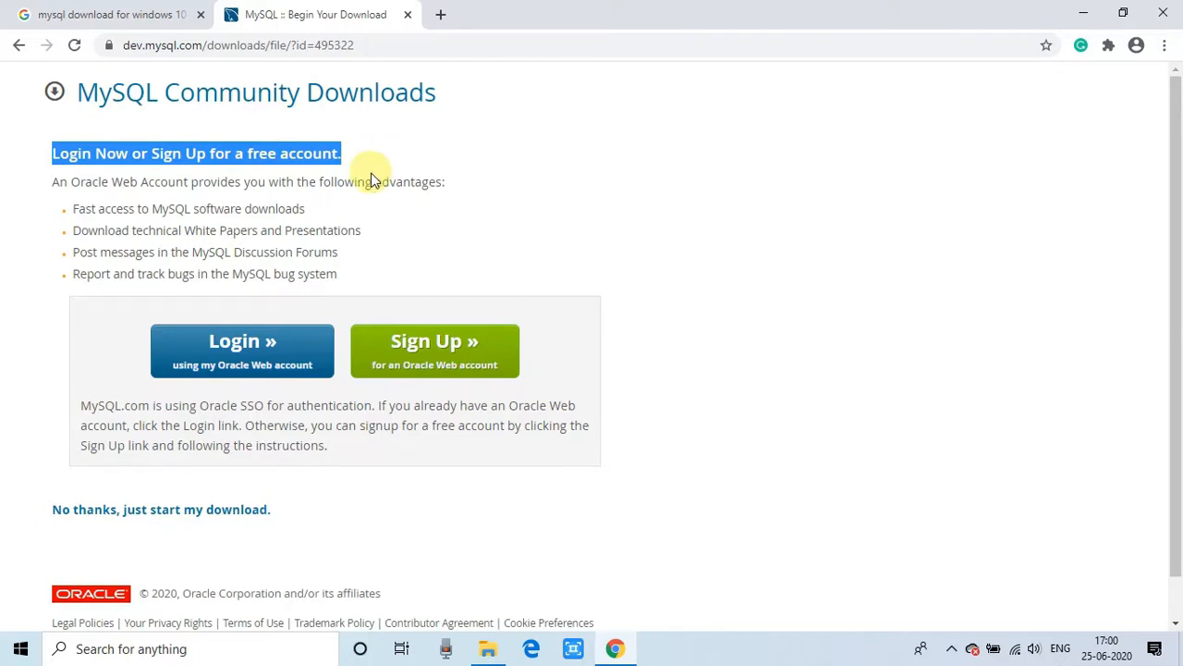
pyautogui.moveTo(386, 243)
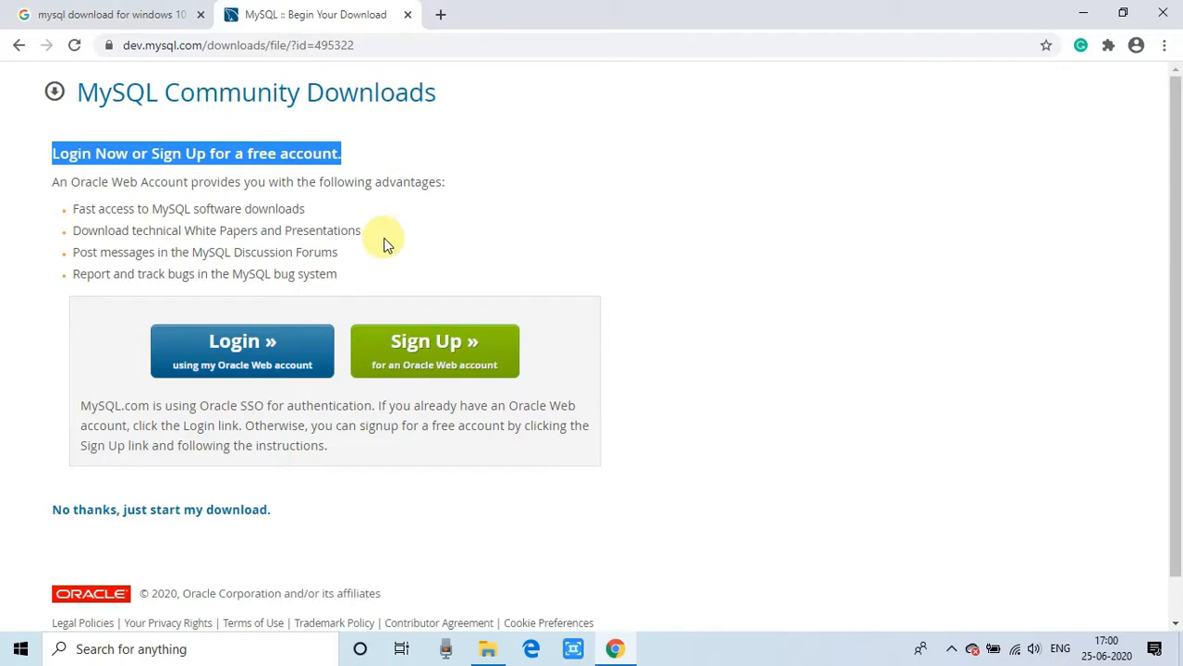
pyautogui.moveTo(388, 245); pyautogui.dragTo(361, 289)
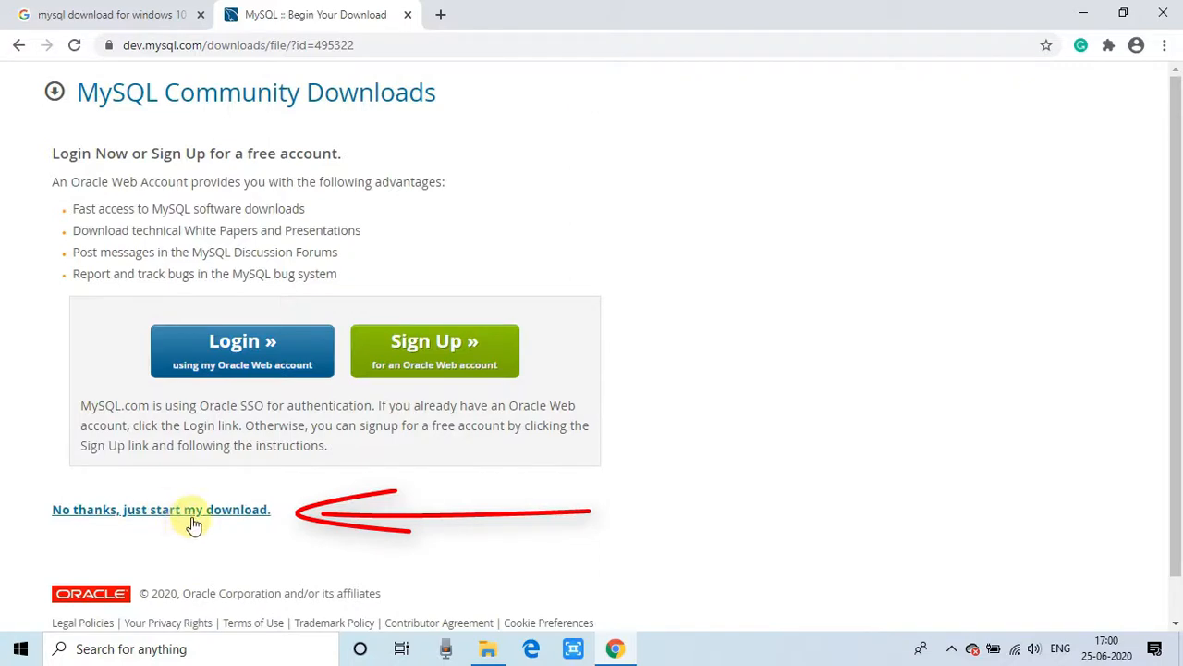
pyautogui.click(161, 510)
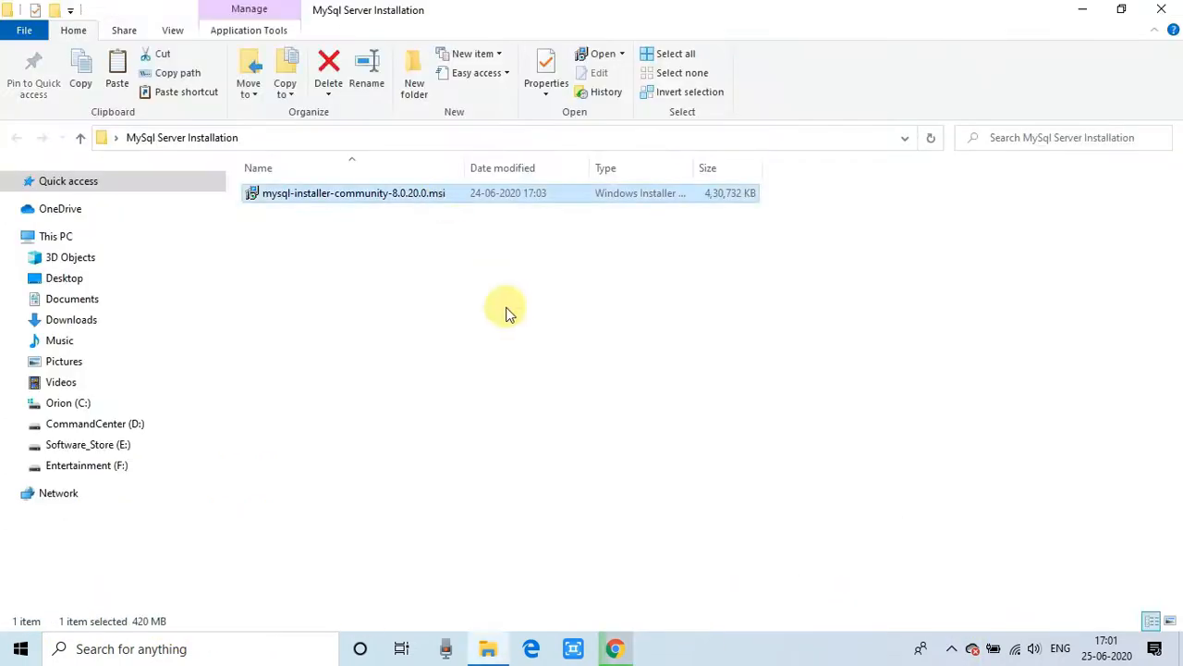
pyautogui.moveTo(467, 231)
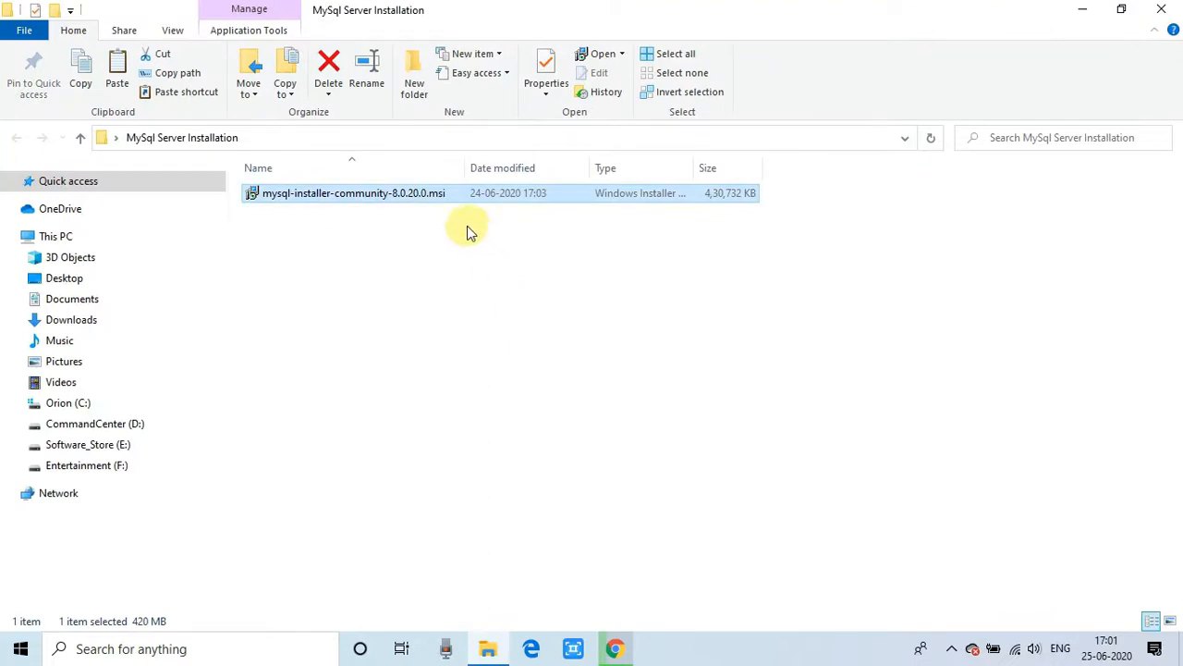
pyautogui.moveTo(731, 203)
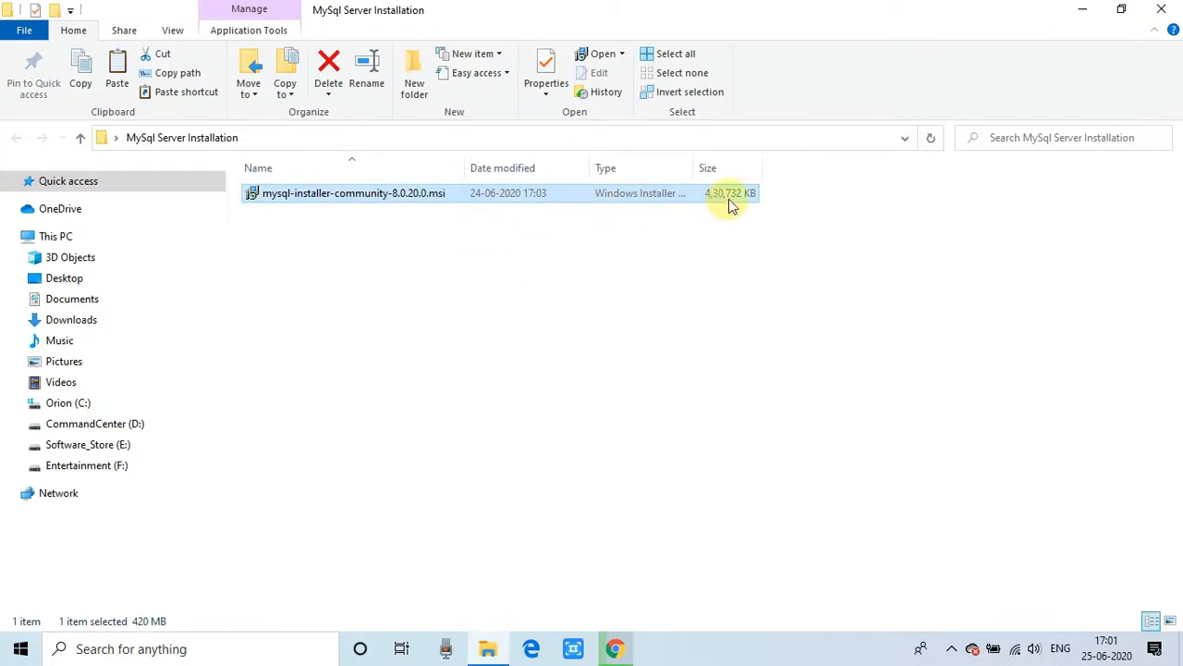
pyautogui.moveTo(425, 278)
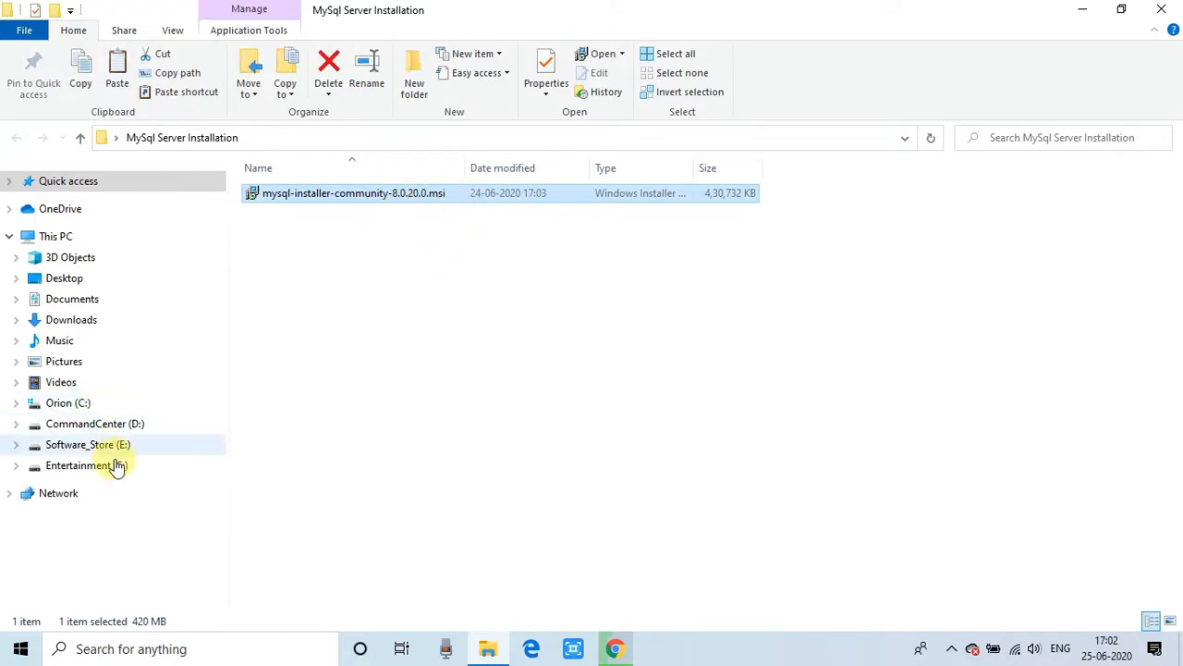
pyautogui.moveTo(273, 462)
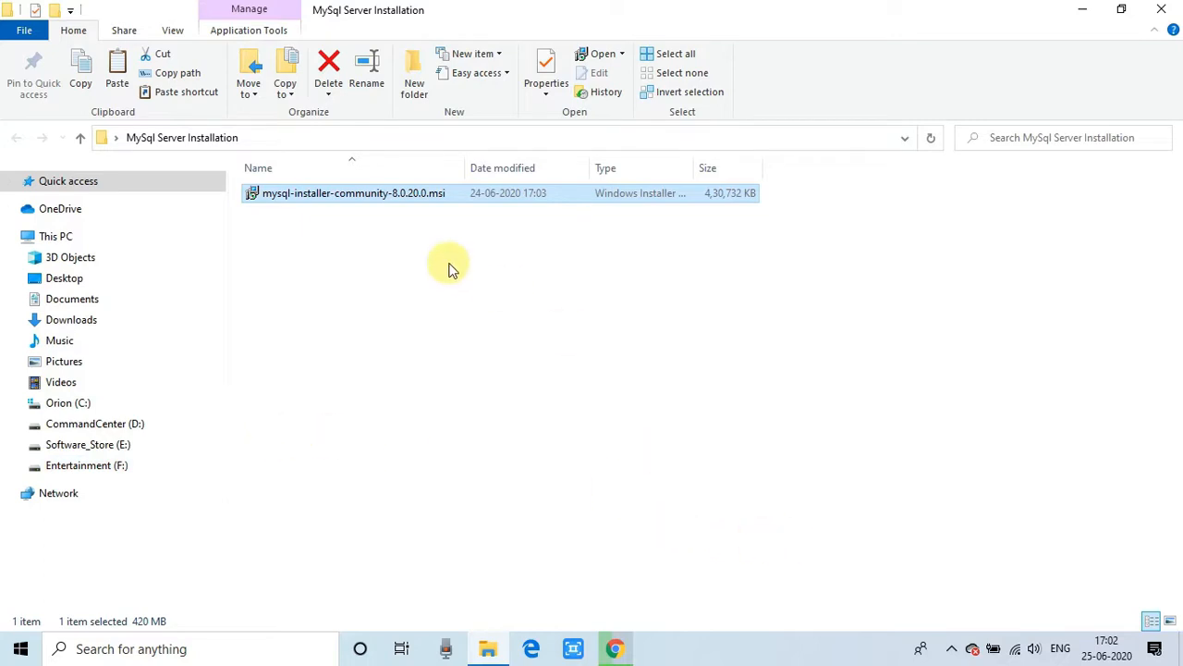
pyautogui.moveTo(409, 203)
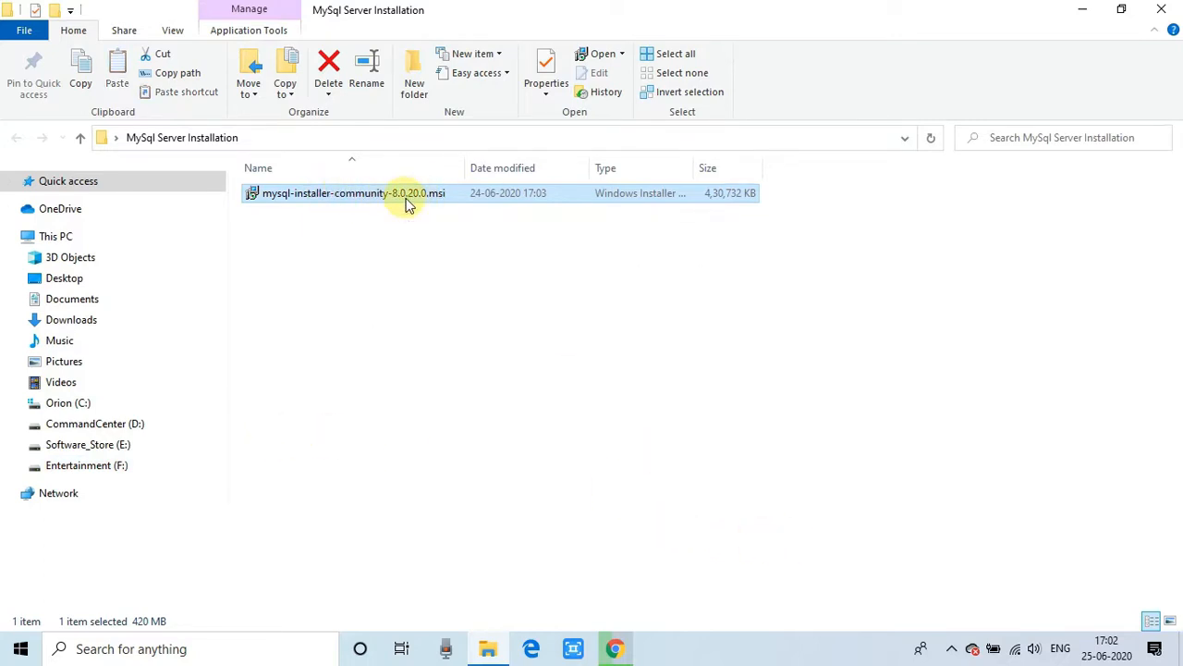
# Step: Launch mysql-installer-community-8.0.20.0.msi from the MySql Server Installation folder
pyautogui.doubleClick(353, 192)
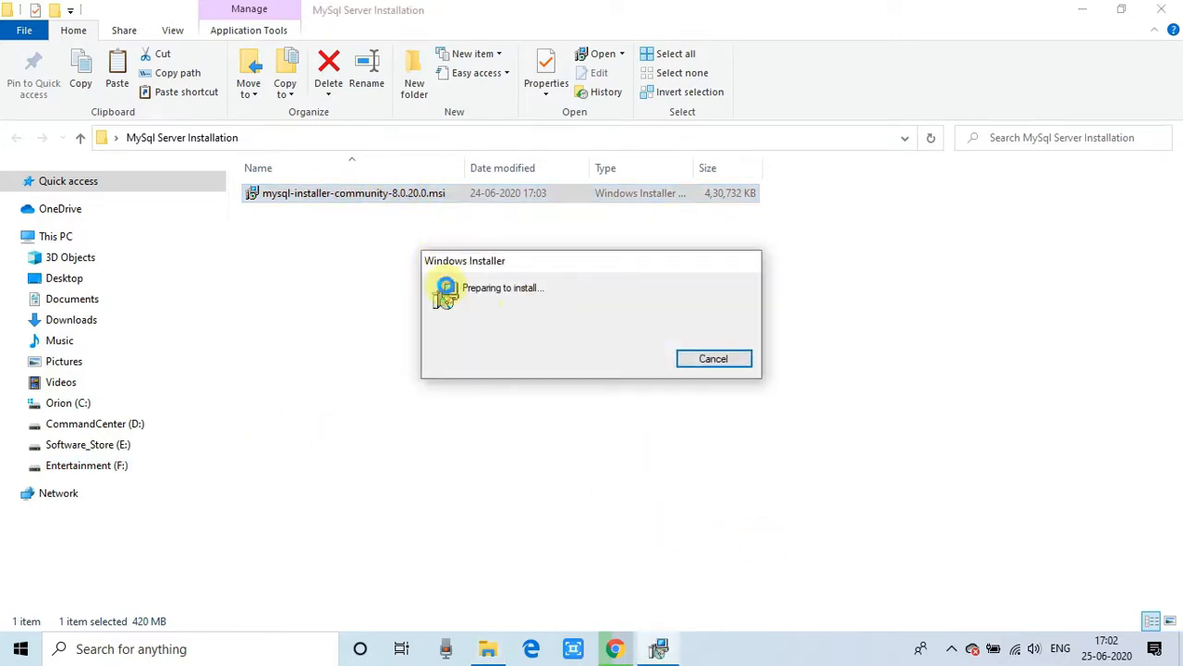
pyautogui.moveTo(550, 233)
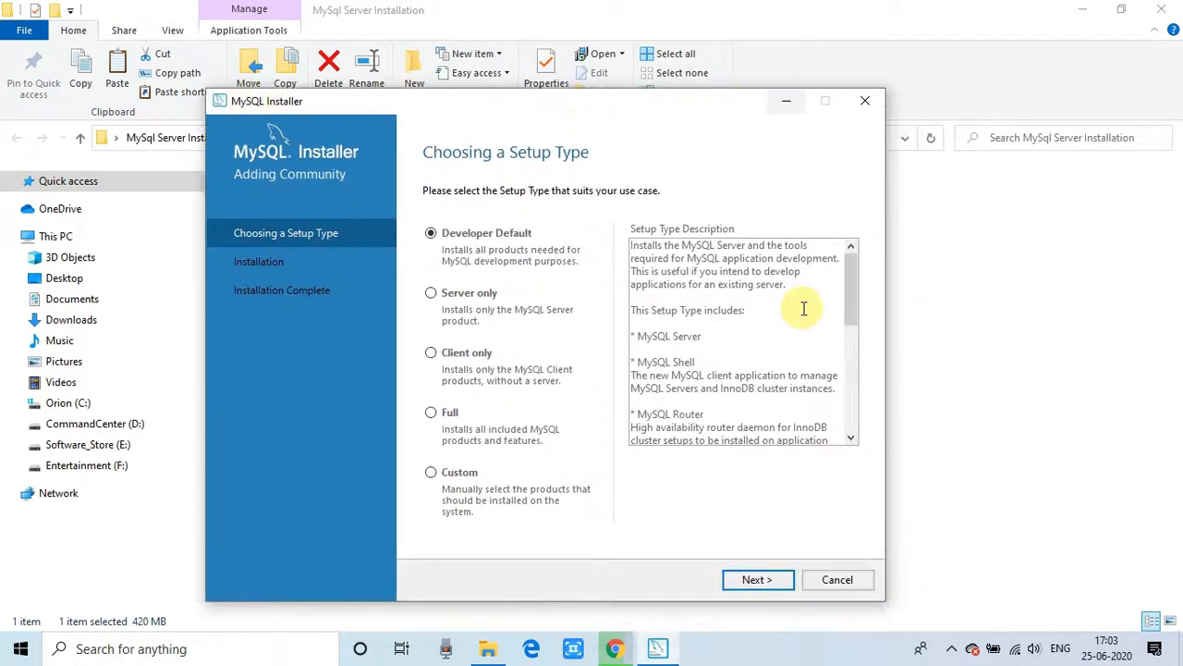
pyautogui.moveTo(307, 327)
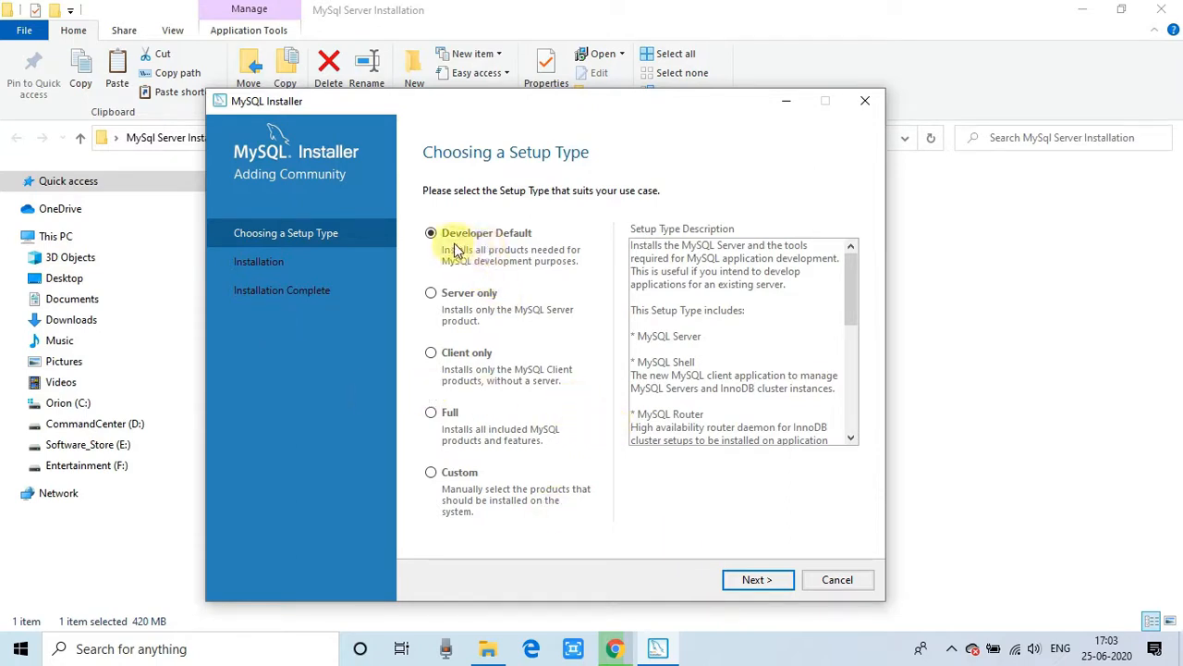
pyautogui.moveTo(593, 159)
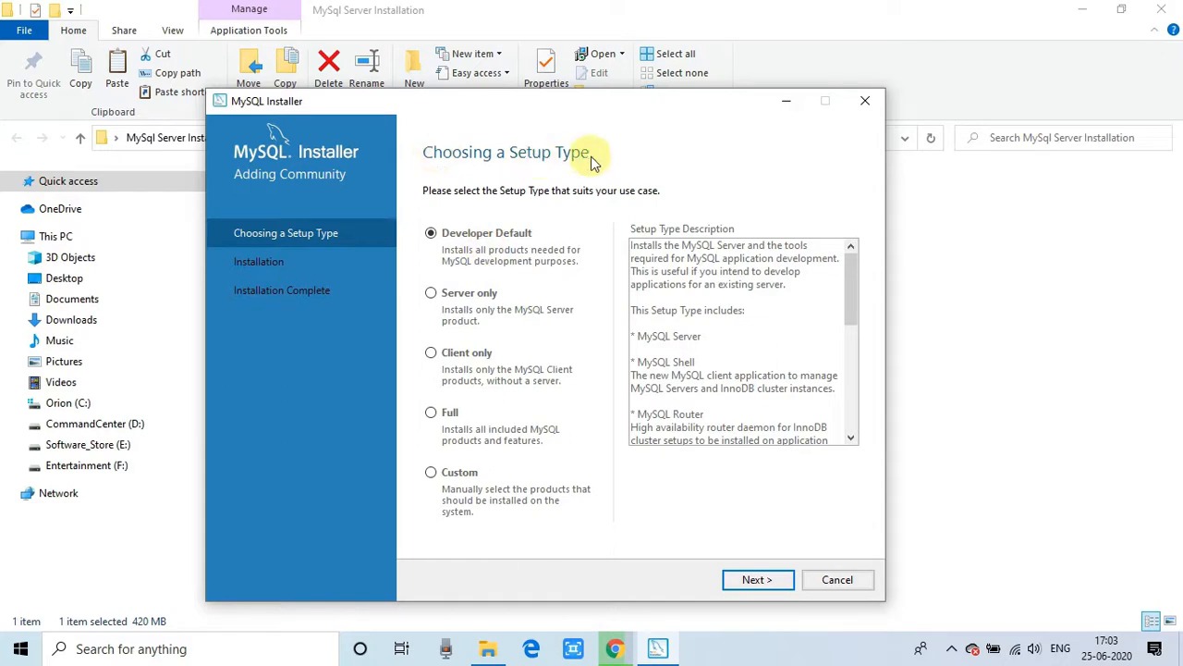
pyautogui.moveTo(506, 258)
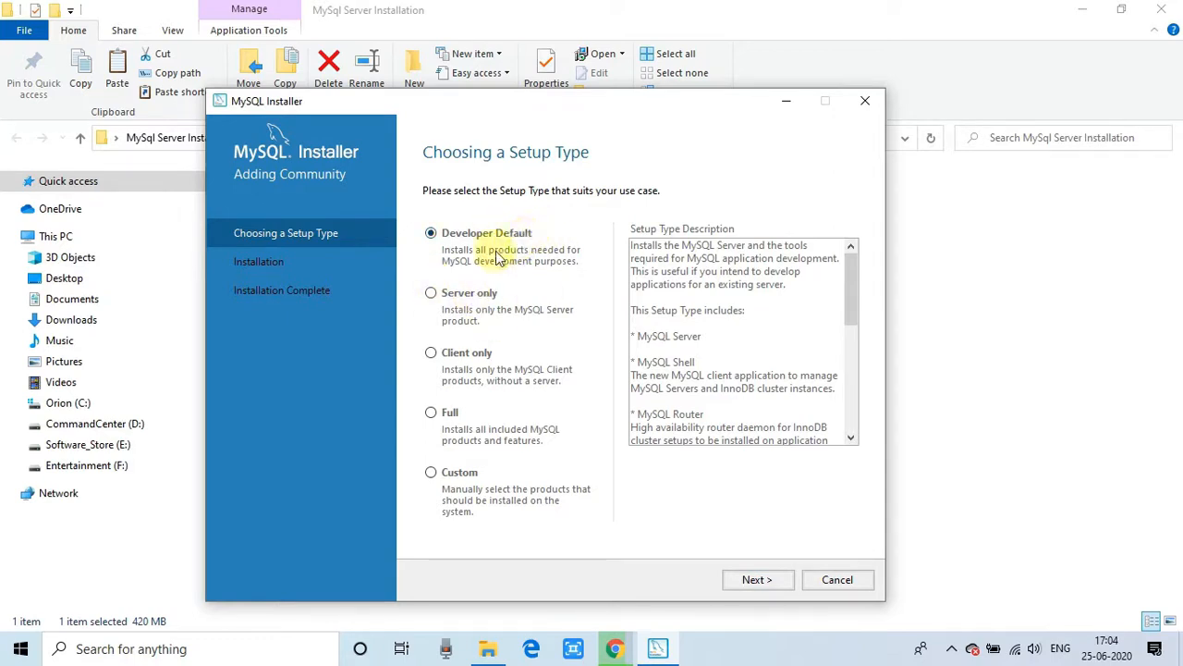
pyautogui.moveTo(523, 306)
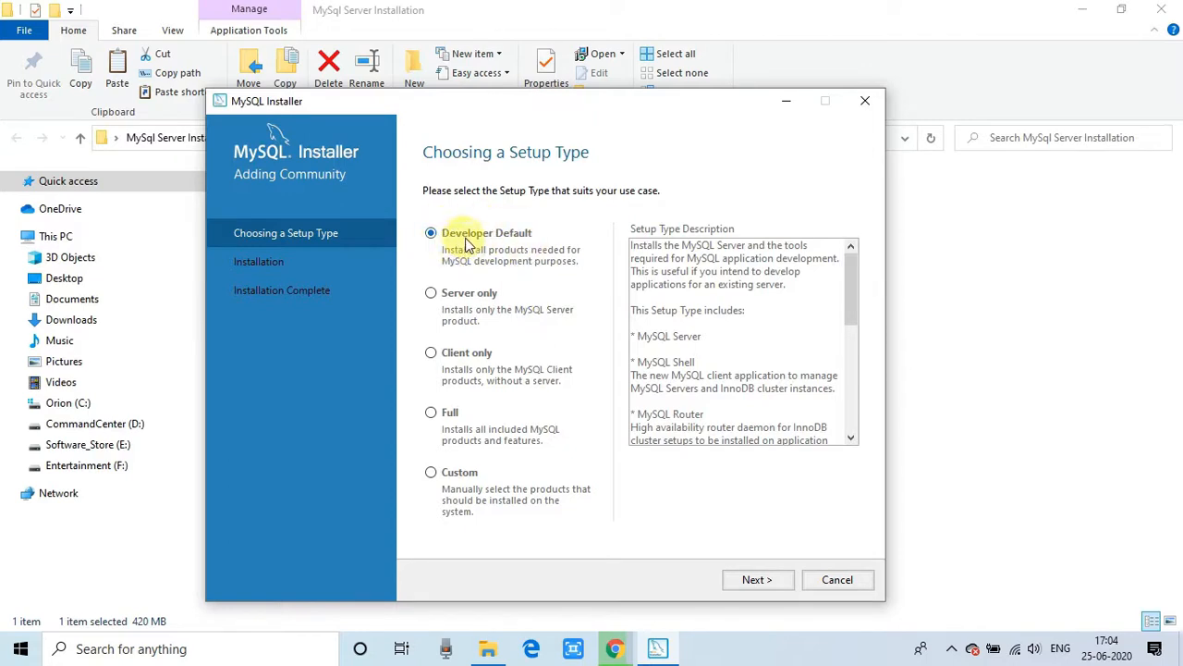
pyautogui.moveTo(507, 240)
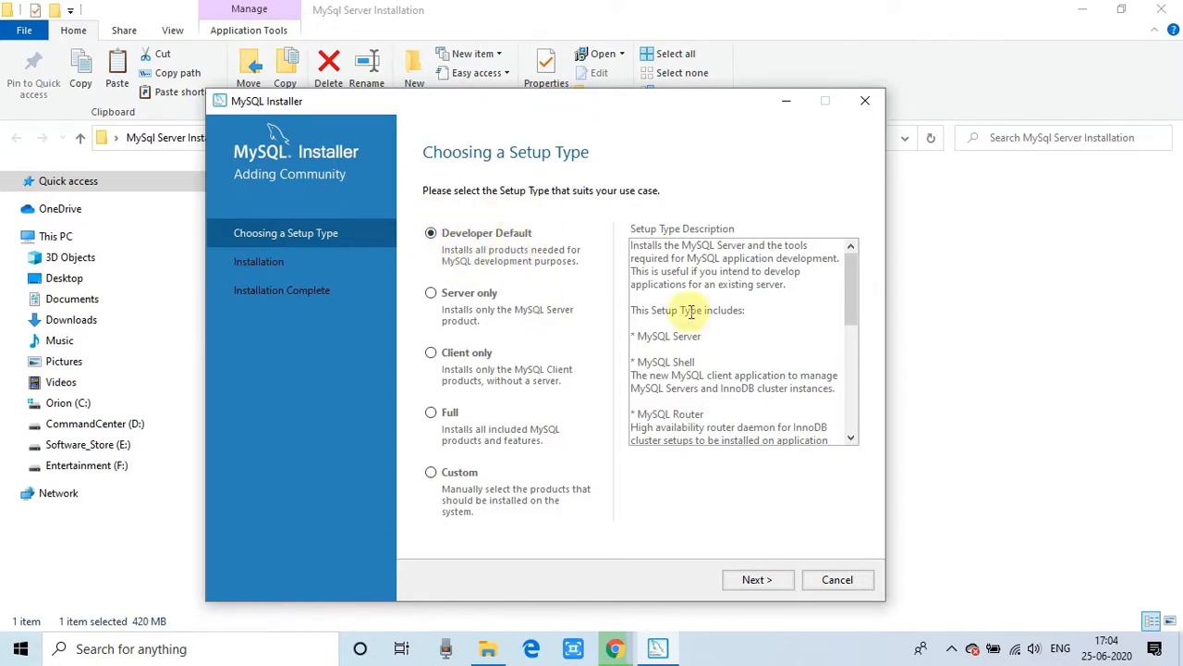
# Step: Install all Developer Default products, including MySQL Server 8.0.20 and Workbench 8.0.20
pyautogui.click(756, 579)
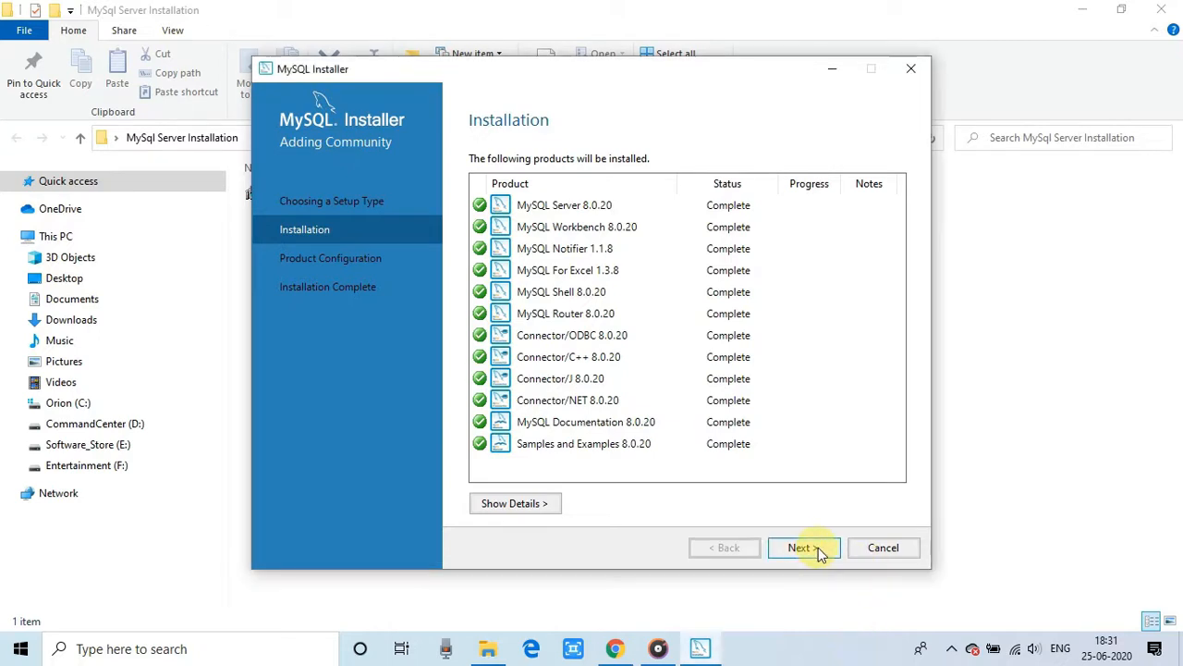
# Step: Proceed to Product Configuration listing MySQL Server, Router and Samples and Examples
pyautogui.click(801, 548)
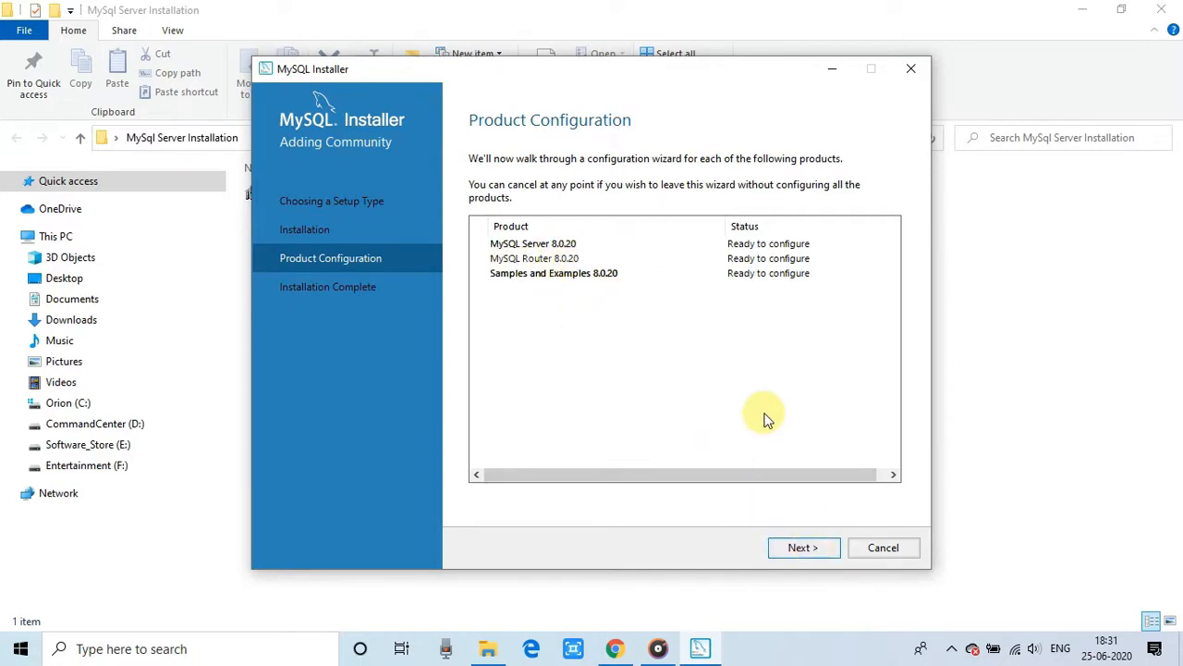
# Step: Accept Standalone mode, Development Computer on port 3306 and strong password encryption
pyautogui.click(802, 546)
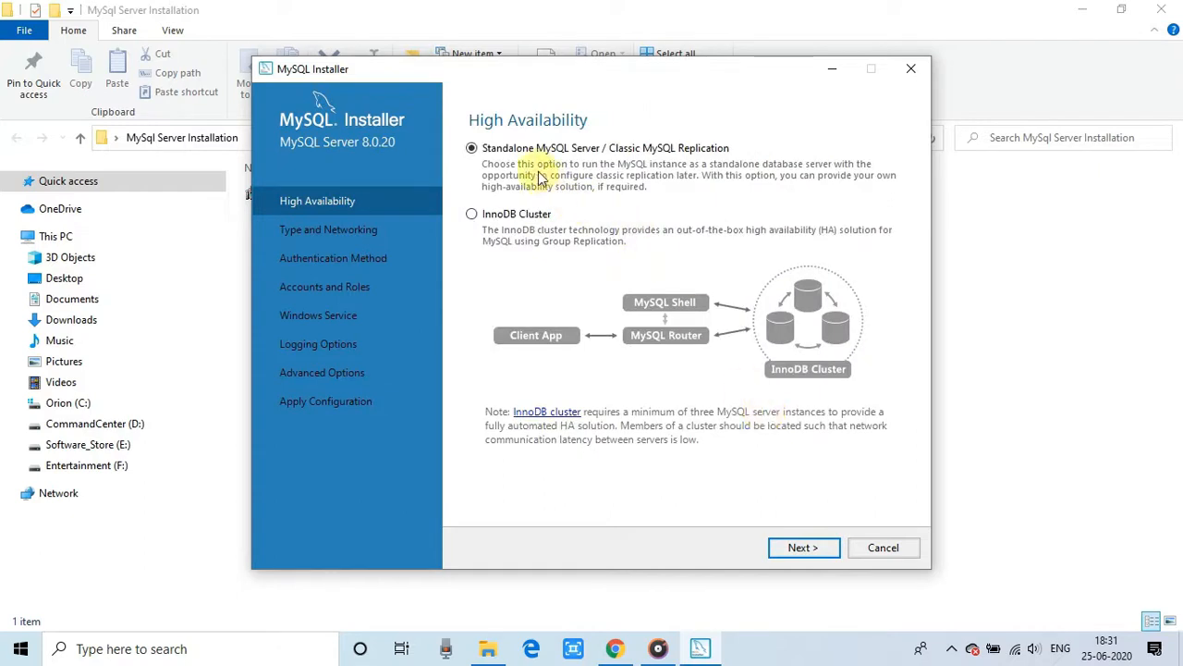
pyautogui.moveTo(675, 153)
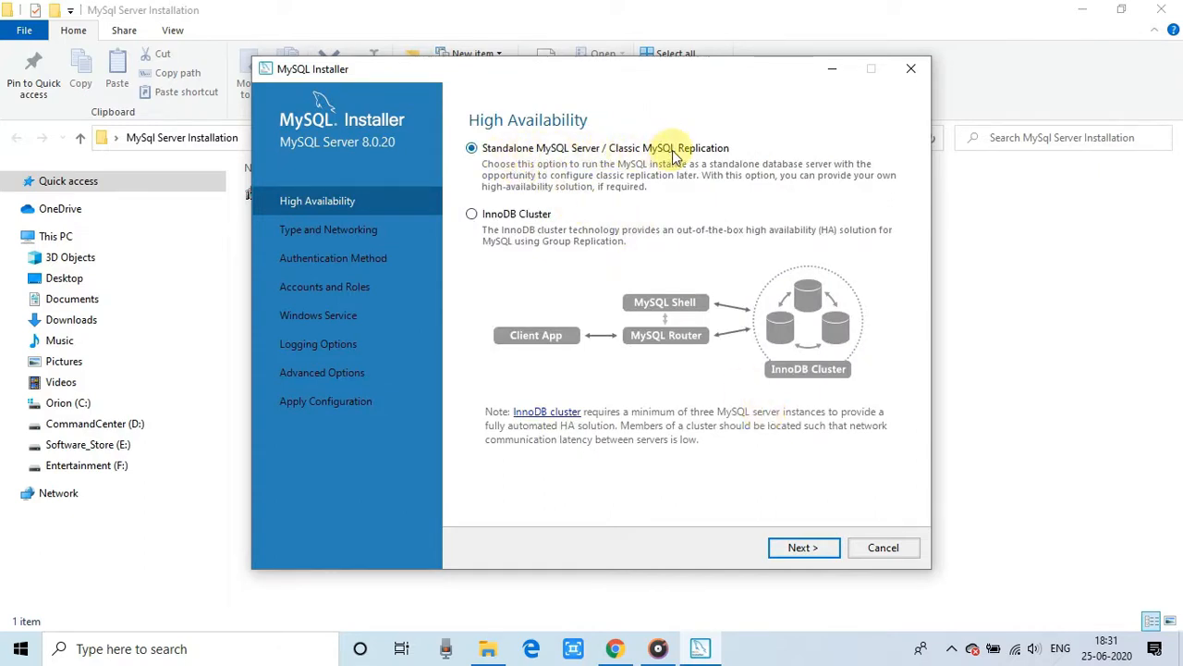
pyautogui.moveTo(837, 203)
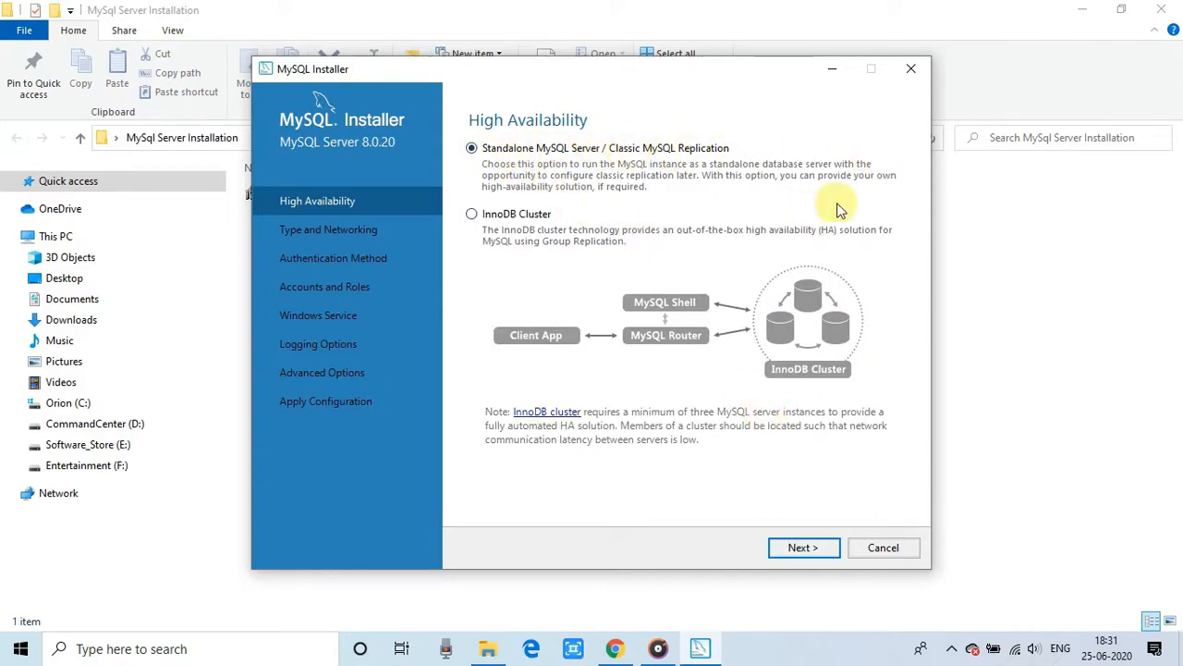
pyautogui.click(803, 547)
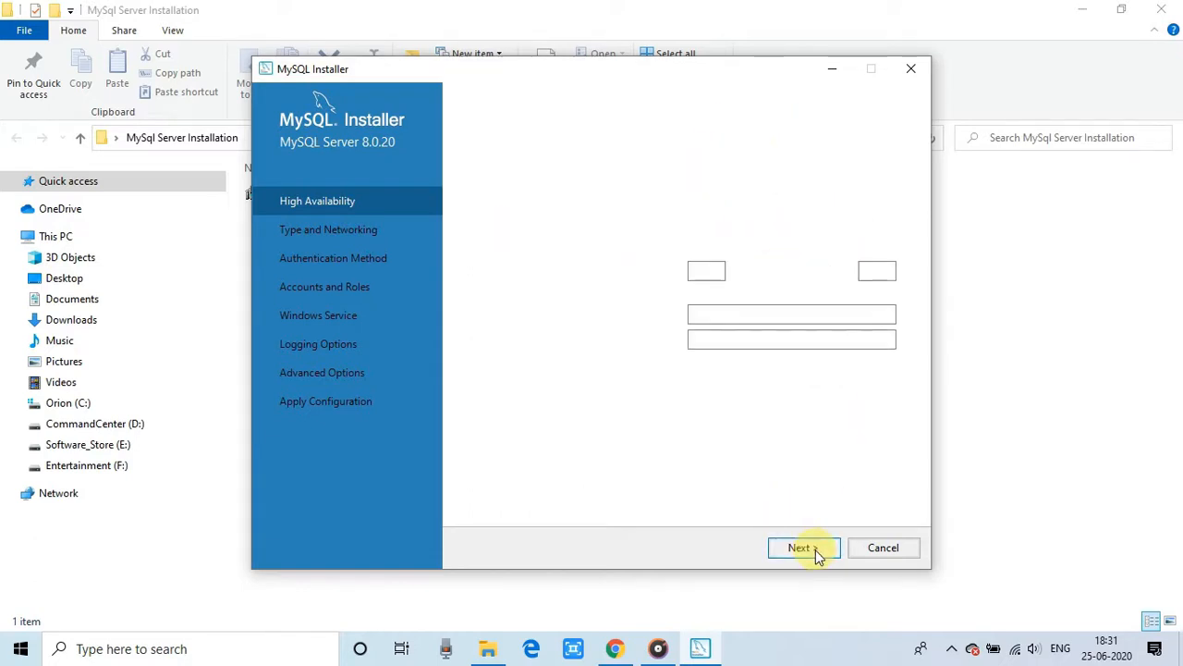
pyautogui.click(800, 548)
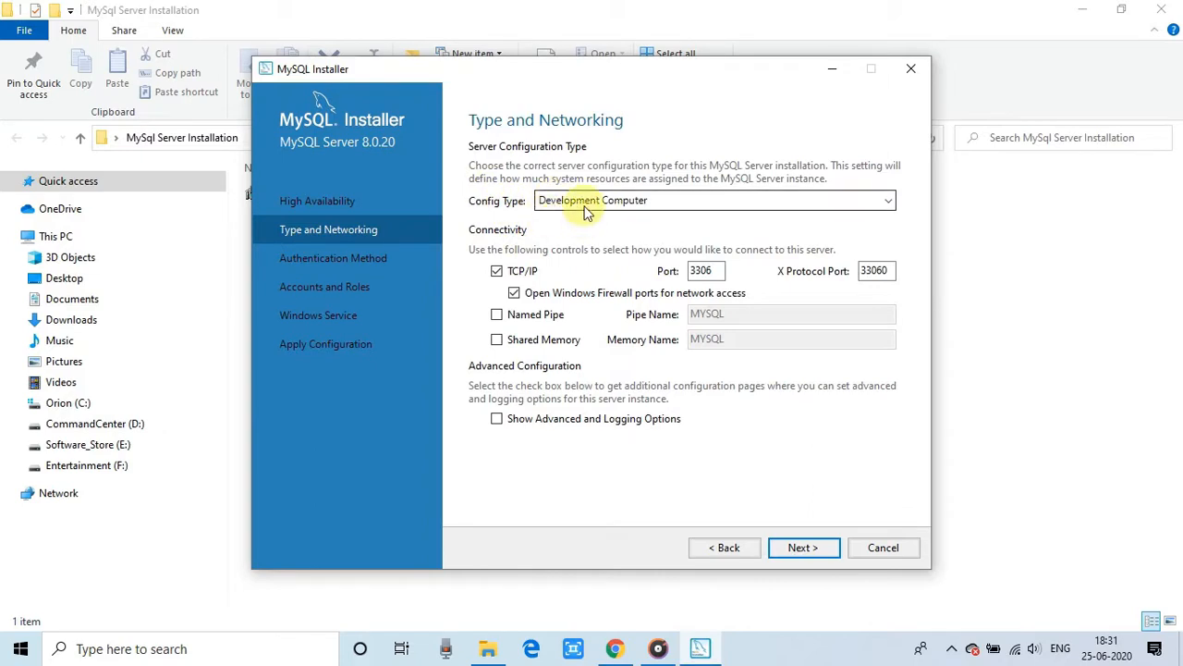
pyautogui.moveTo(650, 418)
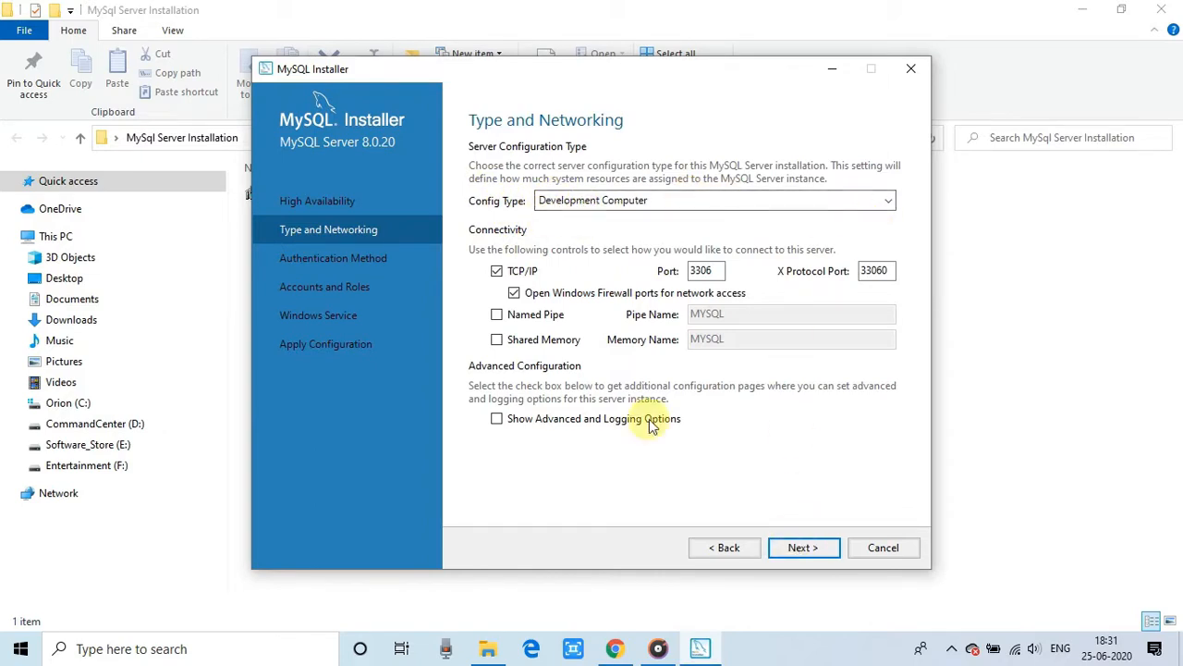
pyautogui.click(802, 547)
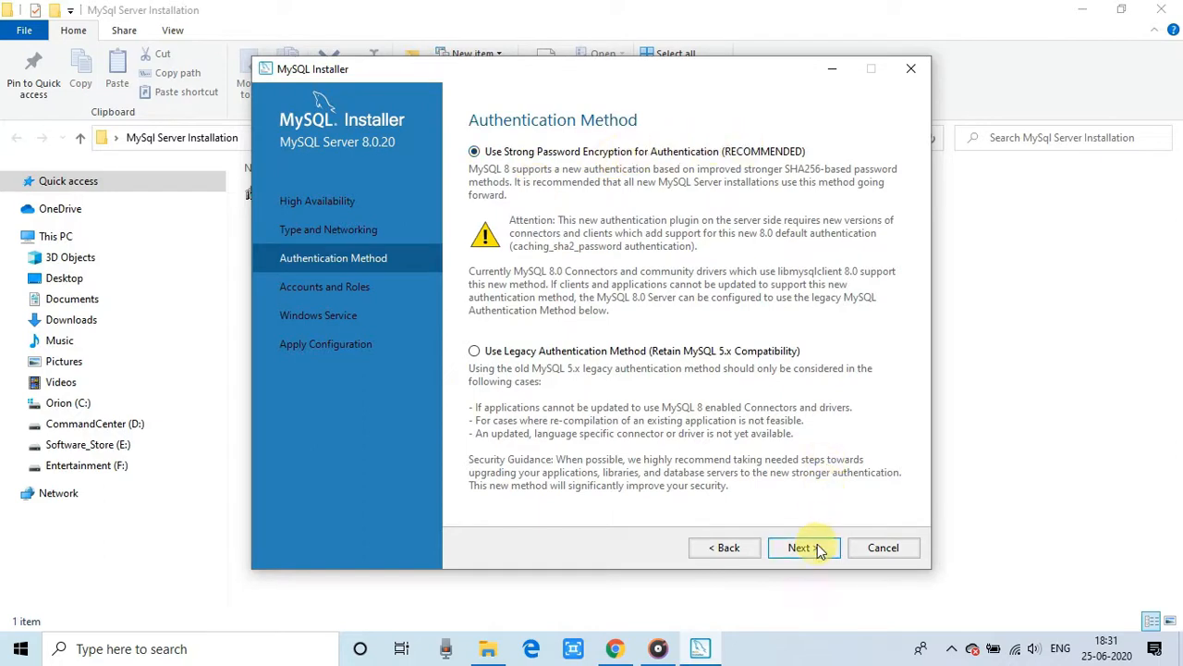
pyautogui.click(802, 547)
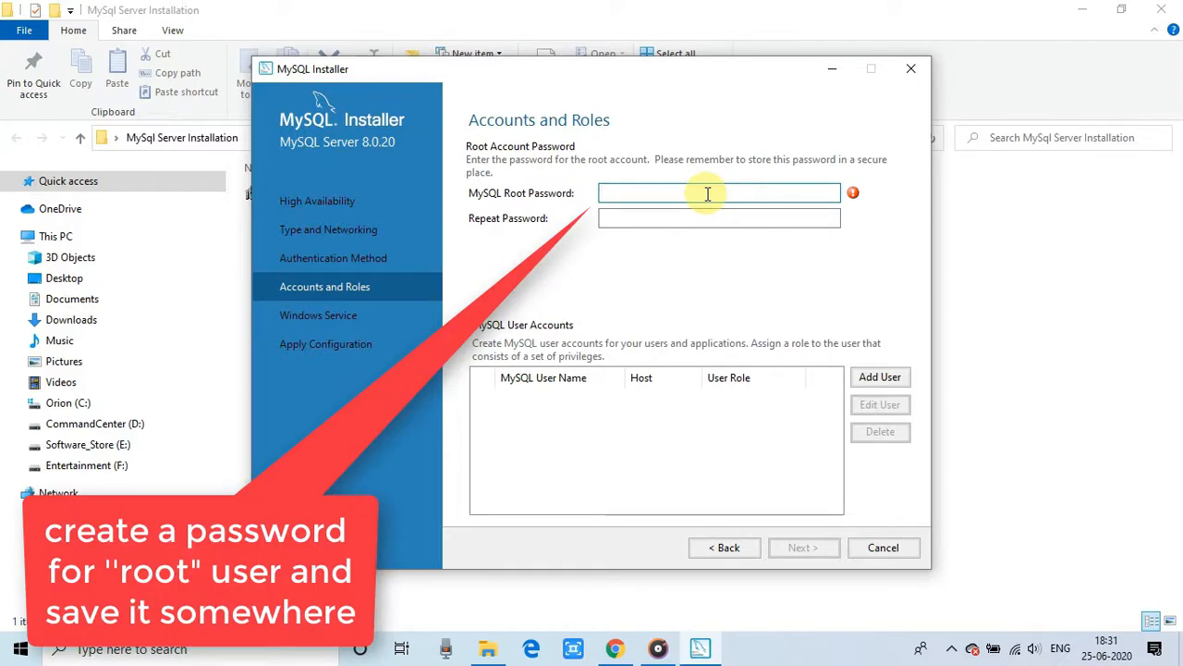
# Step: Enter and confirm the root password, then continue to the Windows Service step (MySQL80)
pyautogui.click(719, 192)
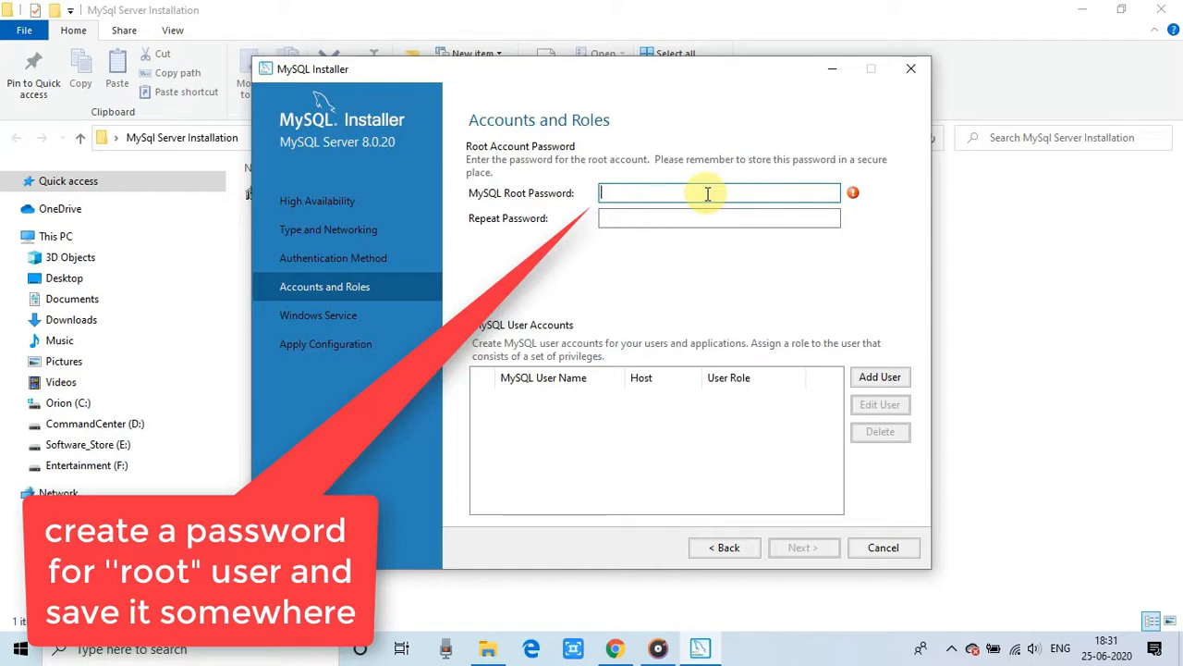
pyautogui.write('•••••')
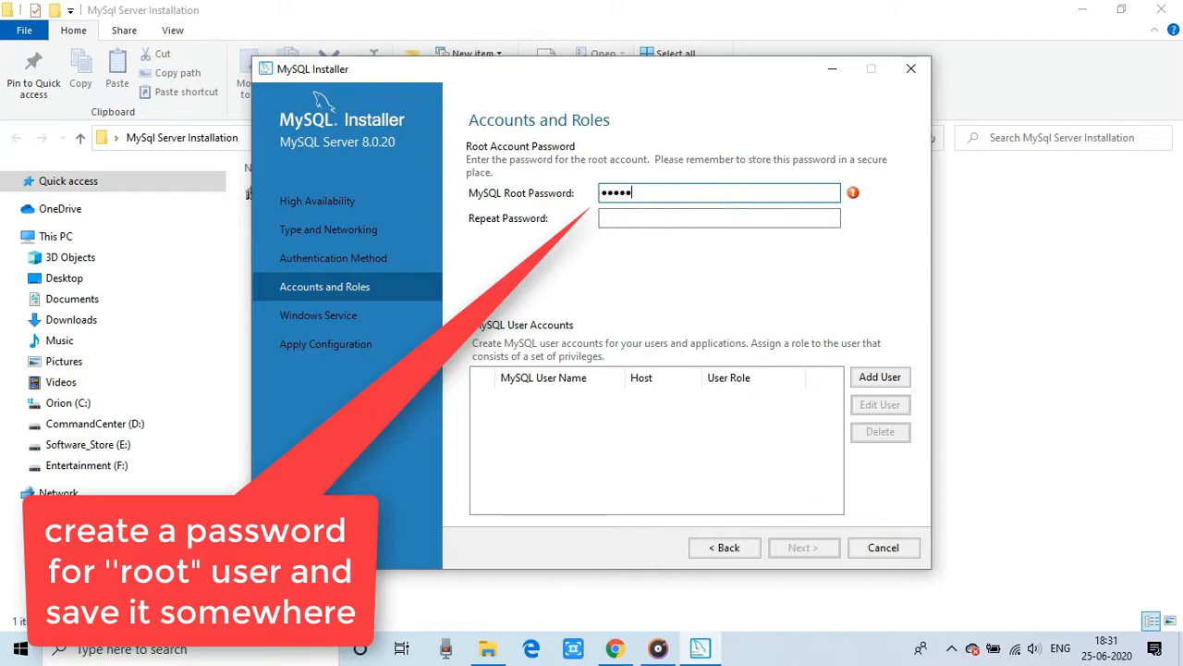
pyautogui.click(719, 218)
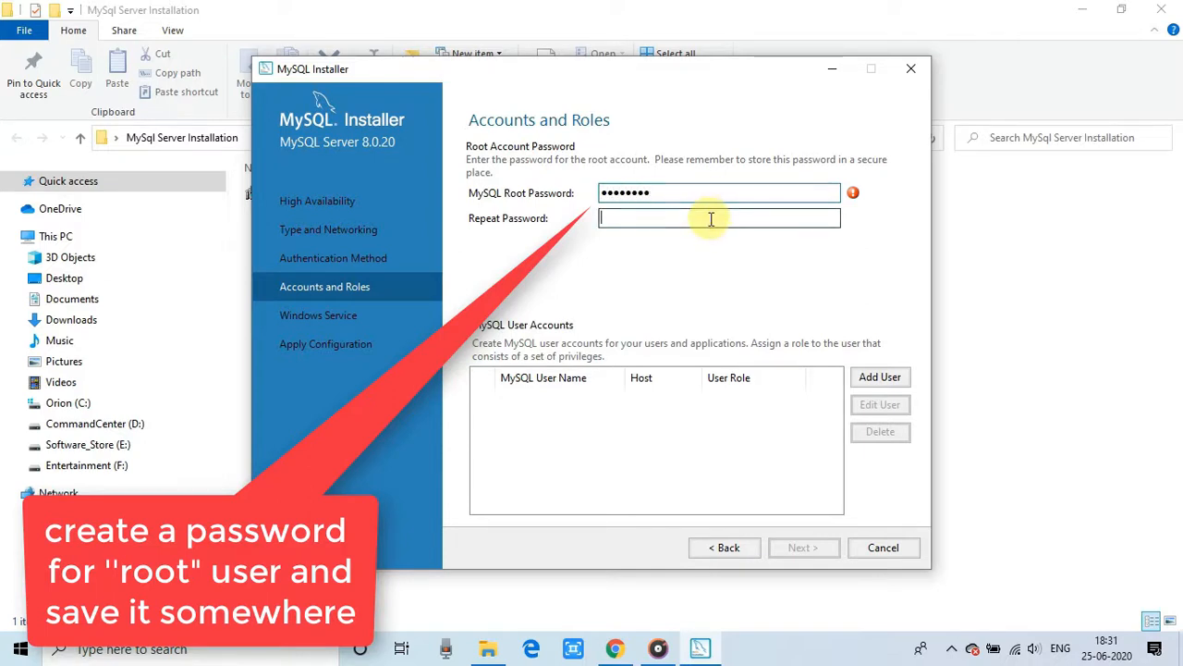
pyautogui.write('•••••')
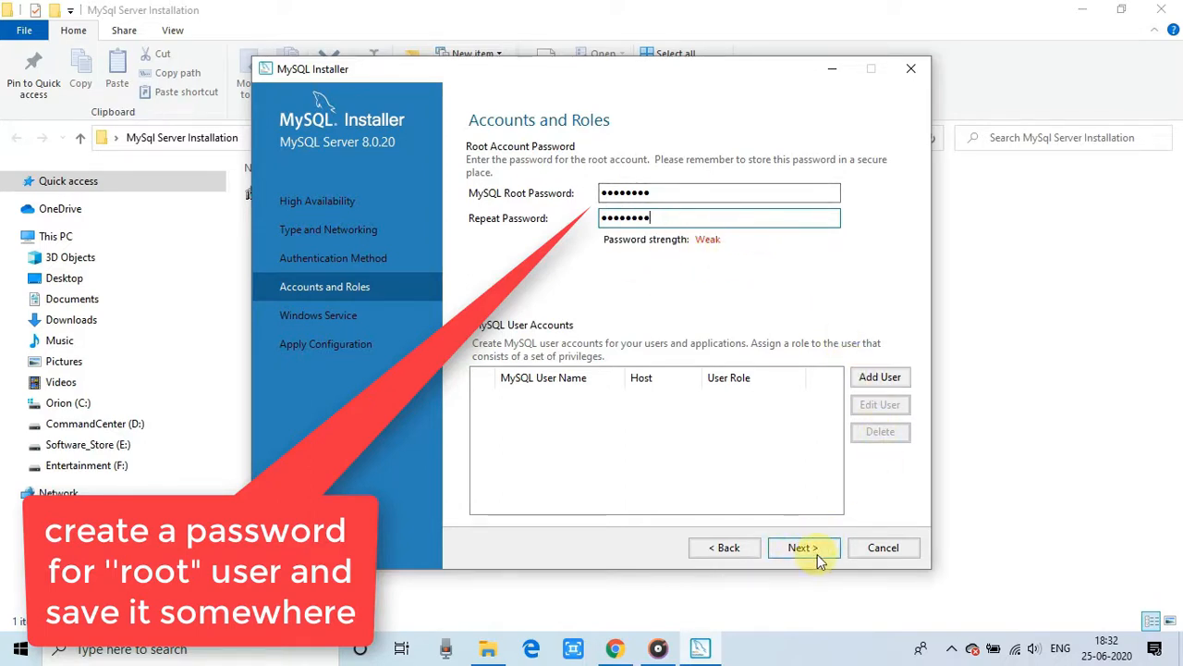
pyautogui.moveTo(650, 350)
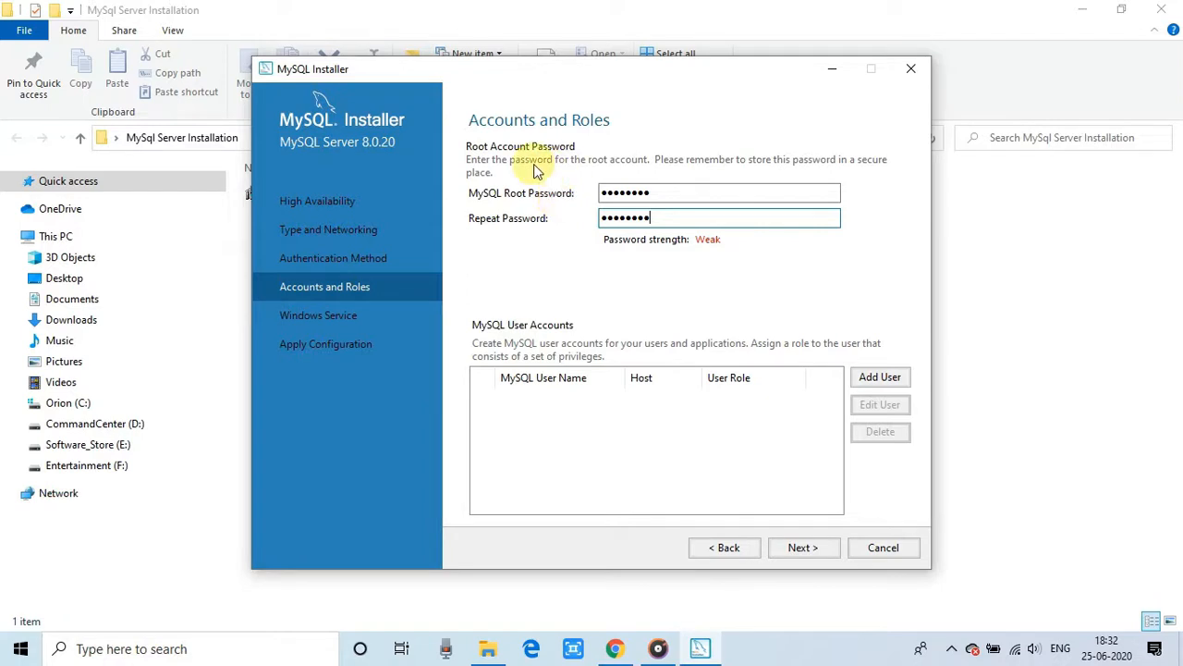
pyautogui.moveTo(592, 176)
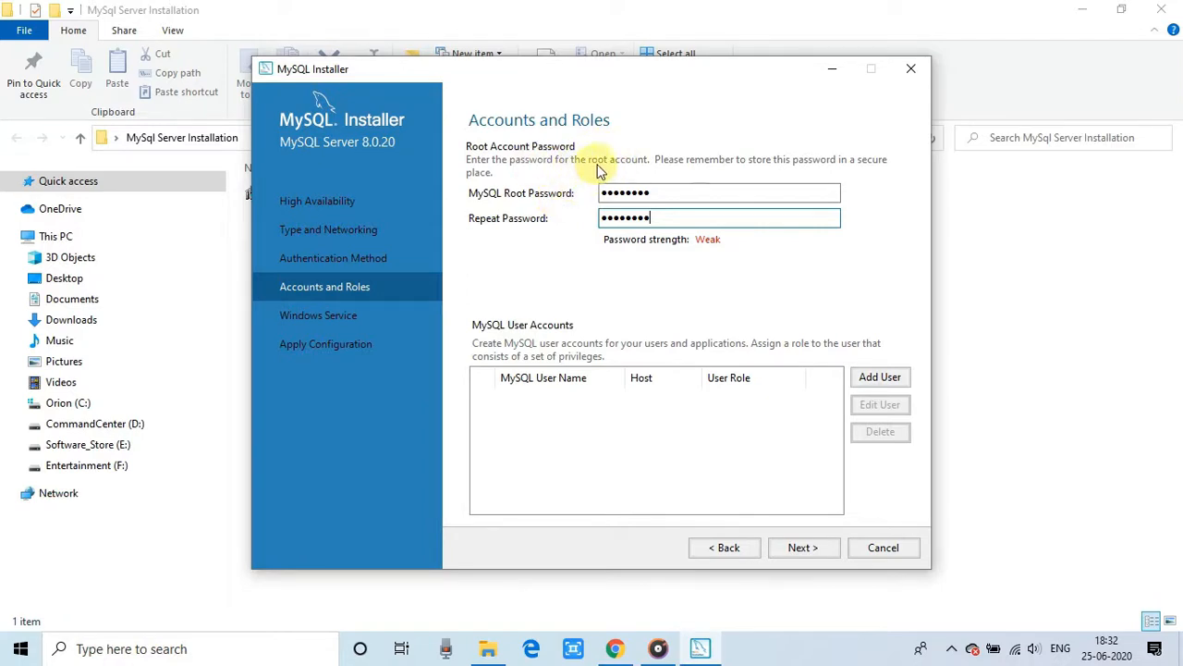
pyautogui.moveTo(587, 176)
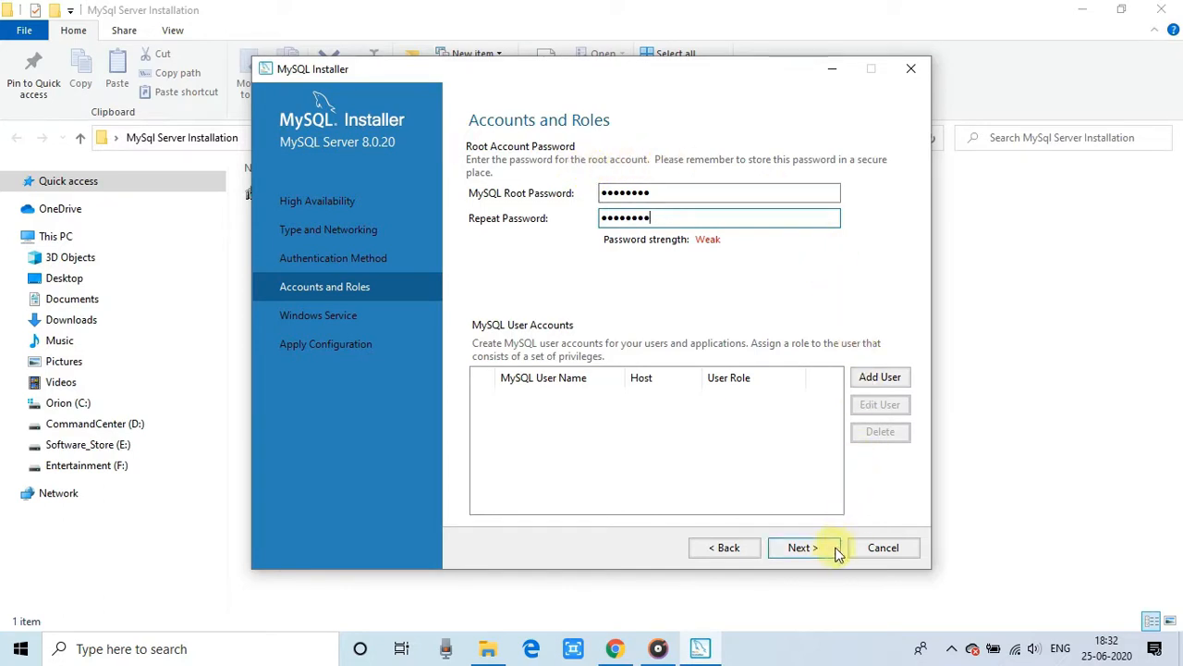
pyautogui.click(801, 548)
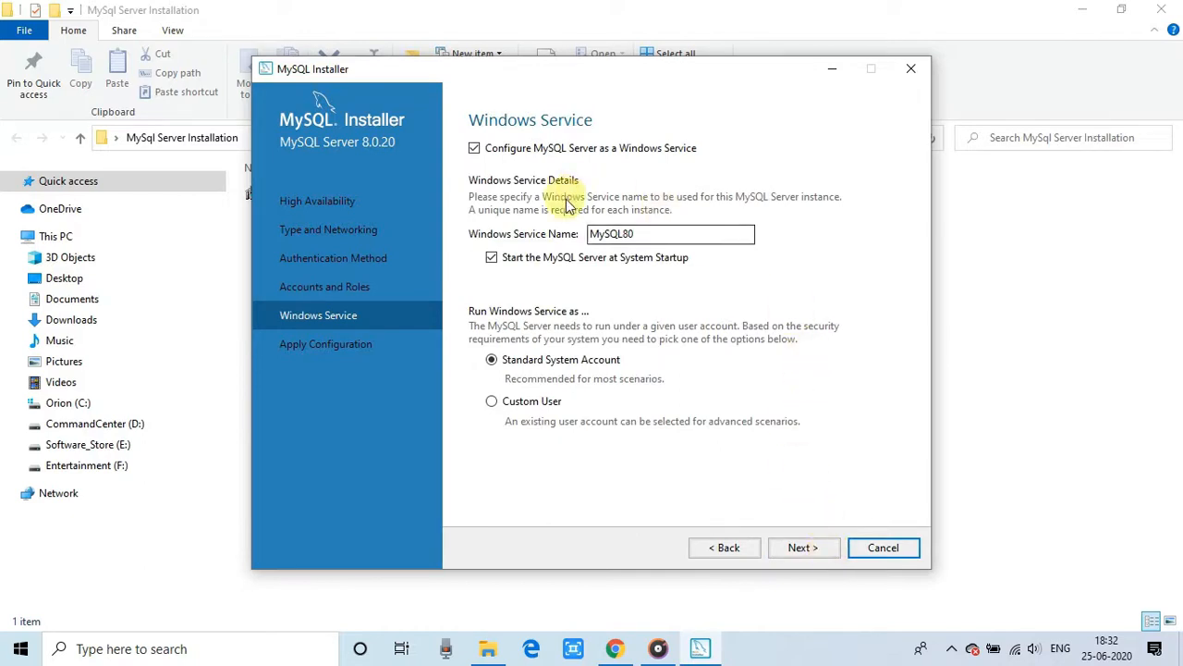
pyautogui.moveTo(544, 162)
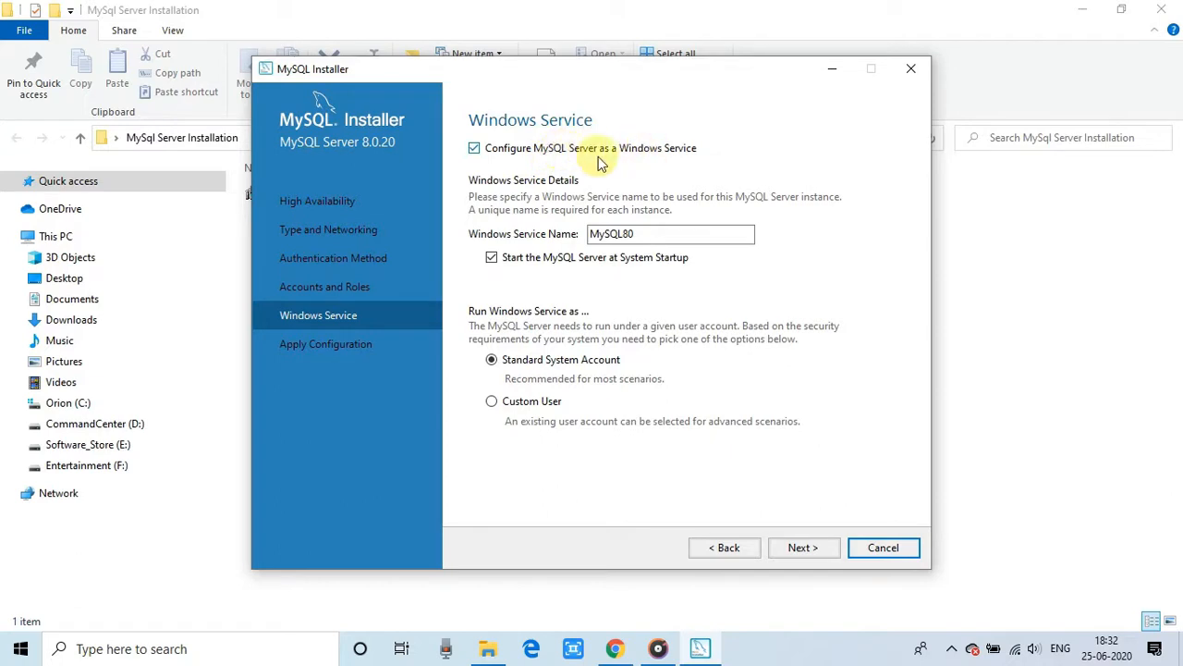
pyautogui.click(475, 147)
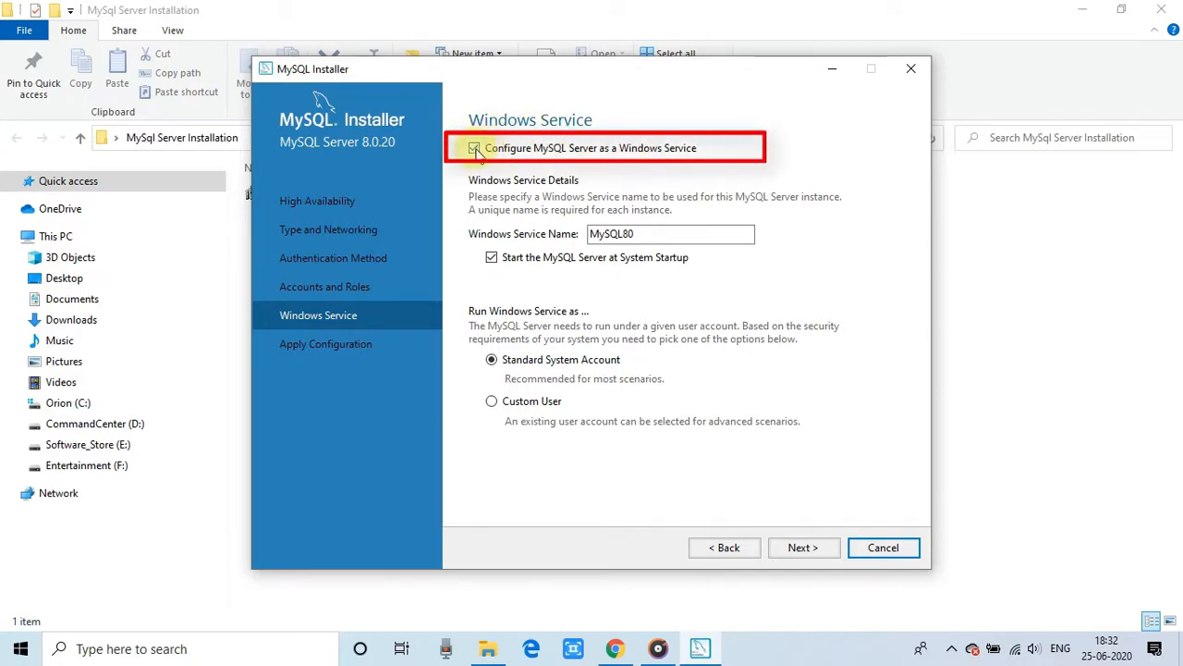
pyautogui.click(474, 148)
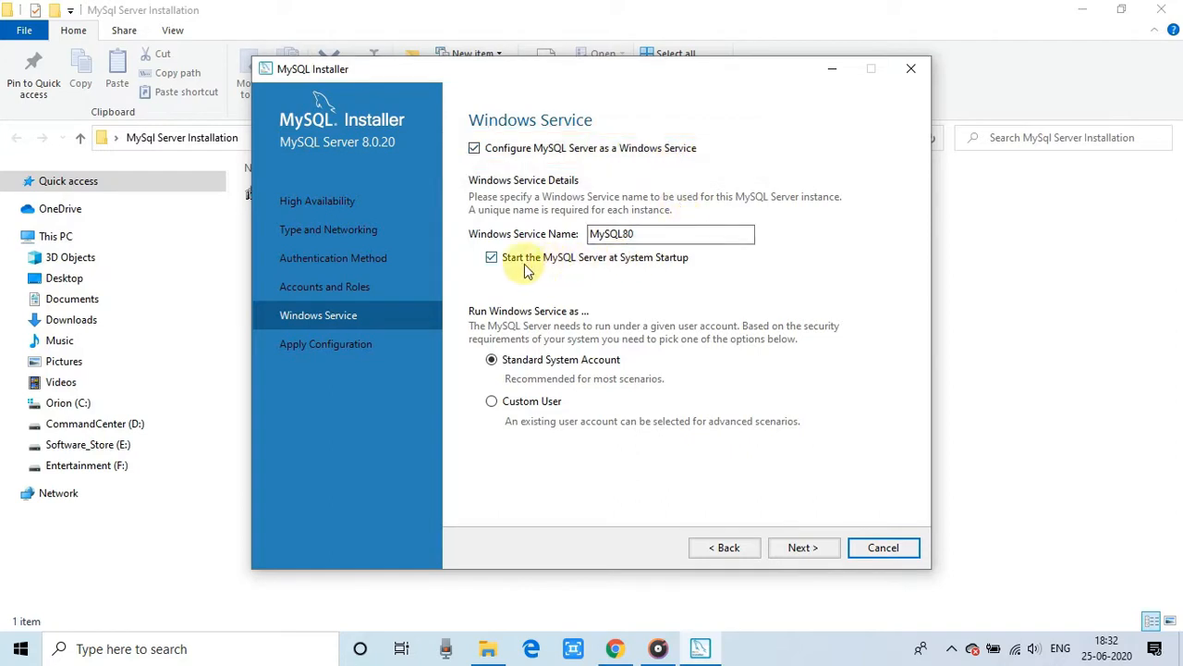
pyautogui.click(492, 257)
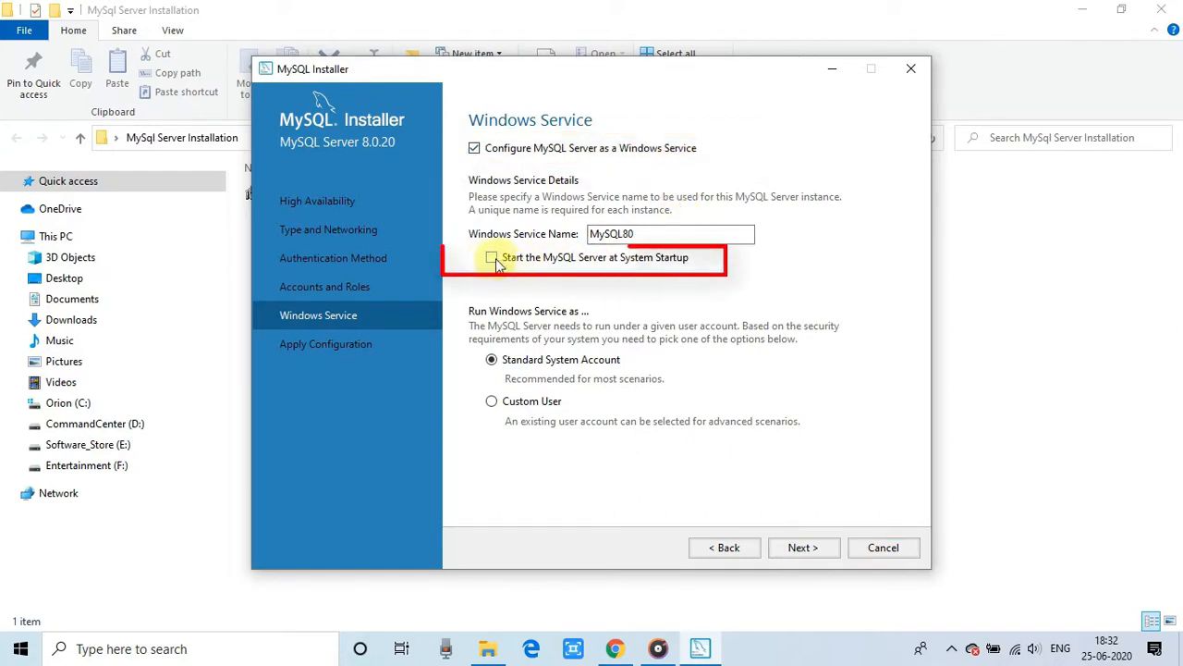
pyautogui.click(491, 257)
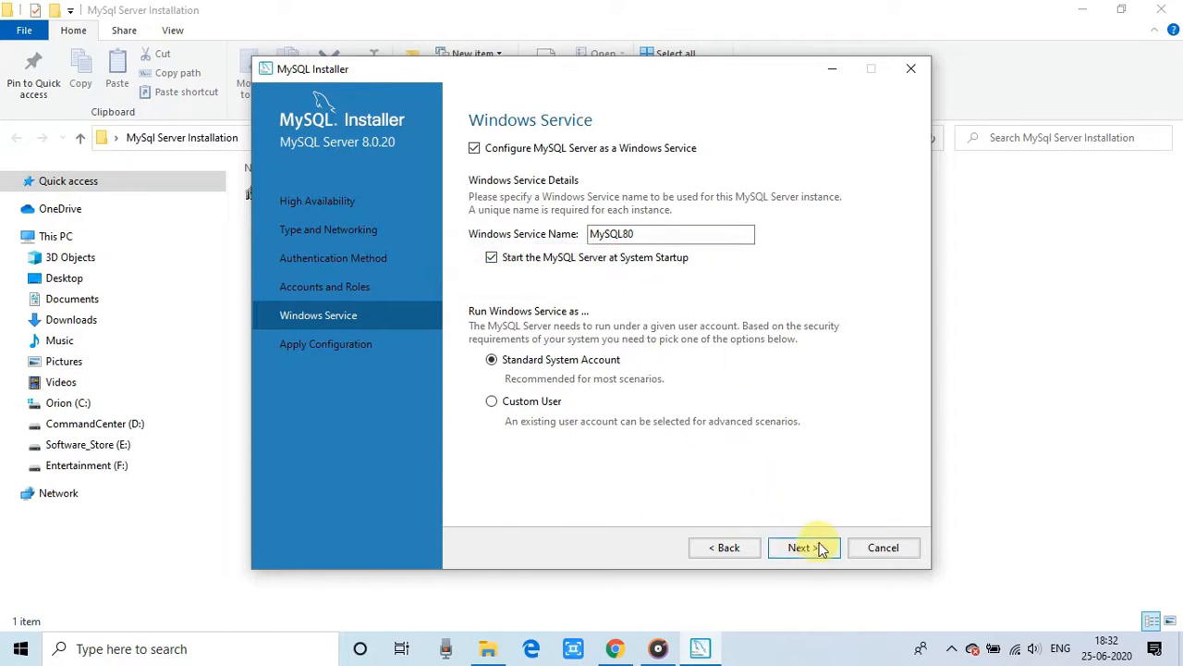
# Step: Execute all seven server configuration steps and finish MySQL Server 8.0.20 configuration
pyautogui.click(798, 546)
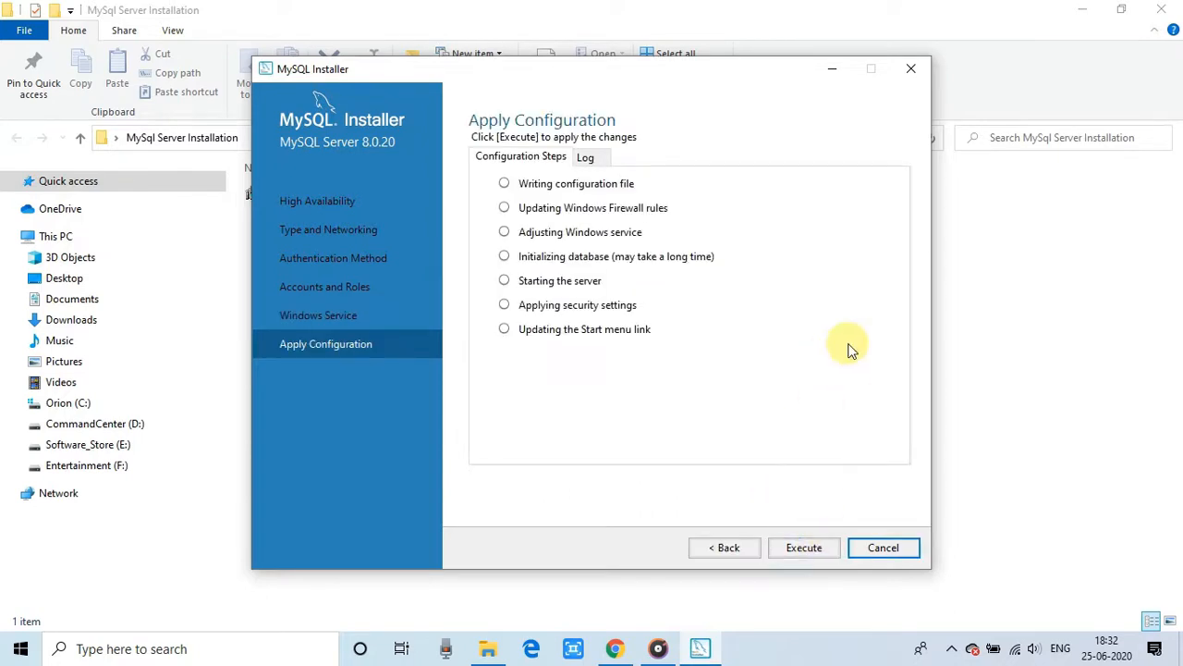
pyautogui.moveTo(554, 176)
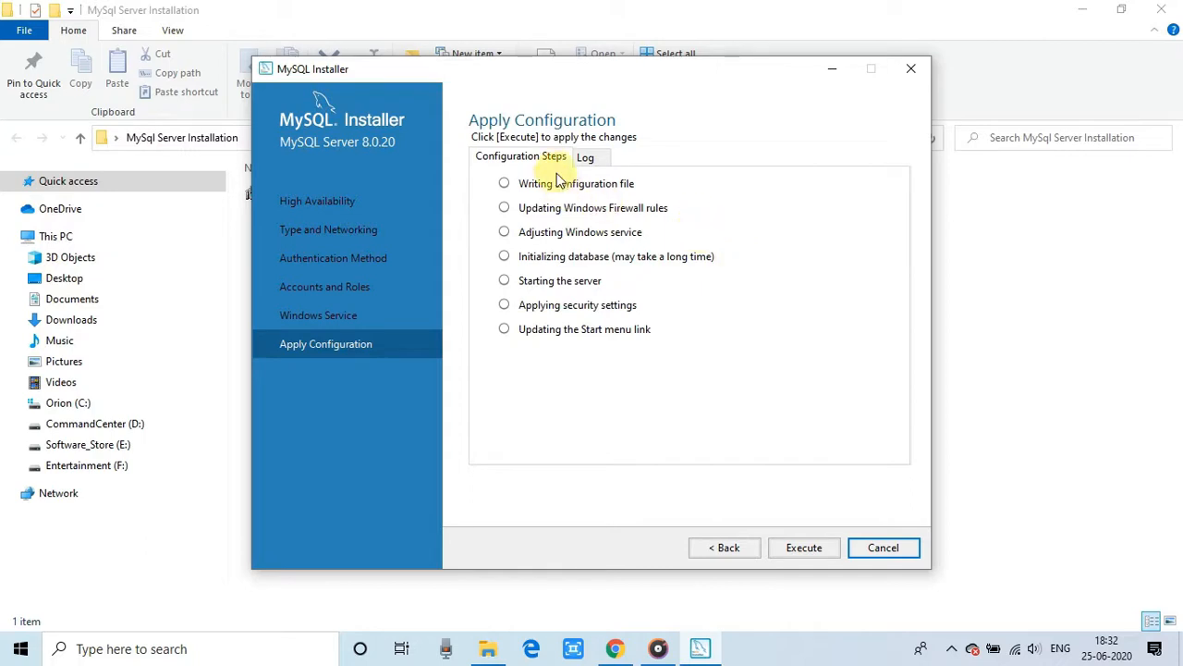
pyautogui.moveTo(610, 220)
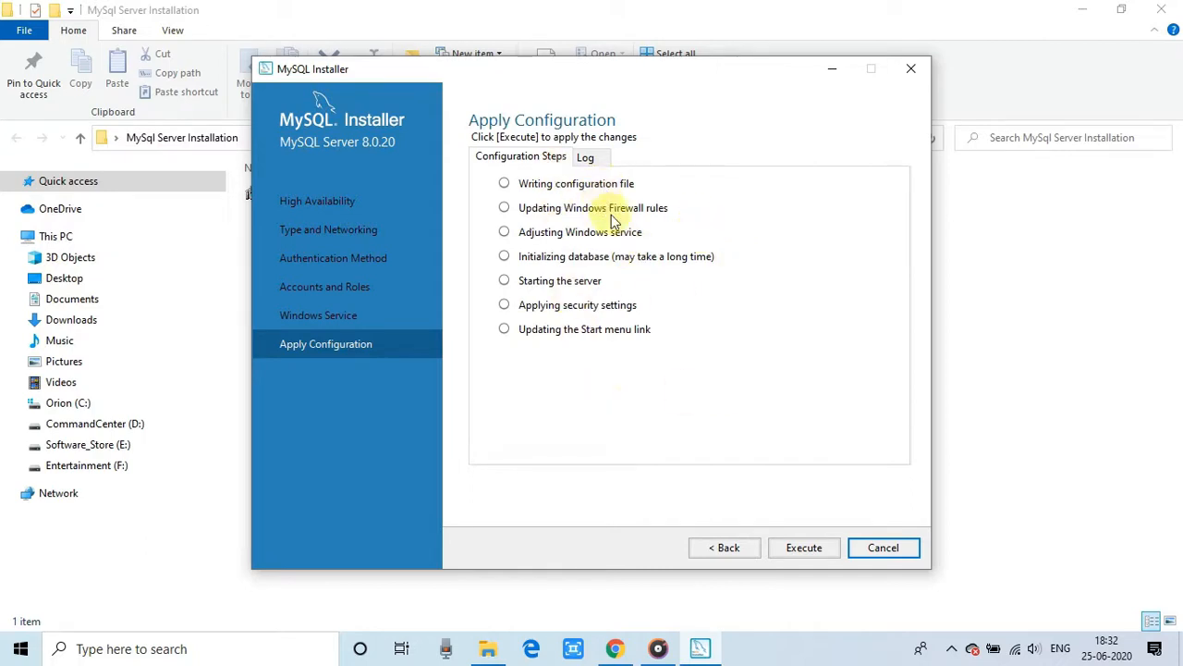
pyautogui.click(804, 548)
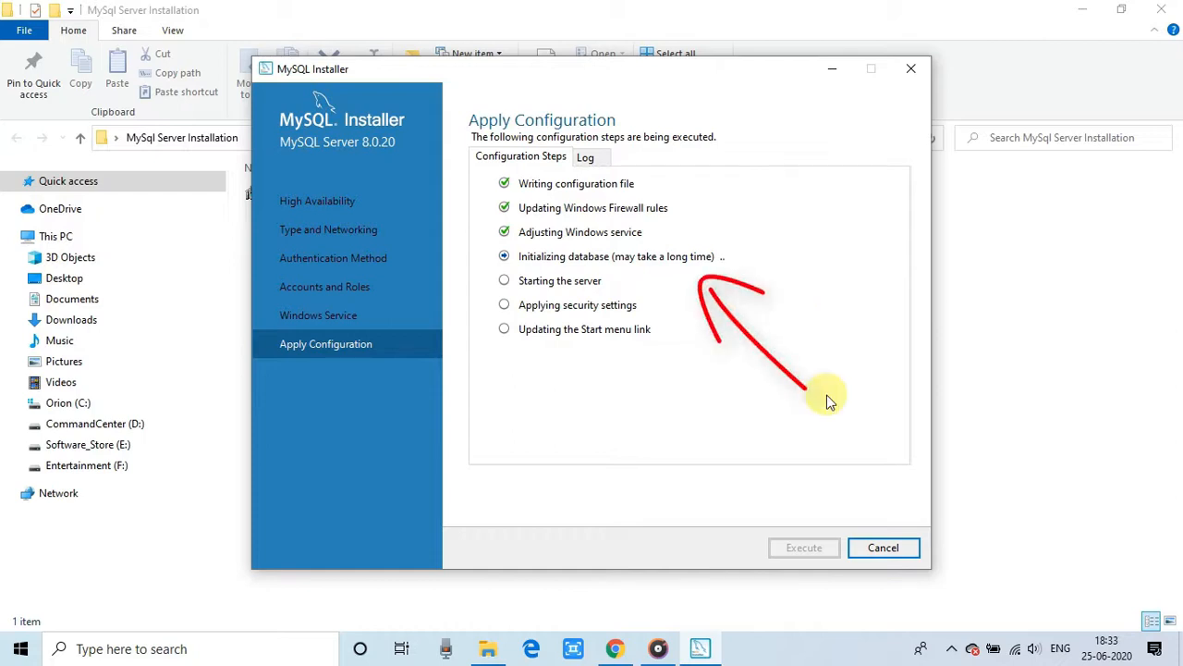
pyautogui.click(955, 648)
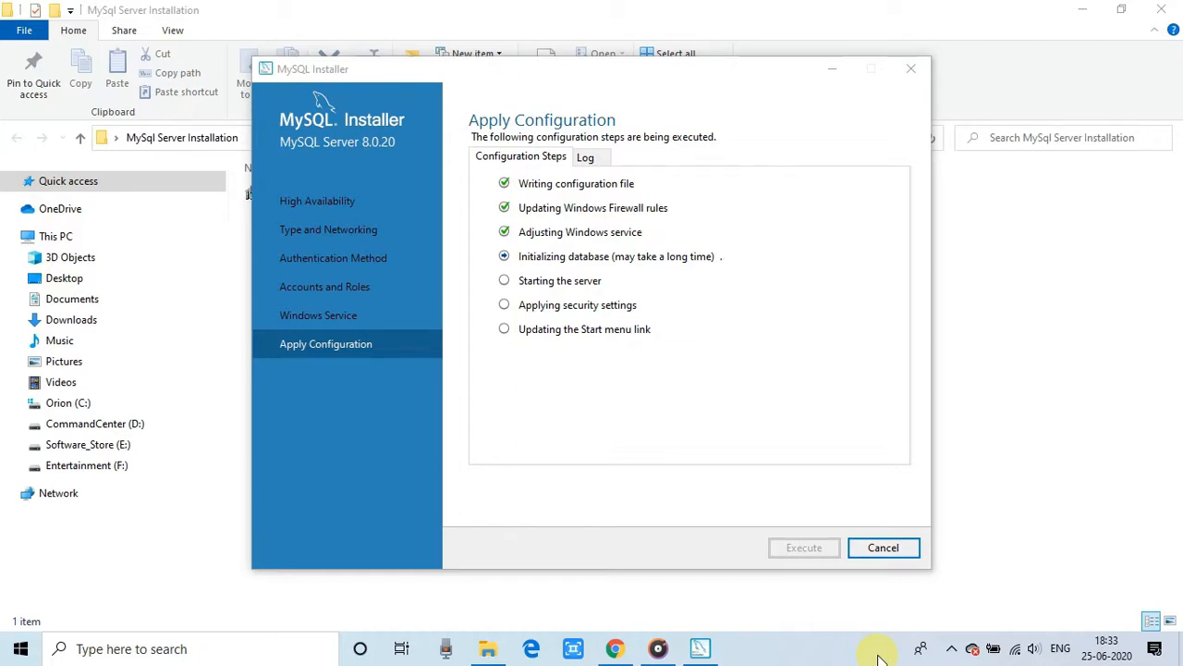
pyautogui.moveTo(675, 266)
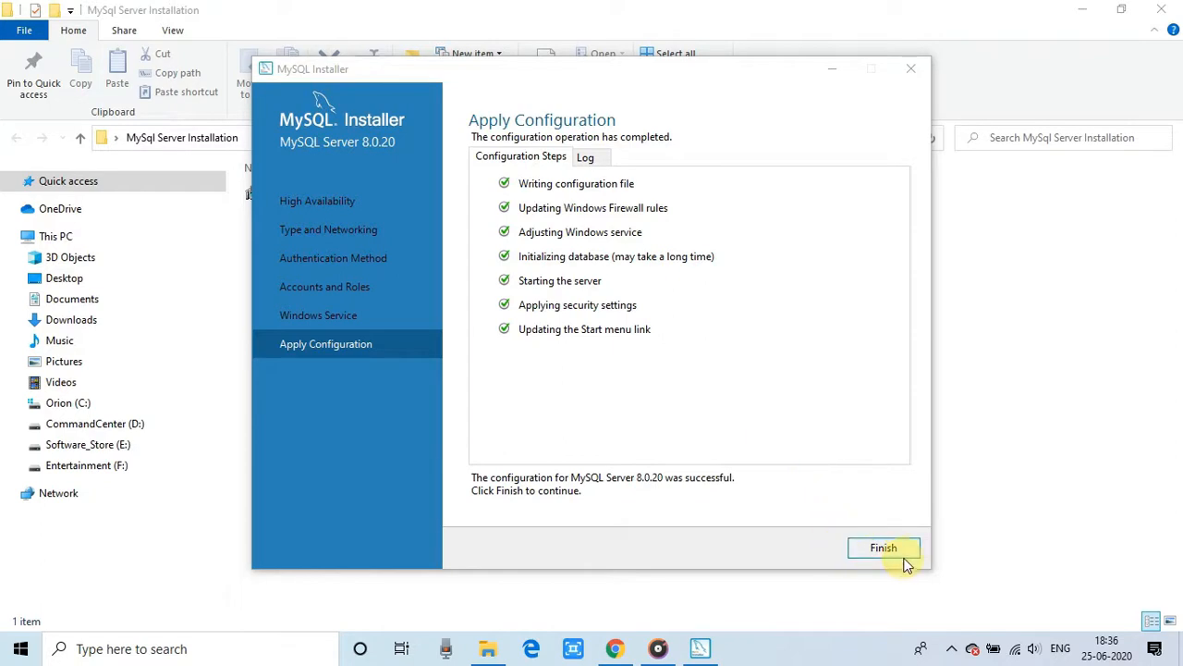
pyautogui.click(883, 547)
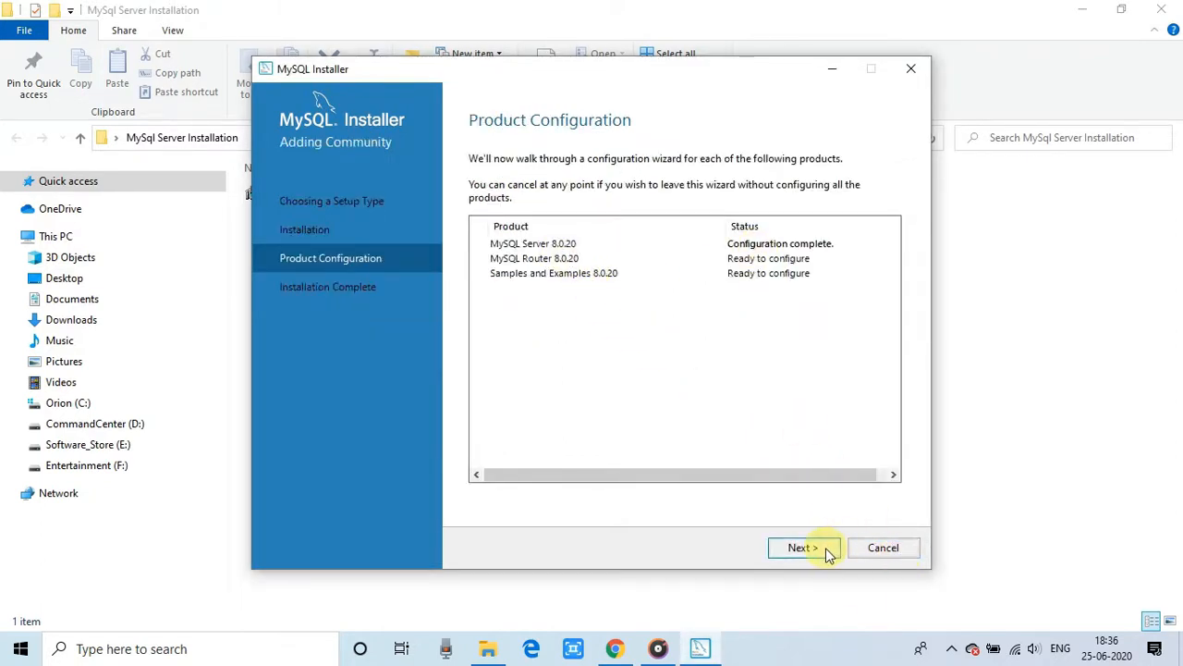
# Step: Finish MySQL Router 8.0.20 setup without InnoDB cluster bootstrapping
pyautogui.click(804, 548)
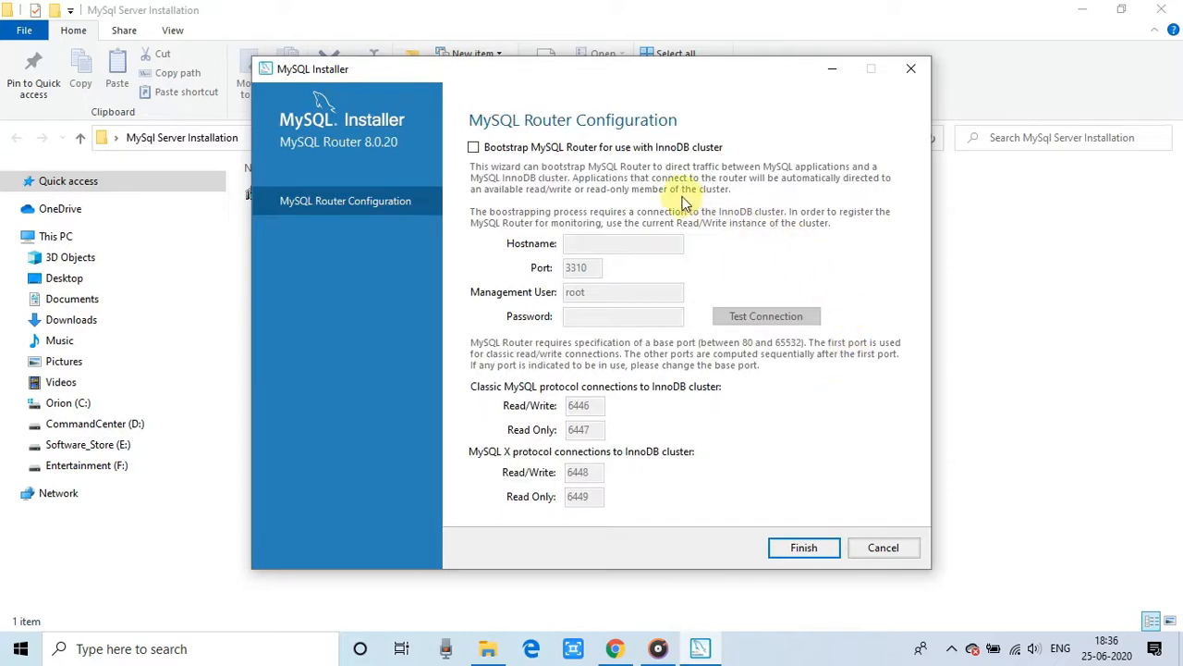
pyautogui.moveTo(664, 129)
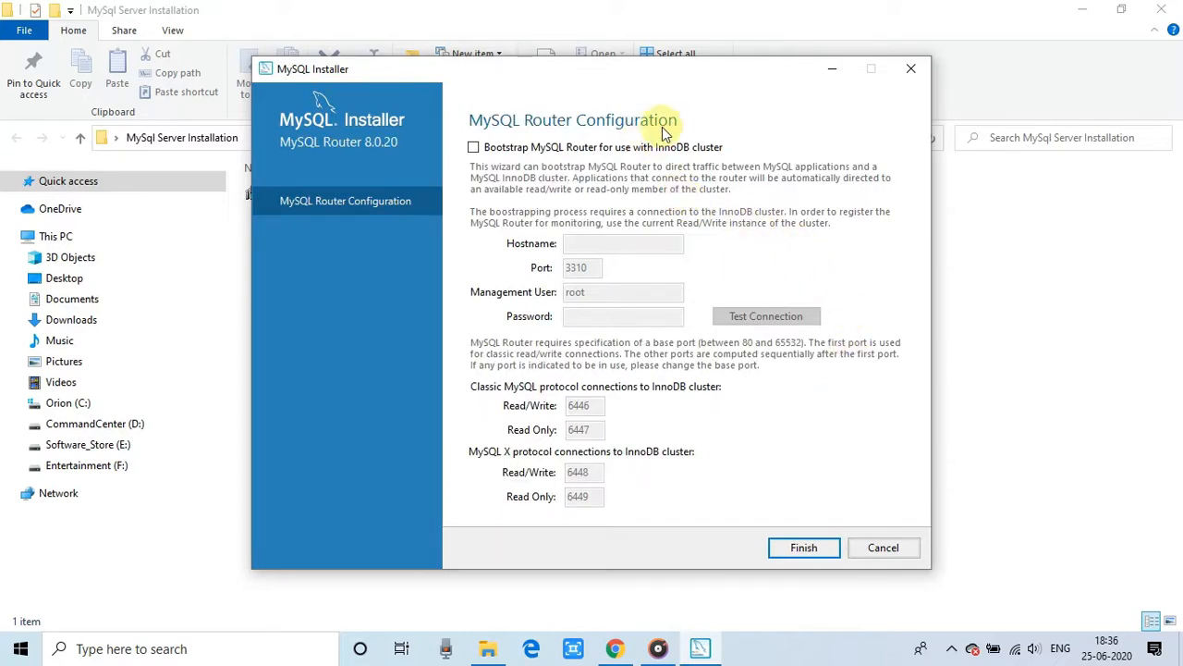
pyautogui.moveTo(818, 513)
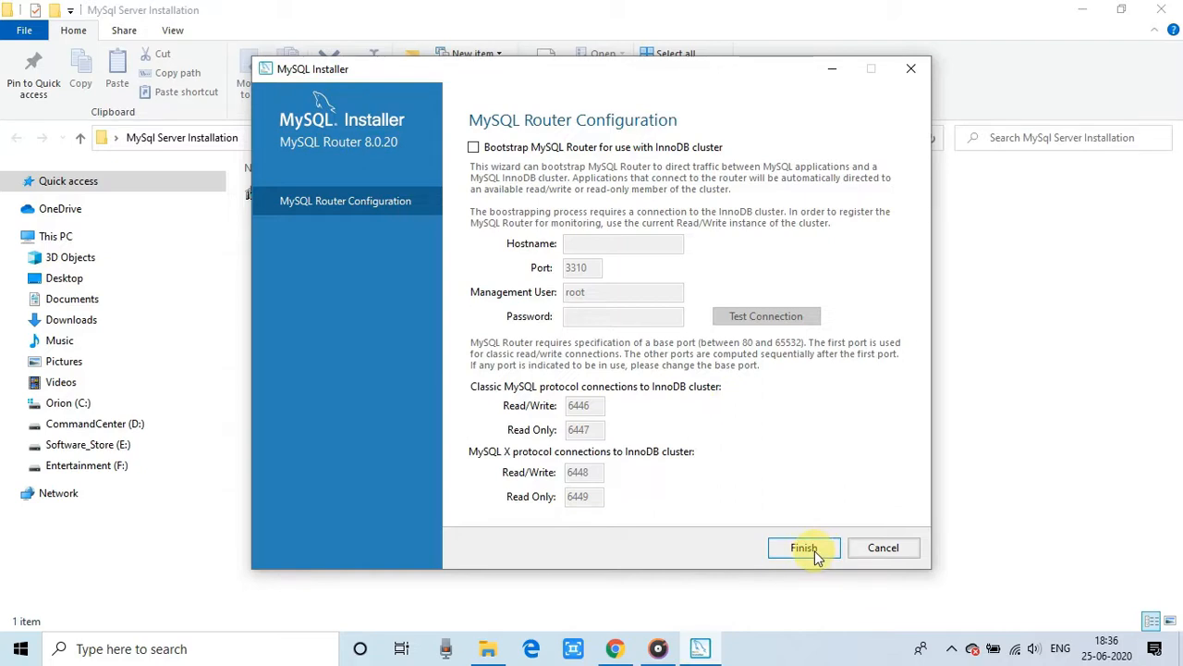
pyautogui.click(803, 547)
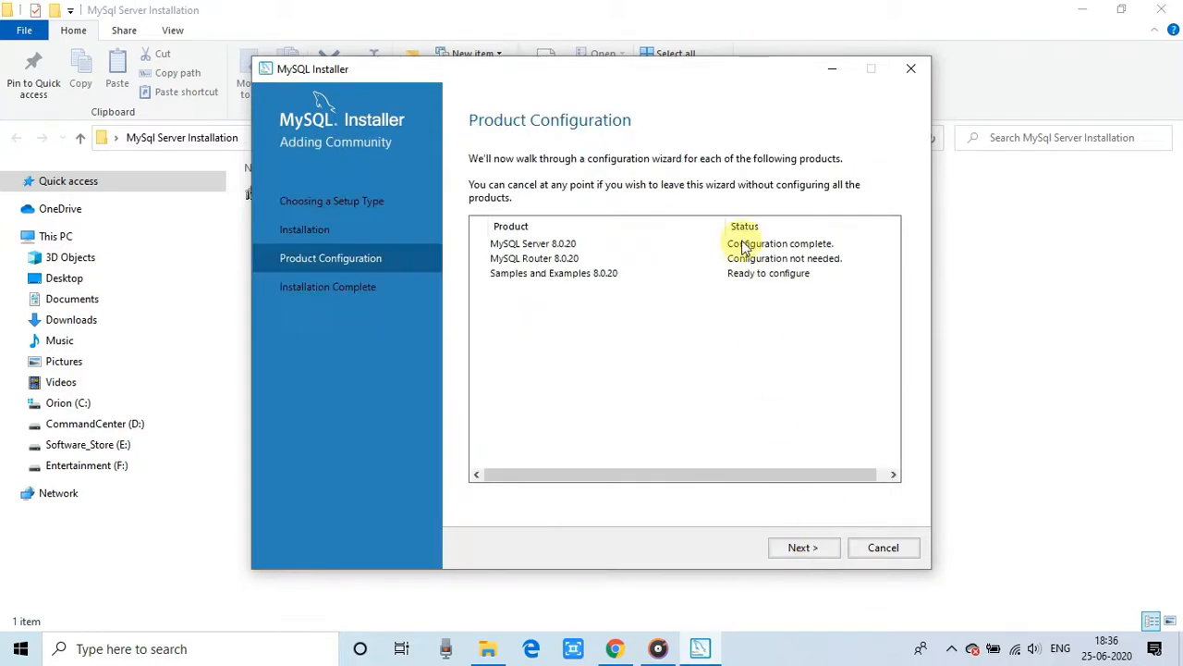
# Step: Select the running MySQL Server 8.0.20, enter the root password and verify the connection succeeds
pyautogui.click(803, 547)
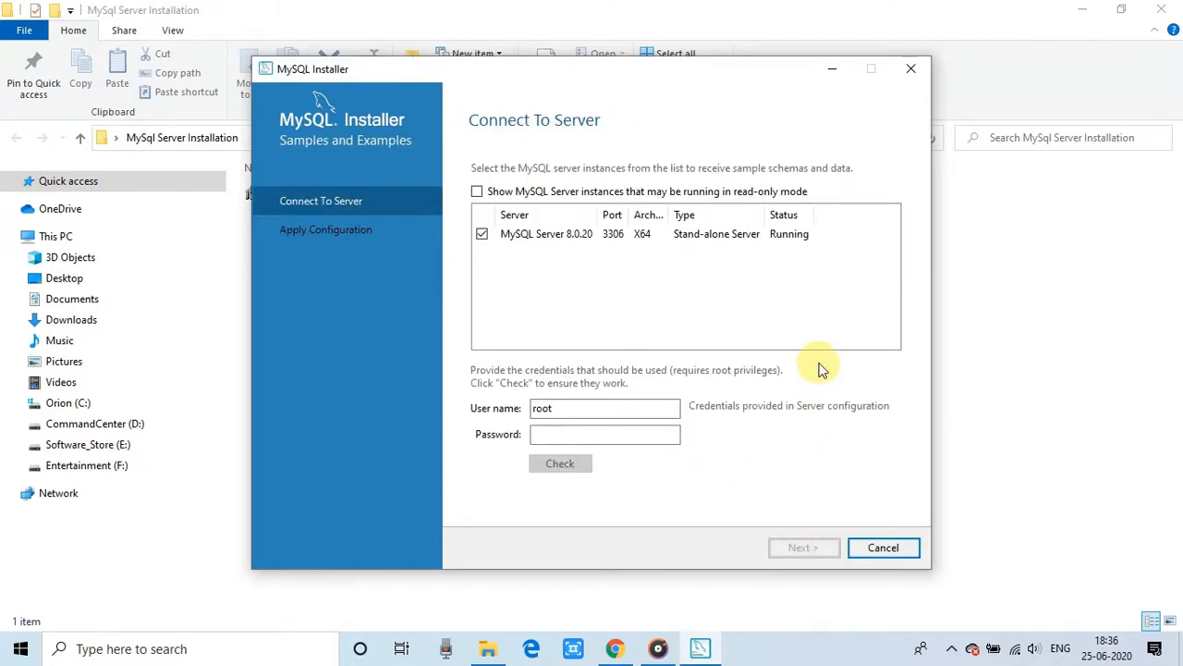
pyautogui.moveTo(567, 146)
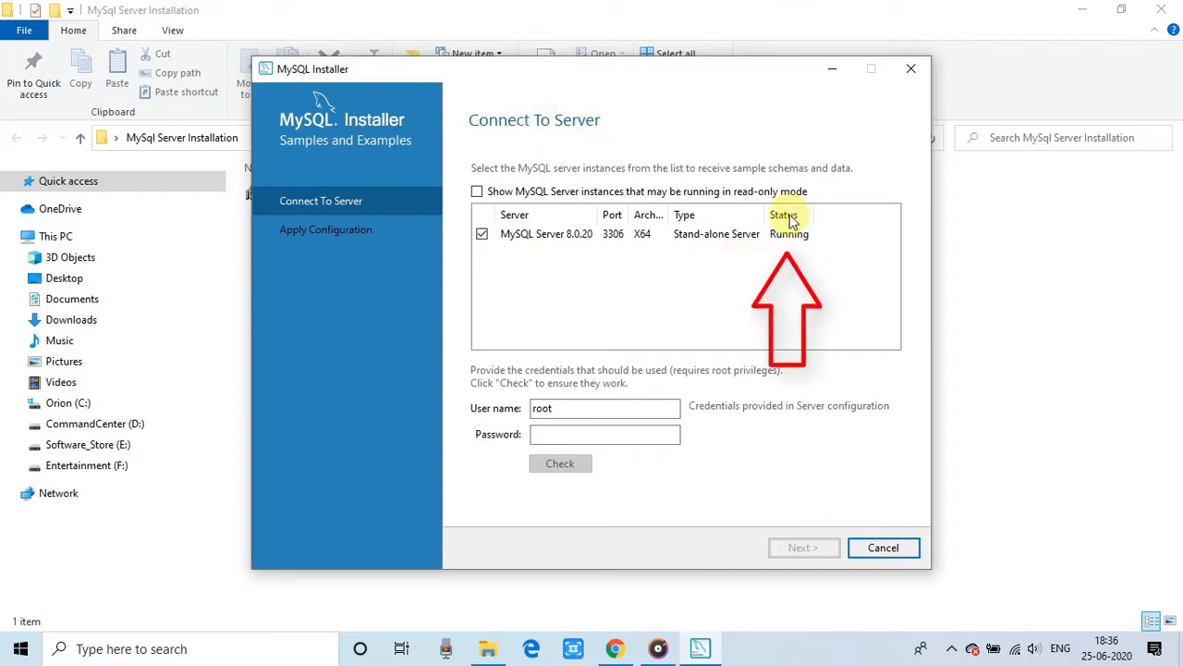
pyautogui.click(647, 233)
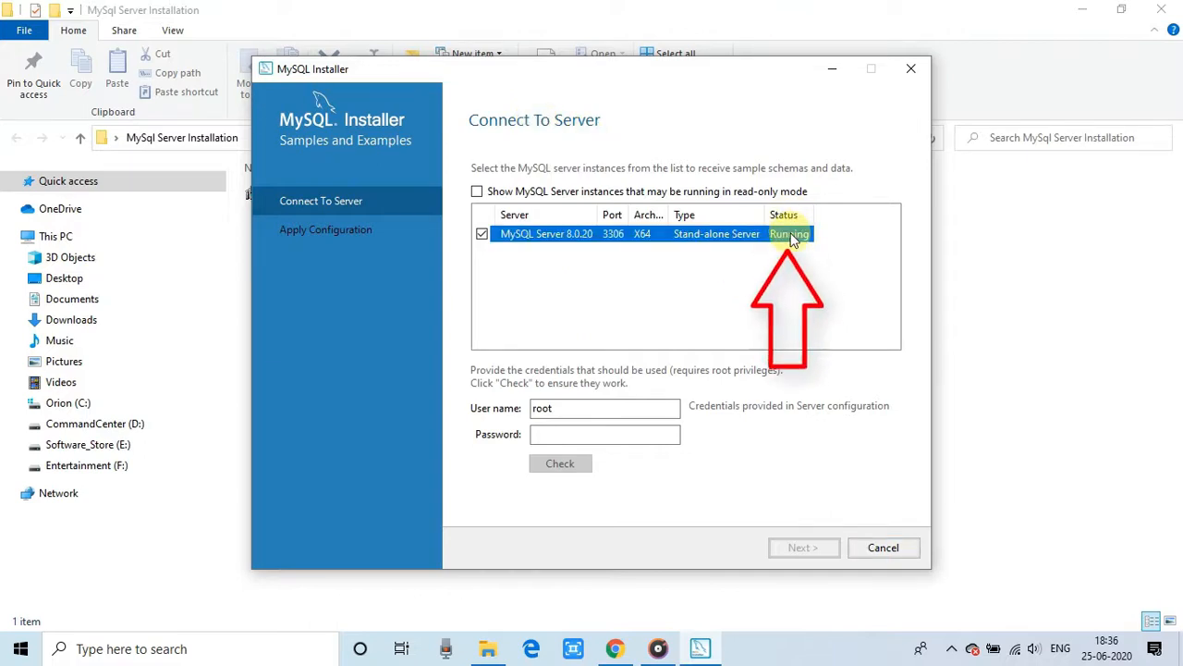
pyautogui.moveTo(659, 329)
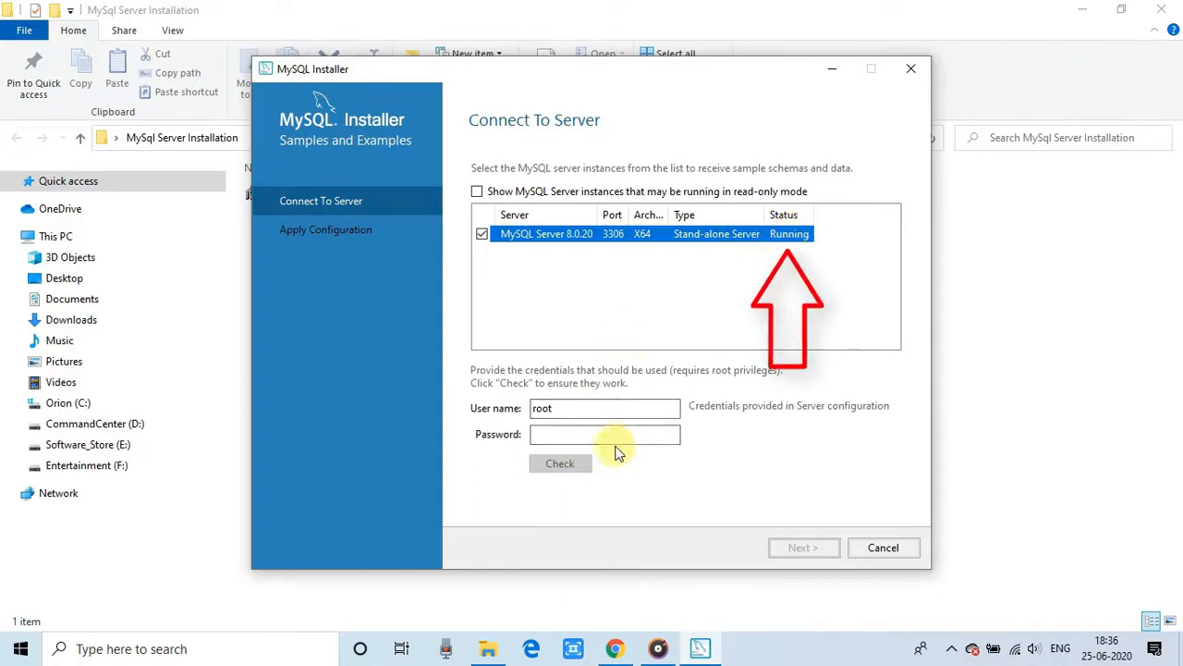
pyautogui.click(605, 433)
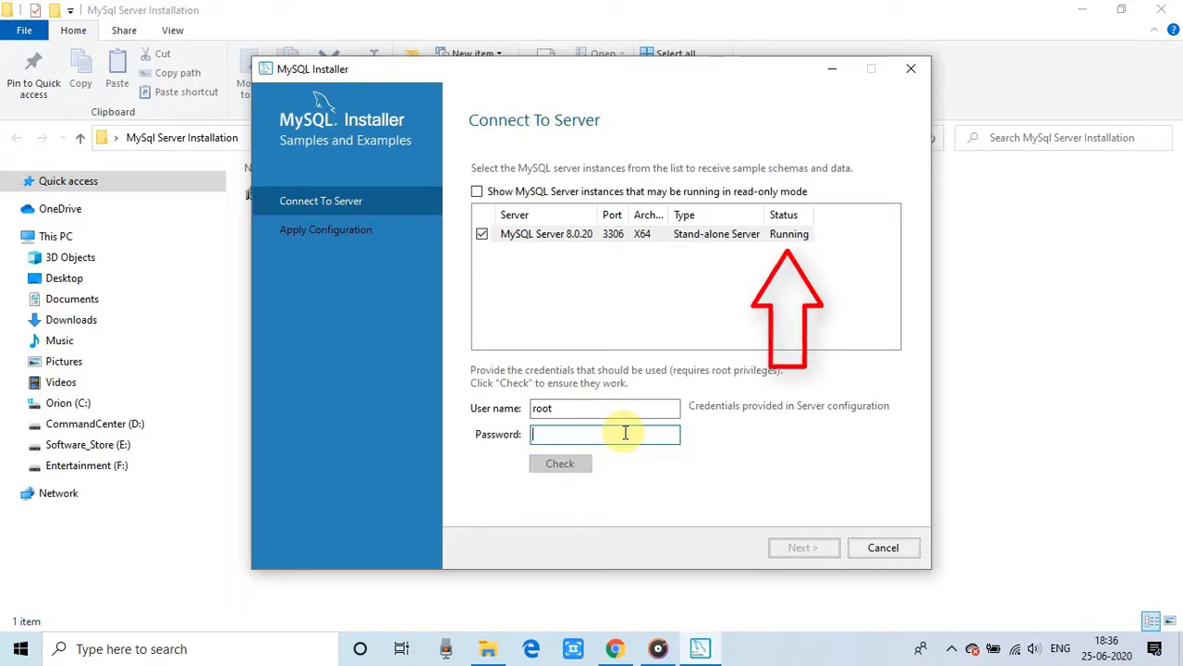
pyautogui.write('••••')
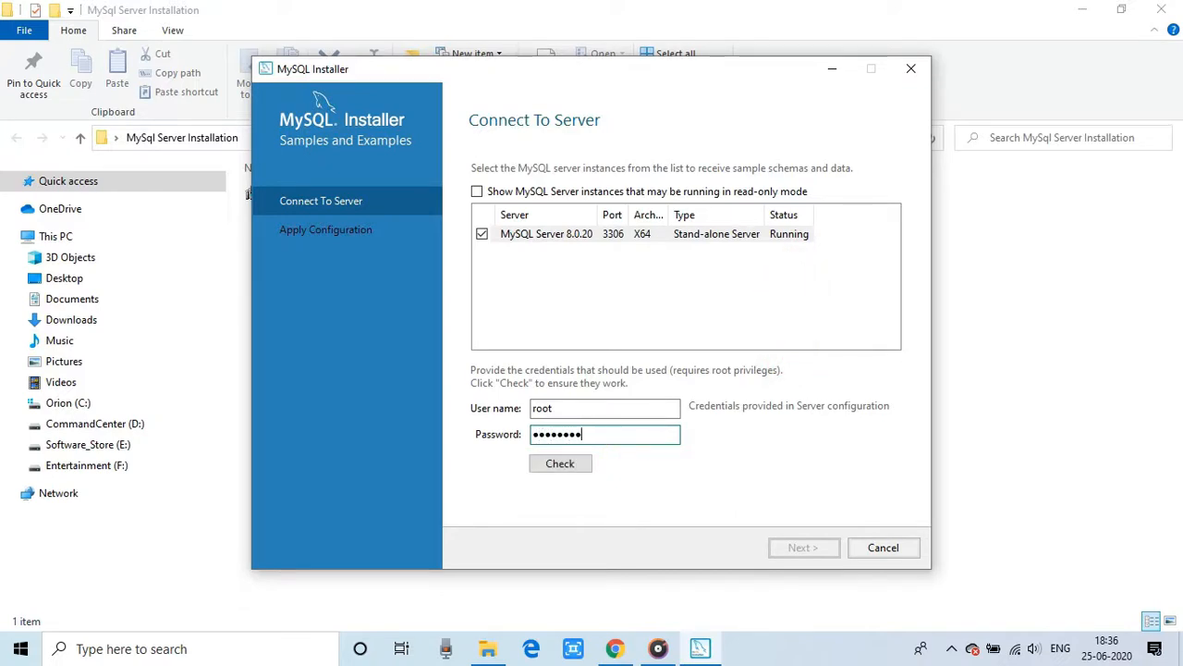
pyautogui.click(559, 464)
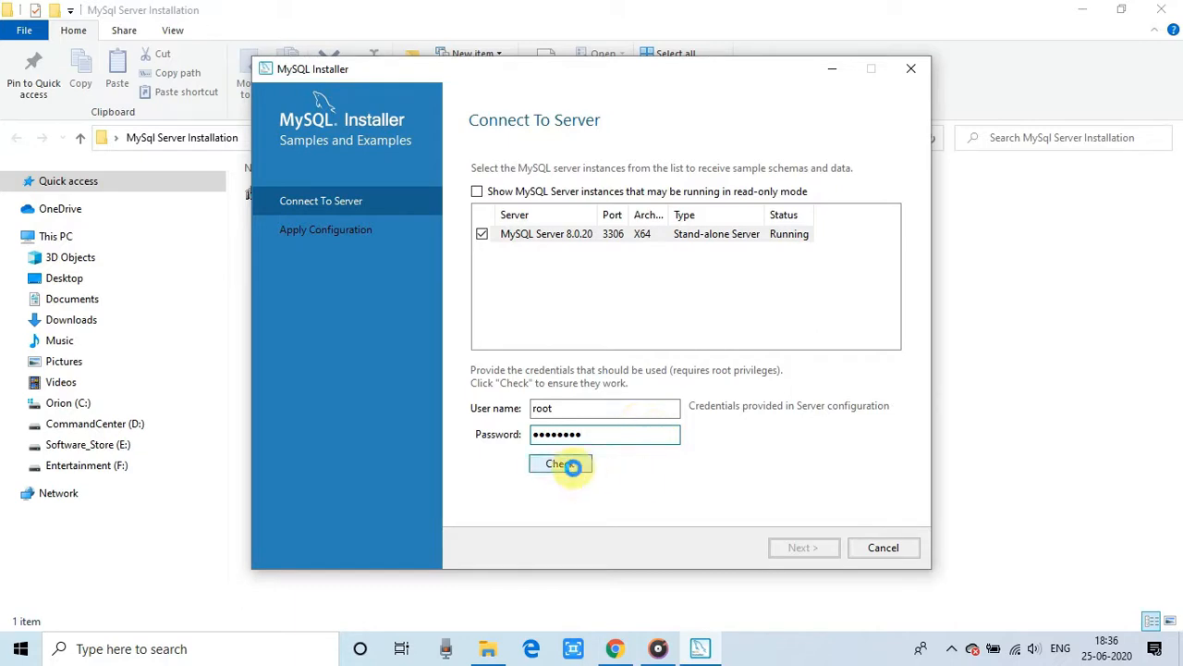
pyautogui.click(561, 463)
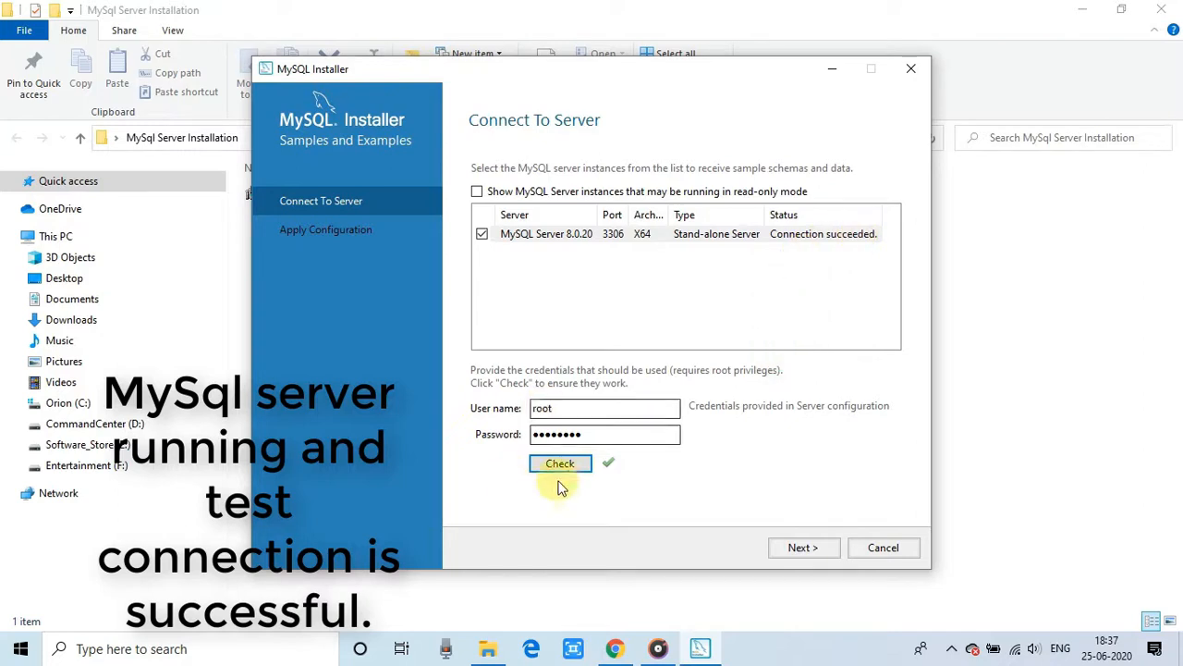
pyautogui.moveTo(617, 462)
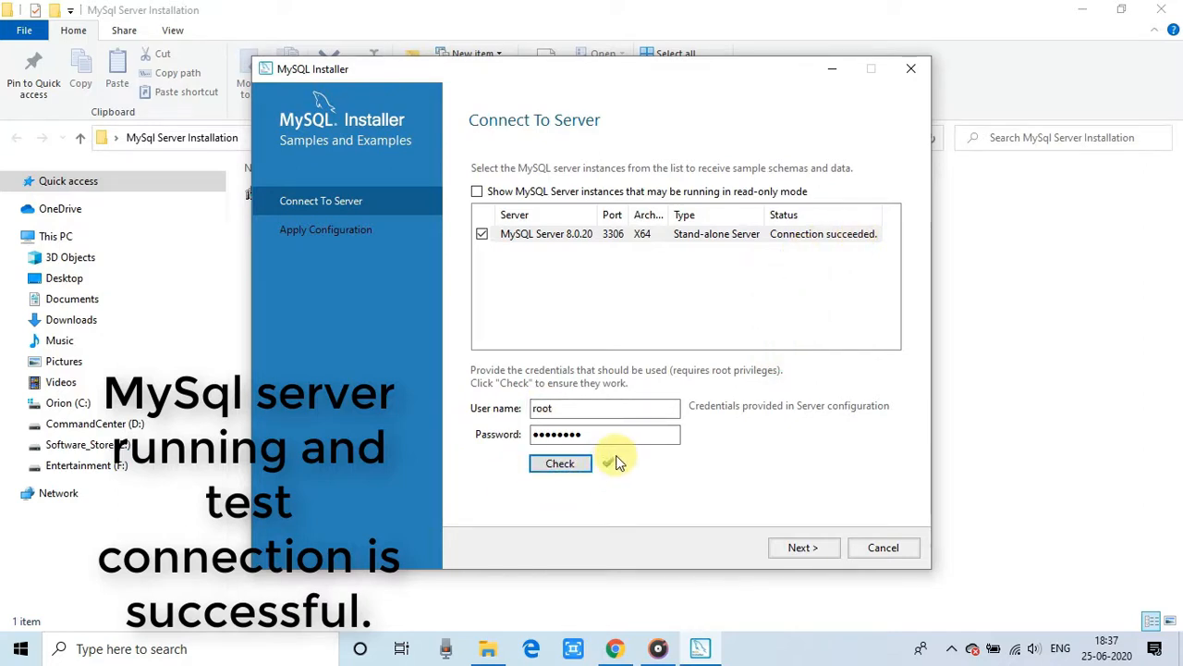
pyautogui.moveTo(797, 495)
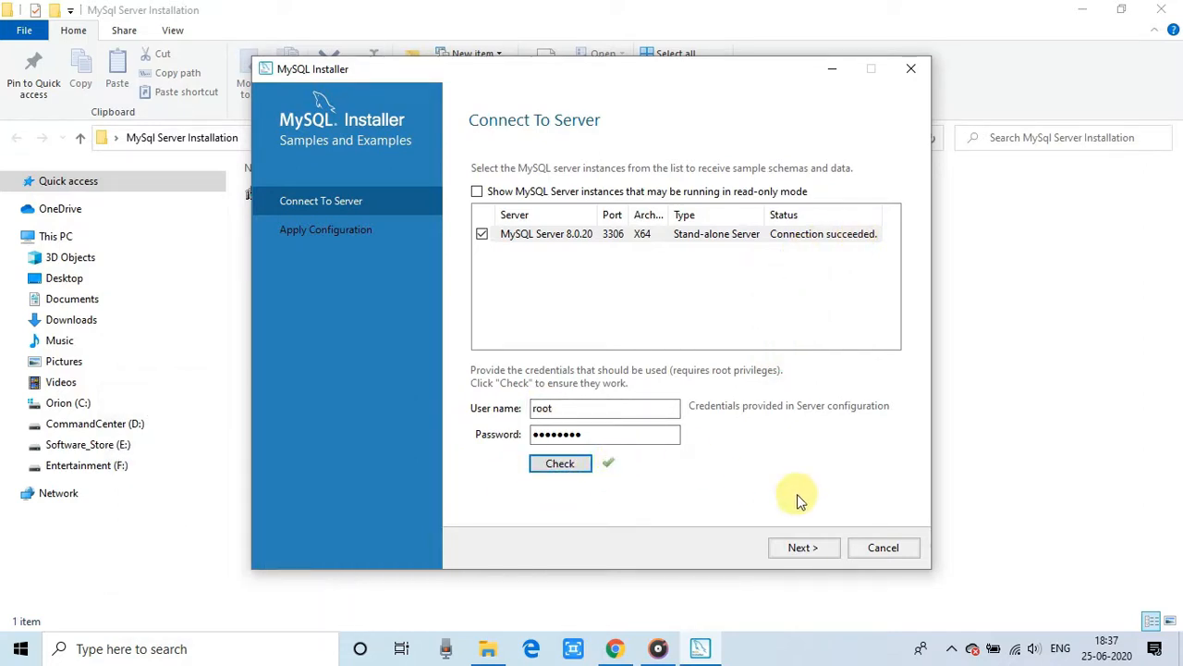
# Step: Apply the Samples and Examples 8.0.20 configuration and finish back to Product Configuration
pyautogui.click(803, 547)
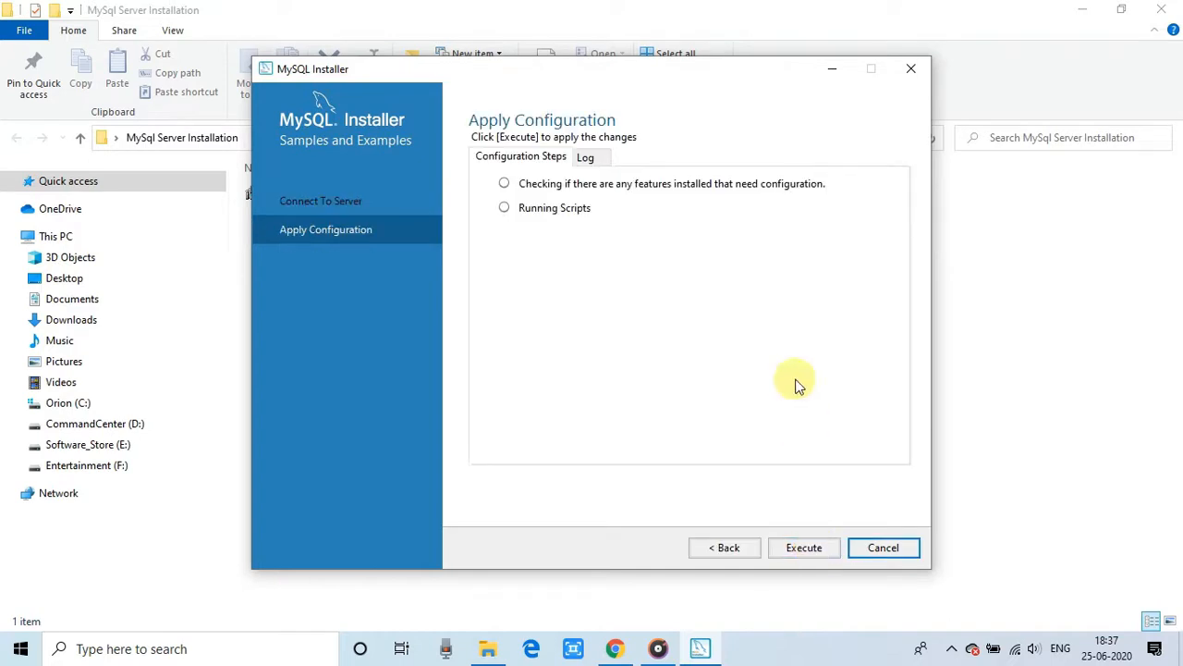
pyautogui.moveTo(661, 240)
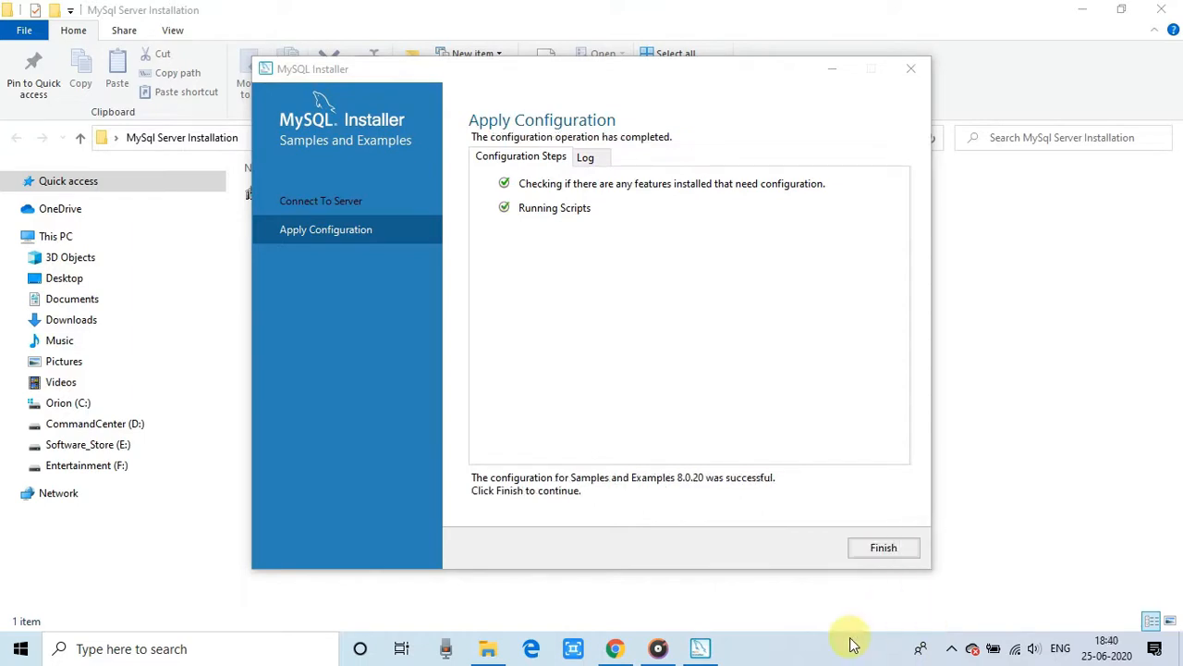
pyautogui.click(883, 547)
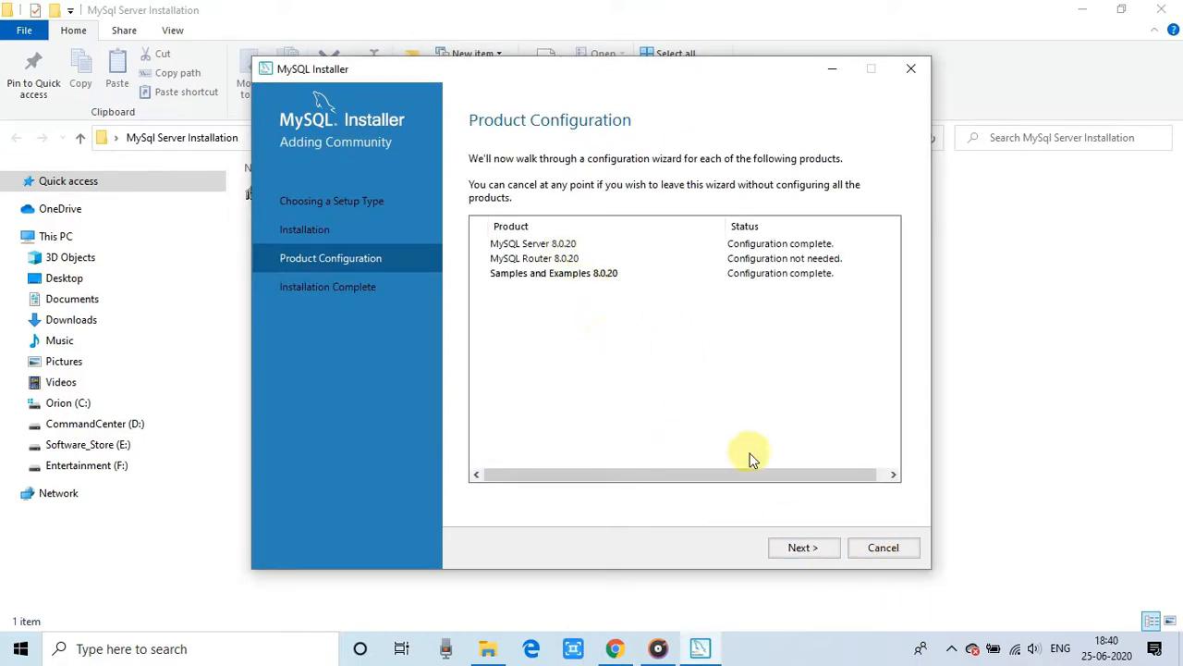
# Step: Finish setup with Start MySQL Shell unchecked and only Workbench set to launch
pyautogui.click(803, 547)
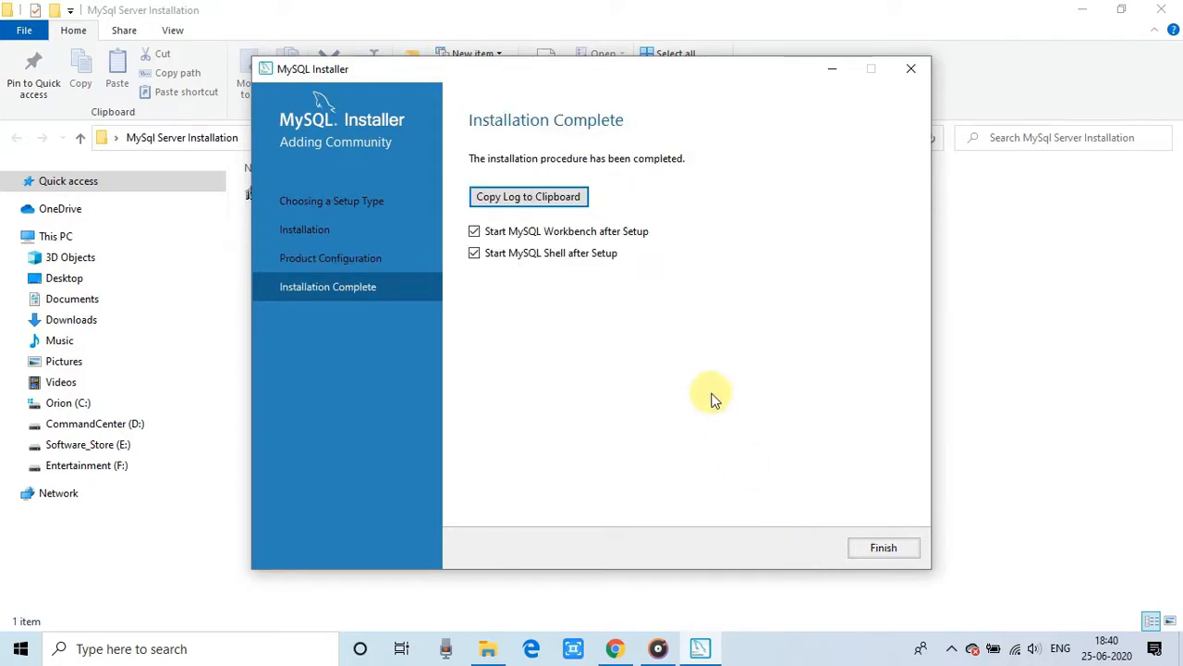
pyautogui.moveTo(610, 249)
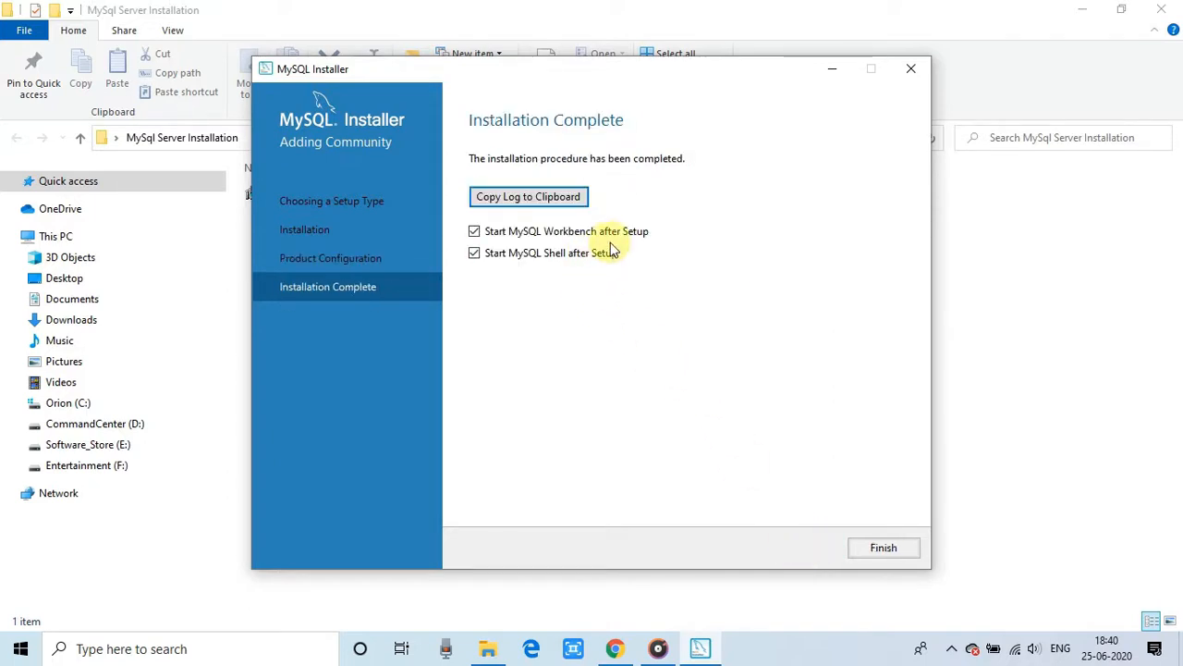
pyautogui.moveTo(624, 127)
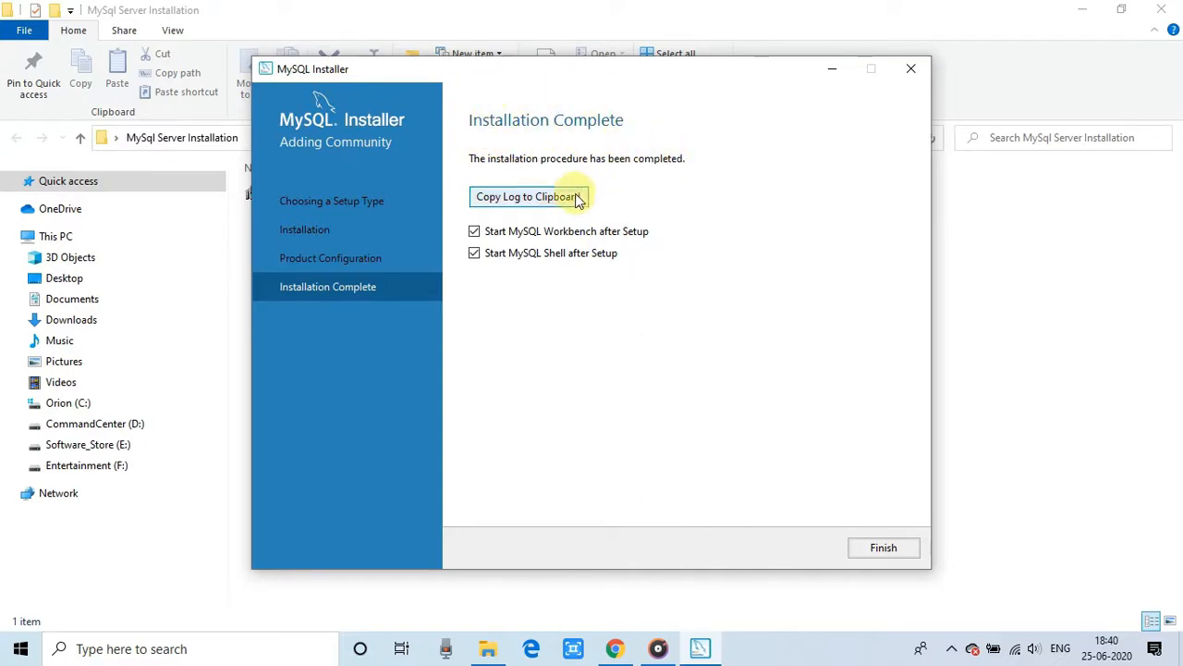
pyautogui.moveTo(643, 239)
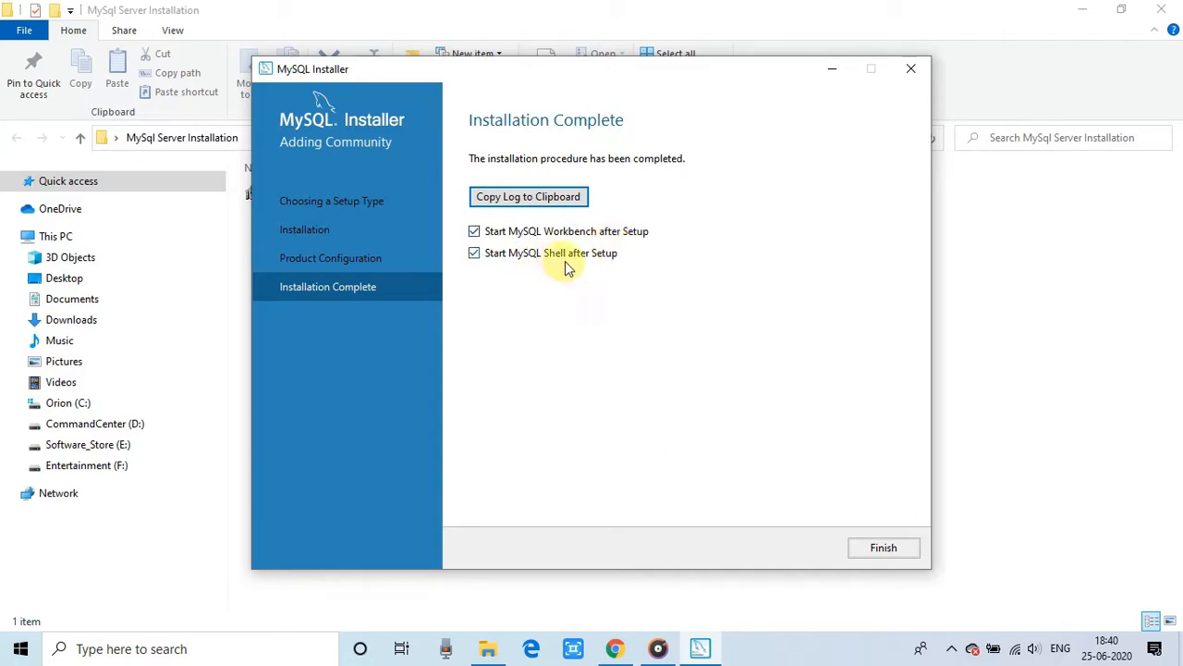
pyautogui.moveTo(513, 256)
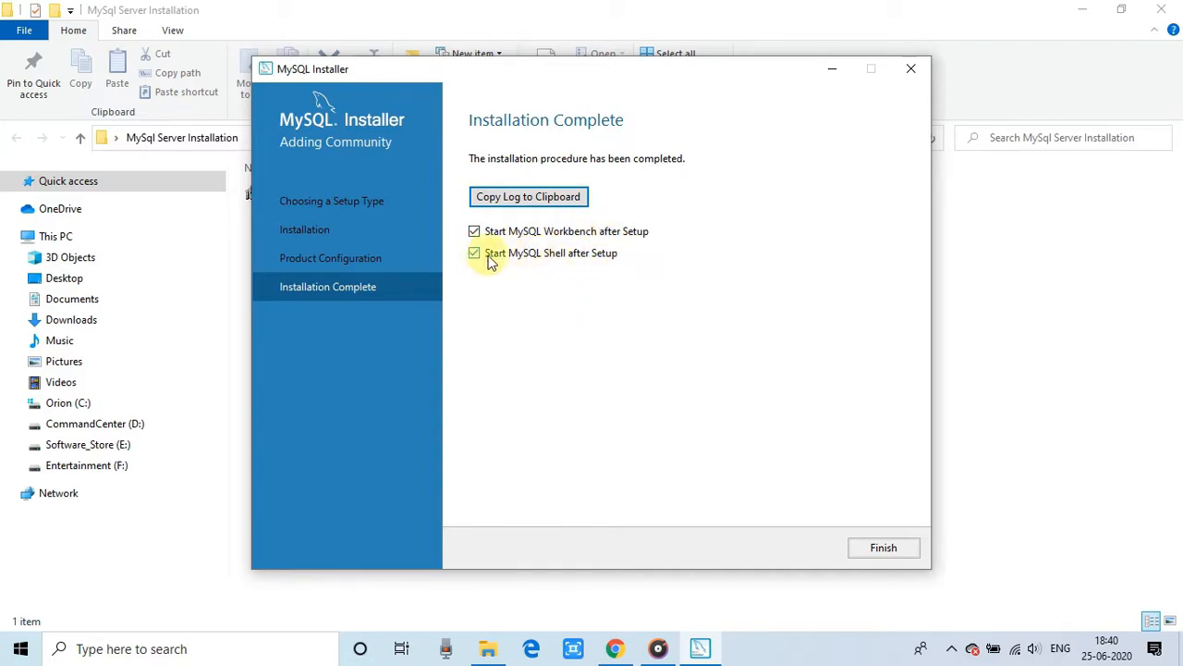
pyautogui.click(474, 253)
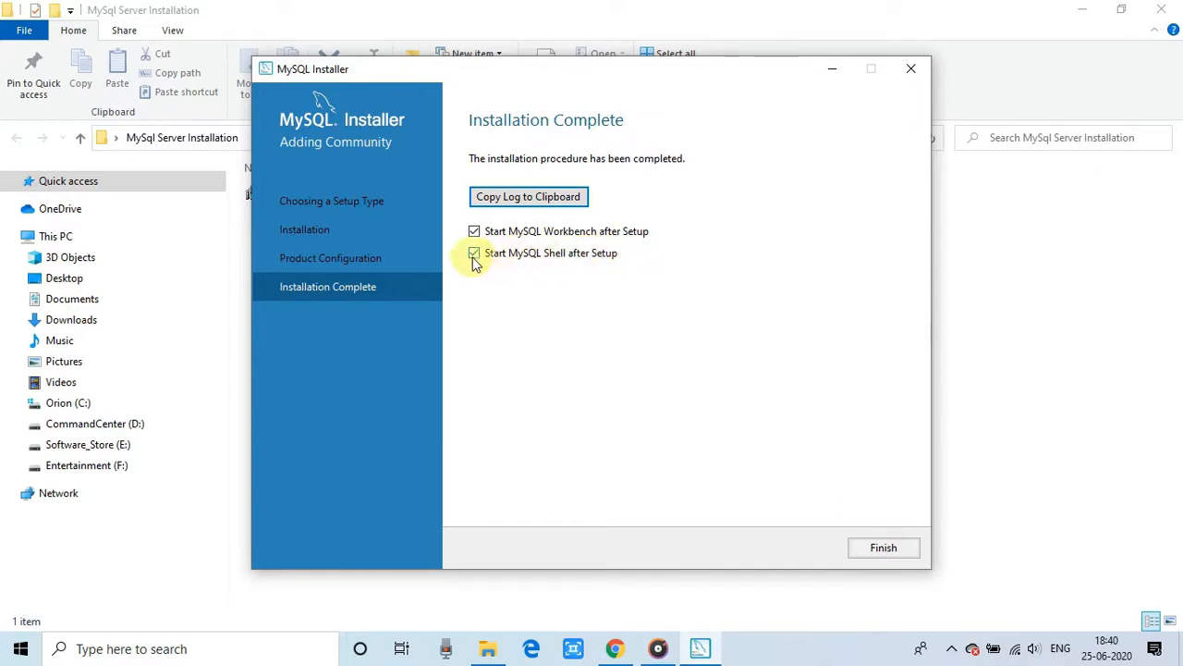
pyautogui.click(474, 253)
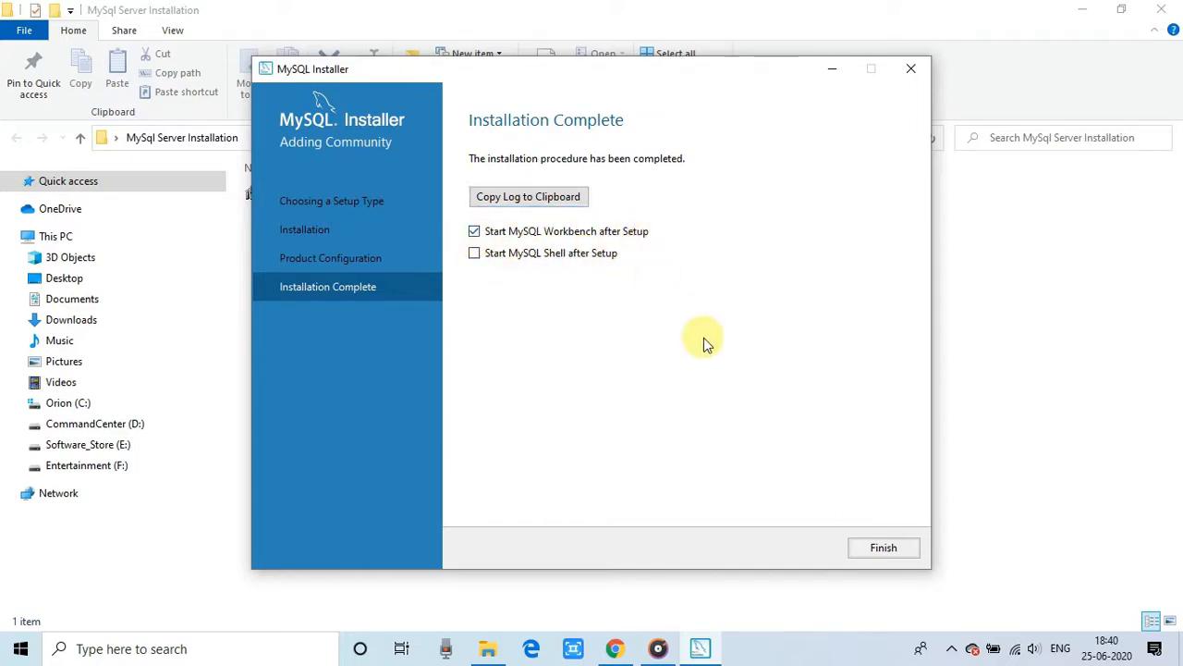
pyautogui.click(883, 547)
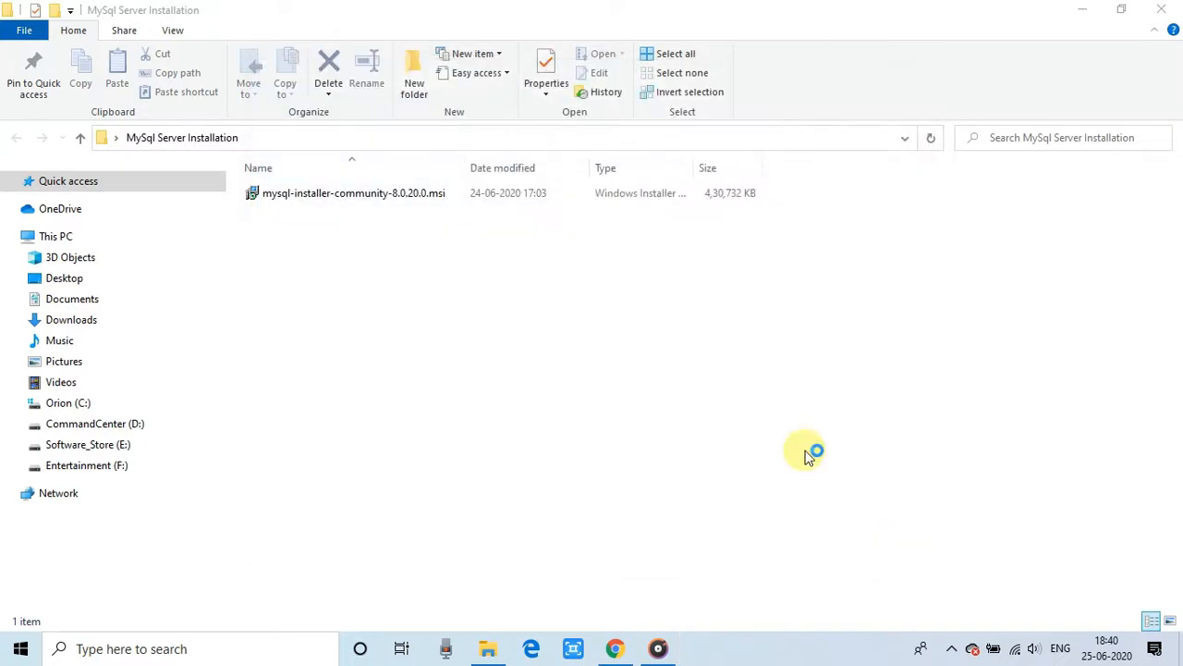
pyautogui.moveTo(957, 647)
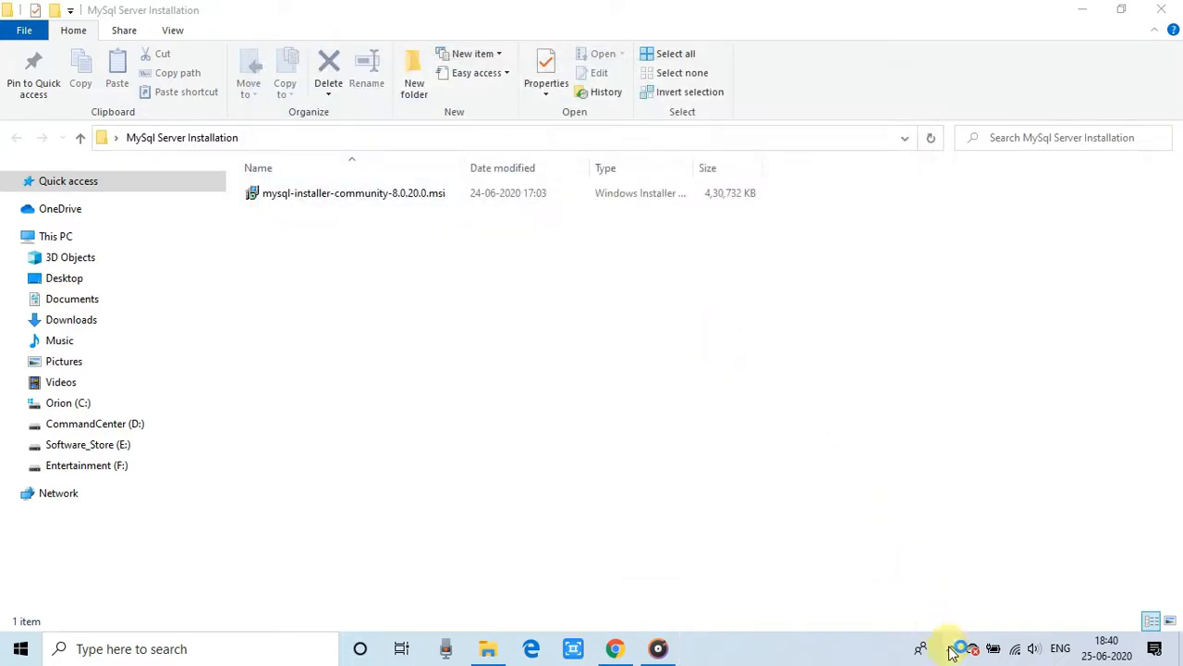
pyautogui.moveTo(658, 332)
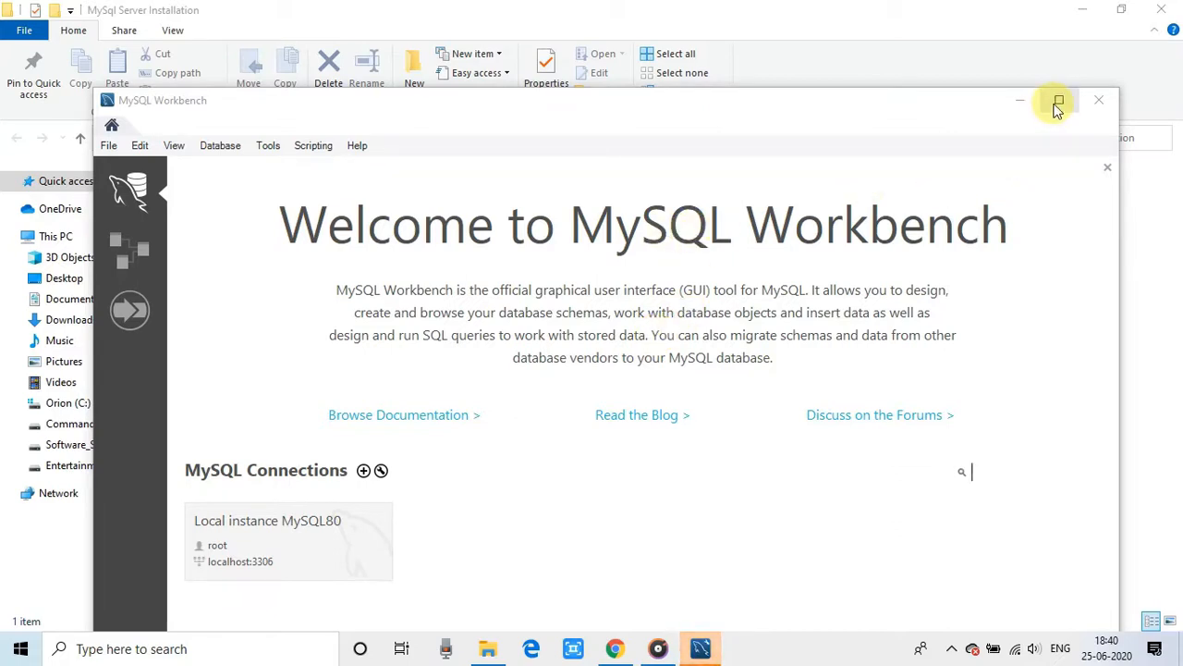
pyautogui.moveTo(1020, 100)
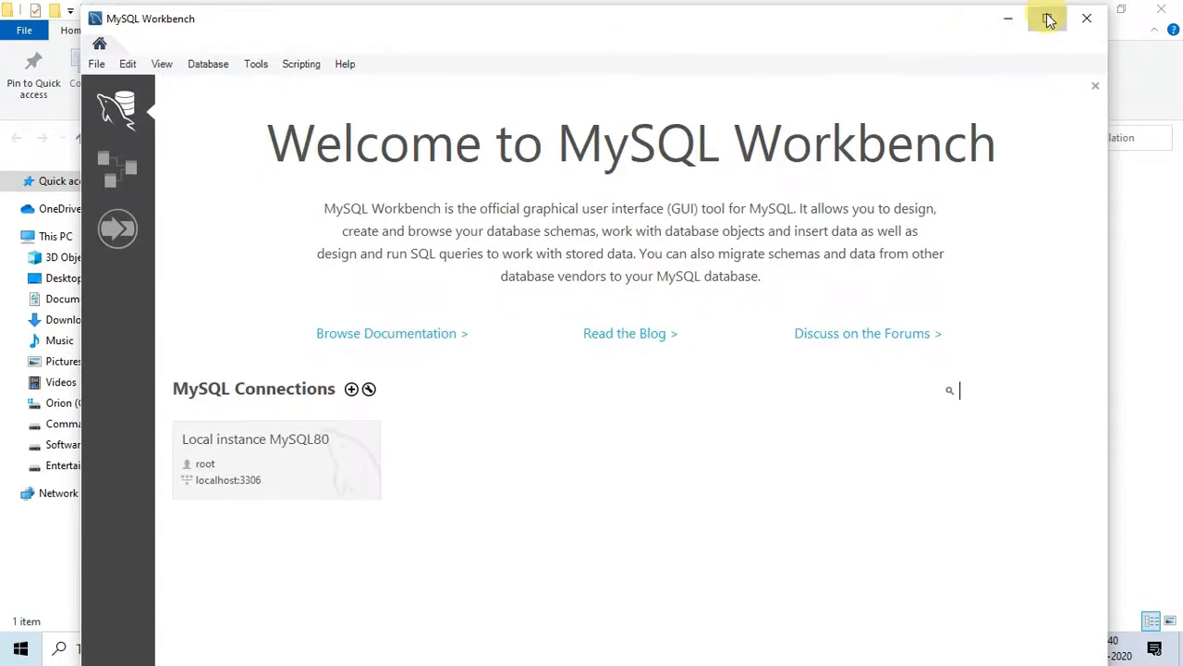
# Step: Maximize the MySQL Workbench window to fill the screen
pyautogui.click(1046, 18)
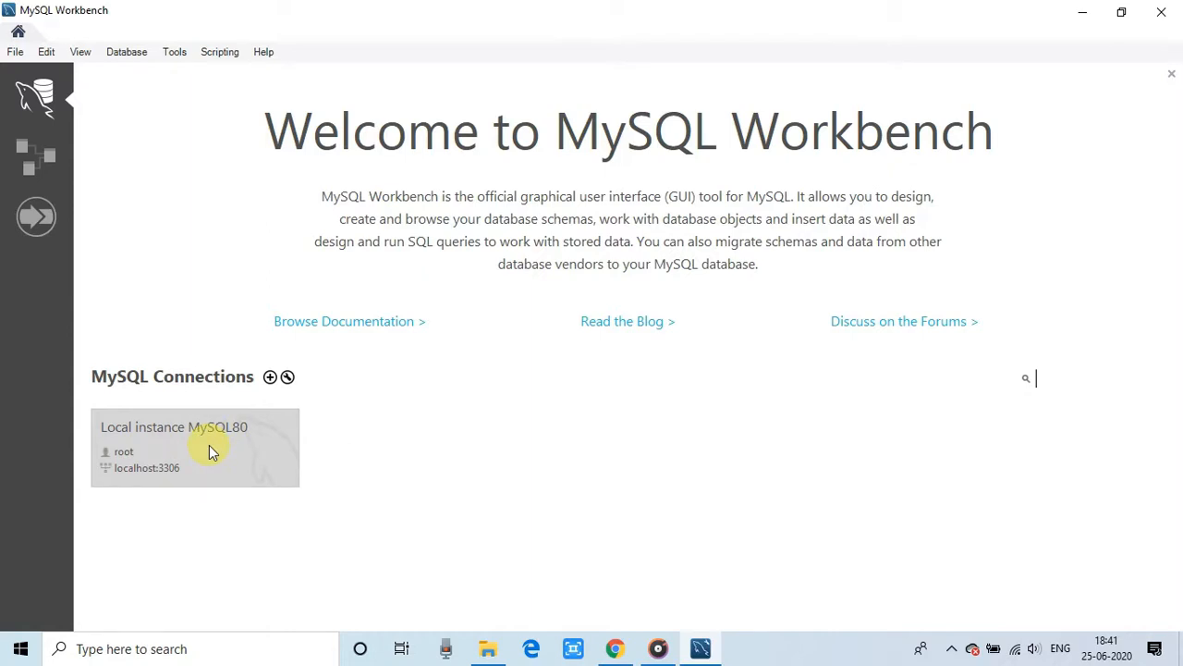
# Step: Connect to Local instance MySQL80 by submitting the root password
pyautogui.doubleClick(194, 446)
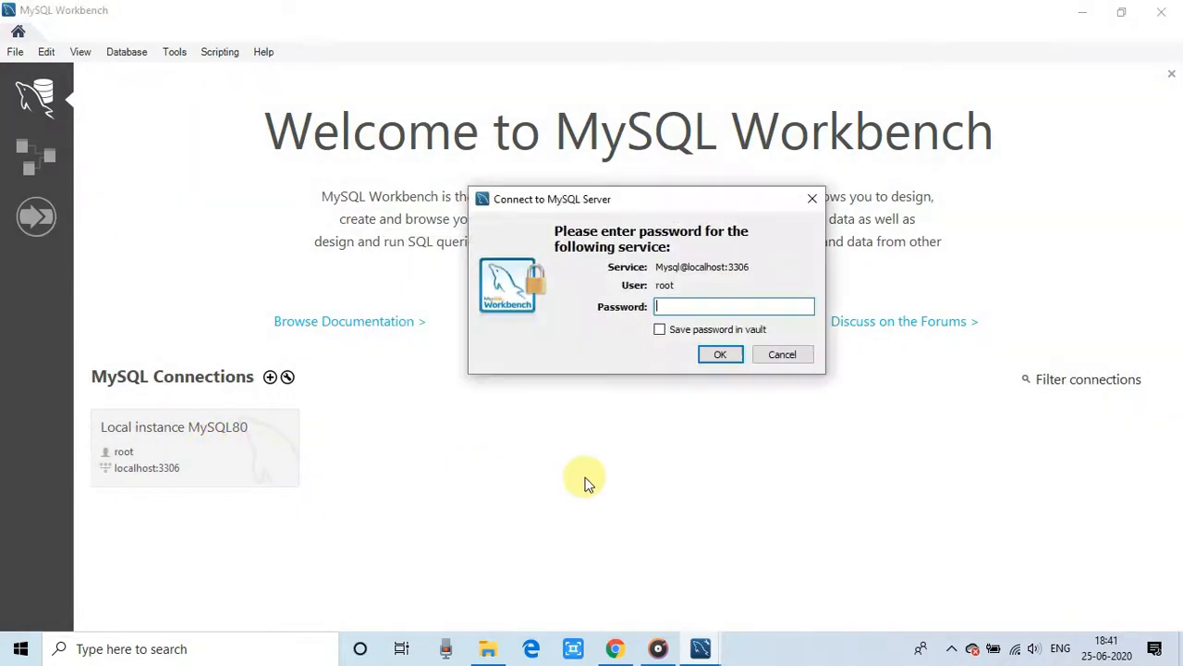
pyautogui.moveTo(652, 204)
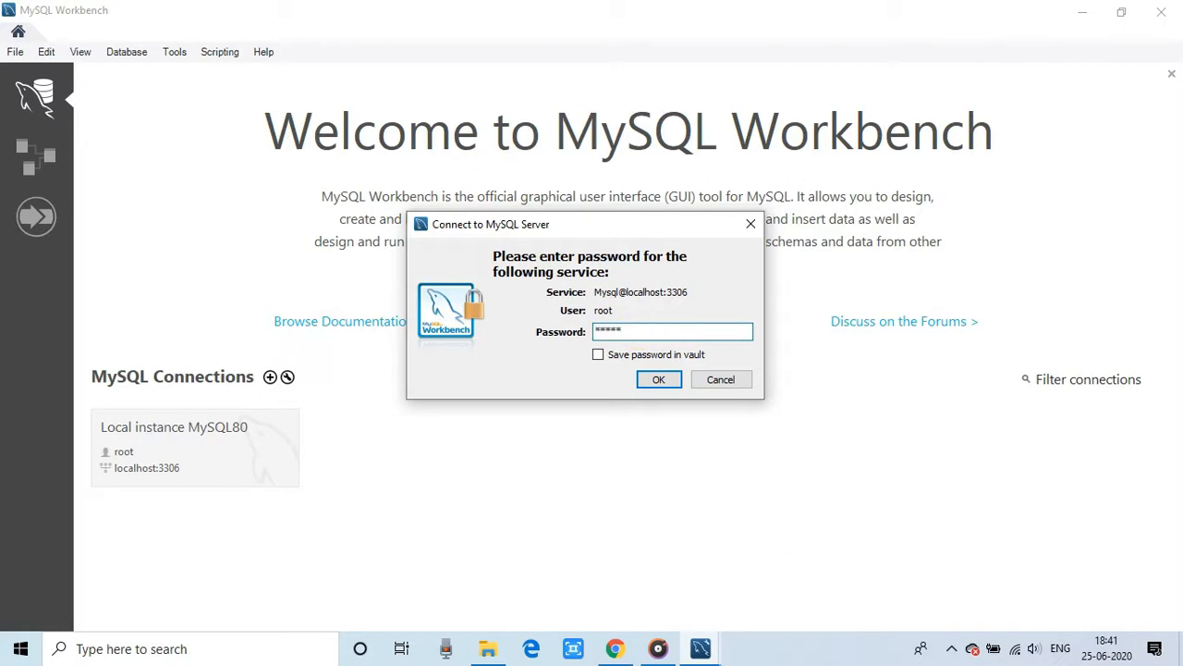
pyautogui.write('***')
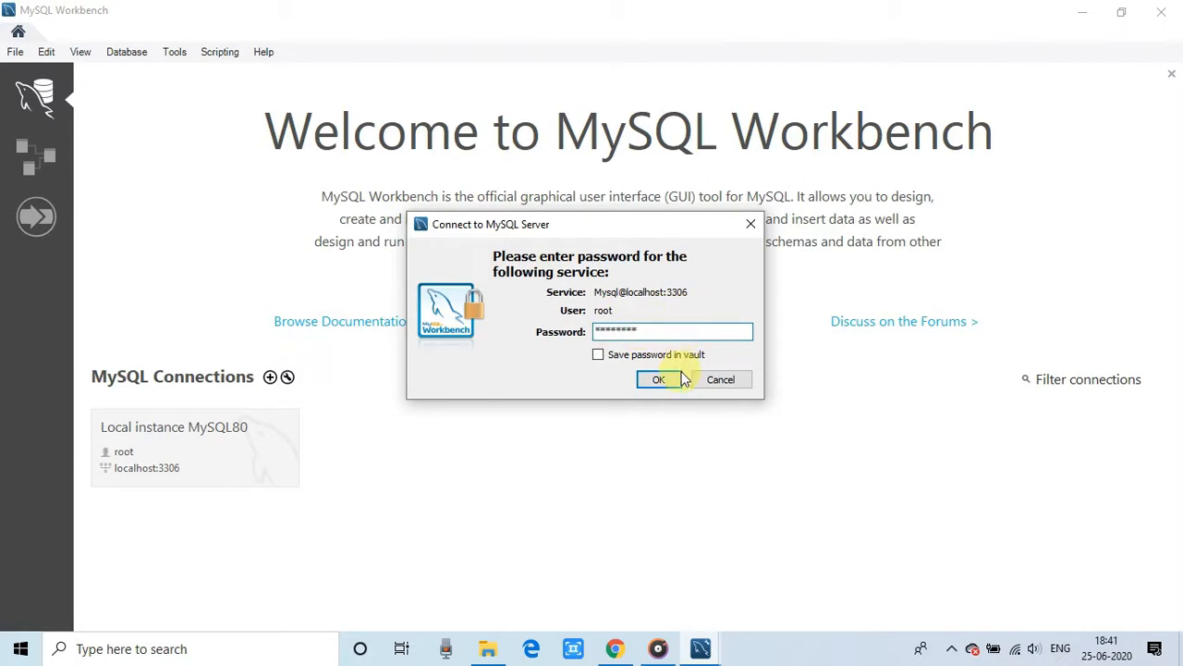
pyautogui.click(657, 379)
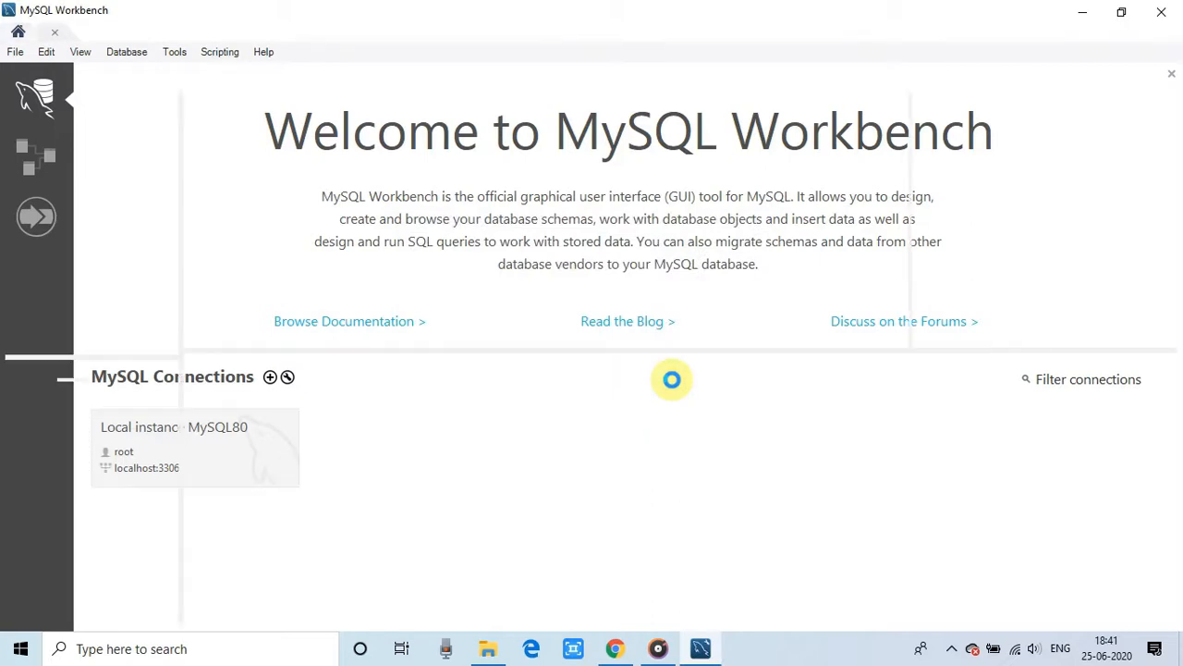
# Step: Open the Local instance MySQL80 connection to reach the empty Query 1 editor
pyautogui.doubleClick(194, 447)
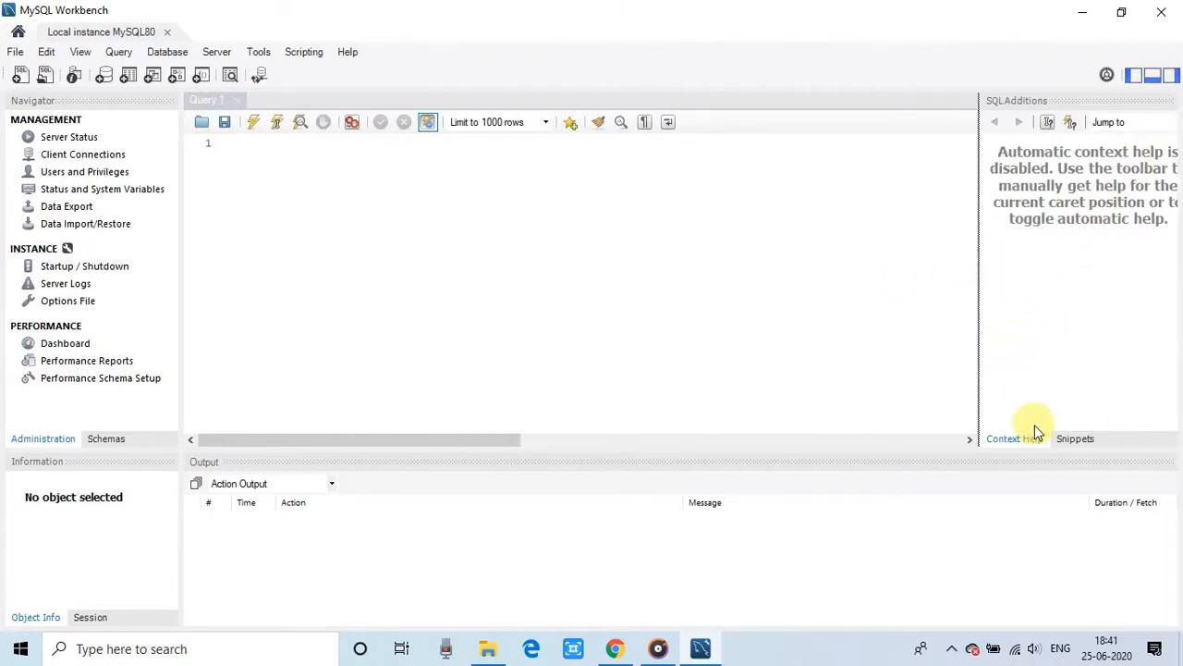
pyautogui.moveTo(1020, 285)
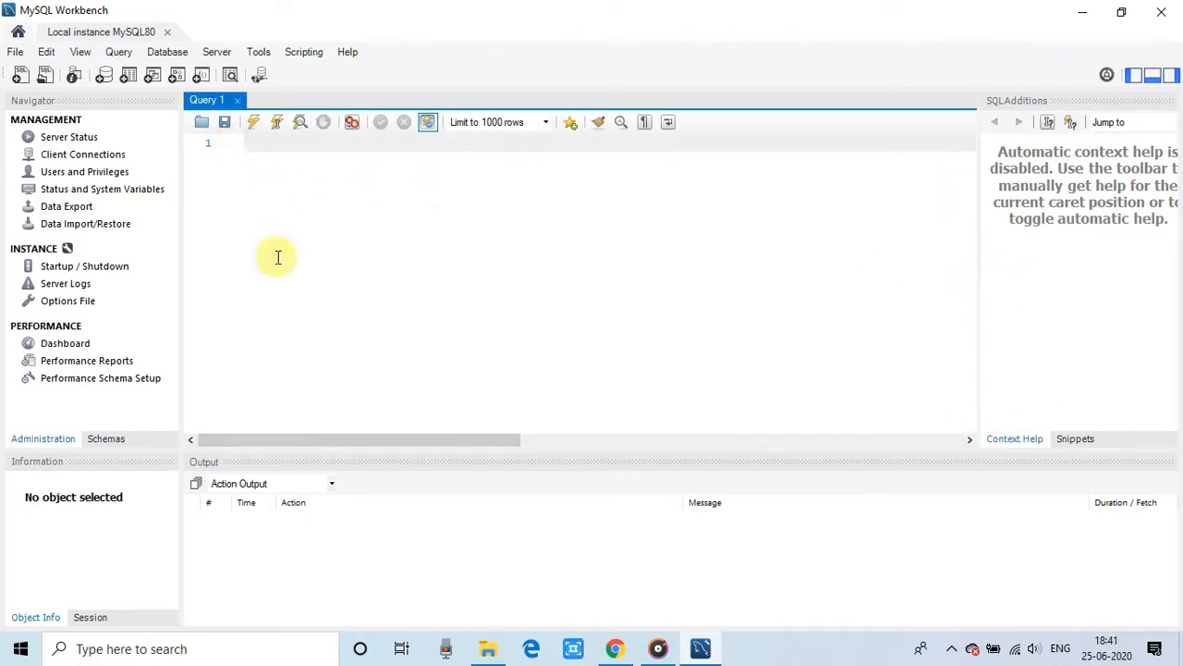
pyautogui.moveTo(85, 224)
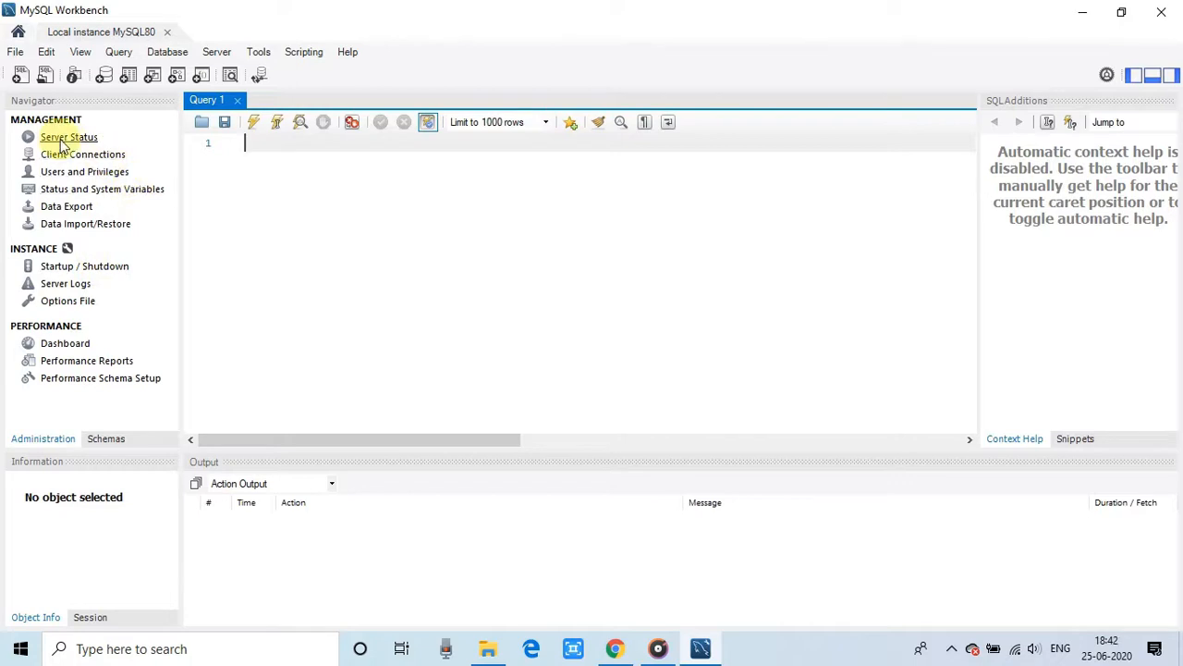
pyautogui.moveTo(101, 189)
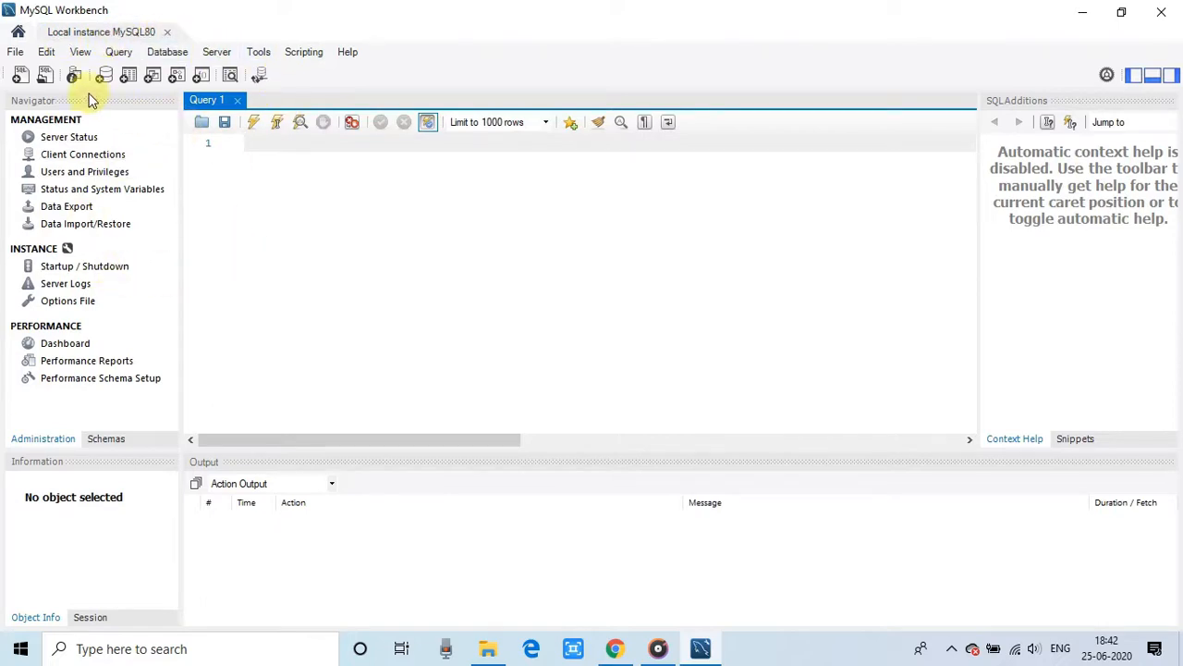
pyautogui.moveTo(105, 75)
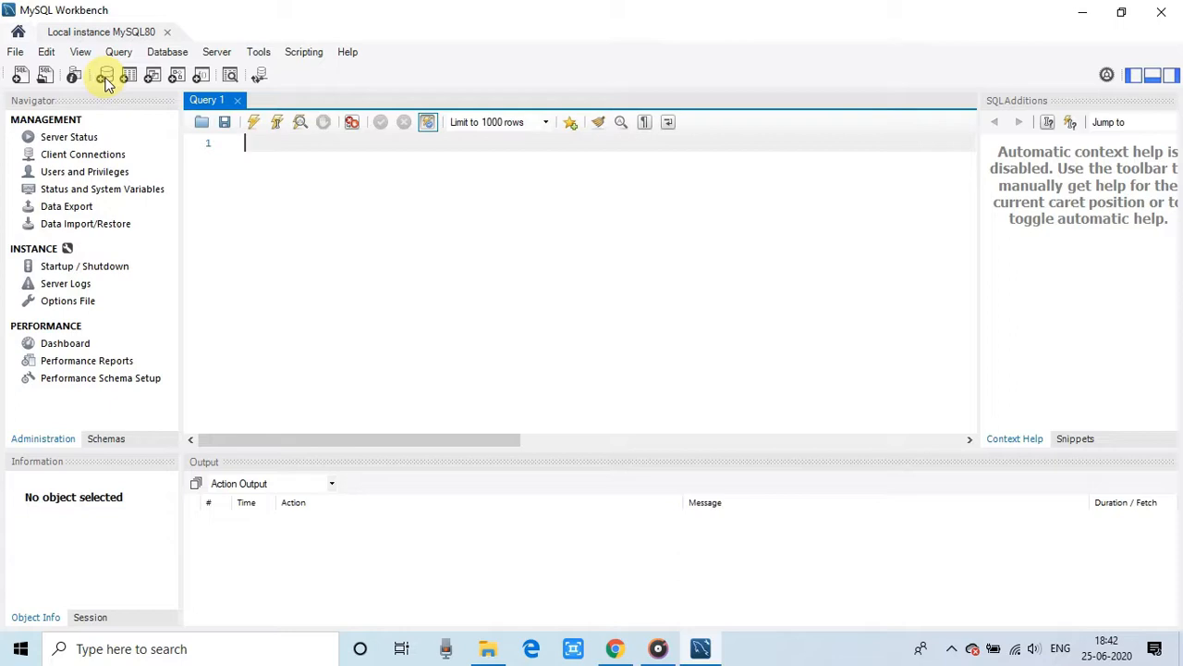
# Step: Create a new schema, rename new_schema to CompanyDB and apply it
pyautogui.click(106, 75)
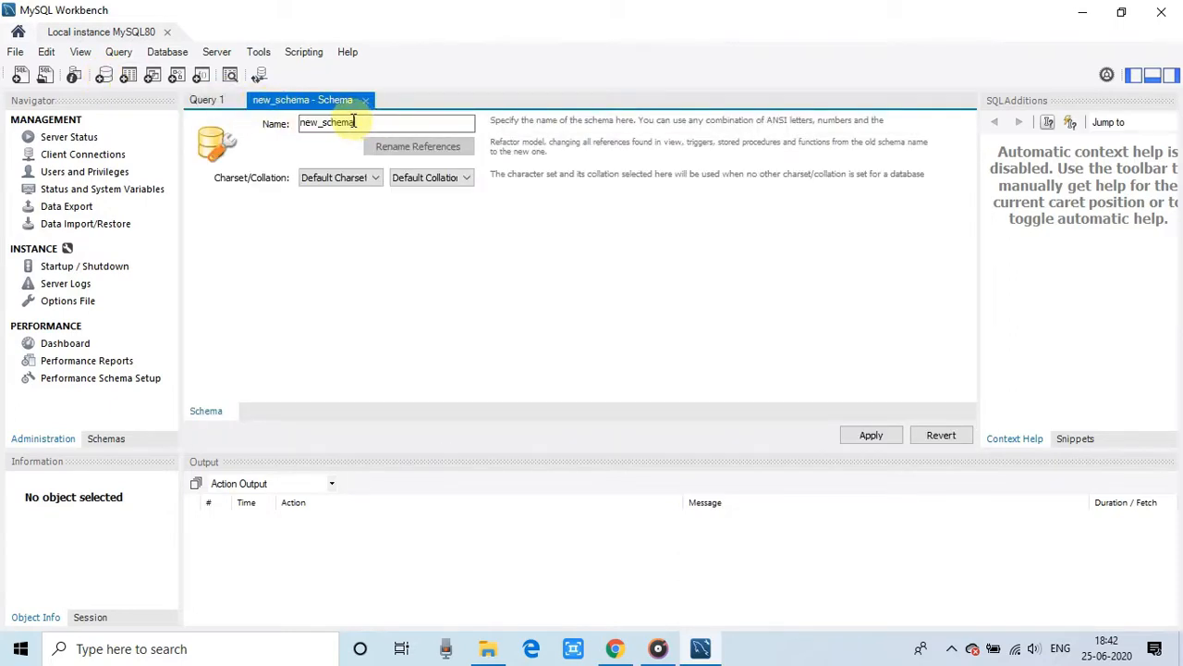
pyautogui.tripleClick(385, 122)
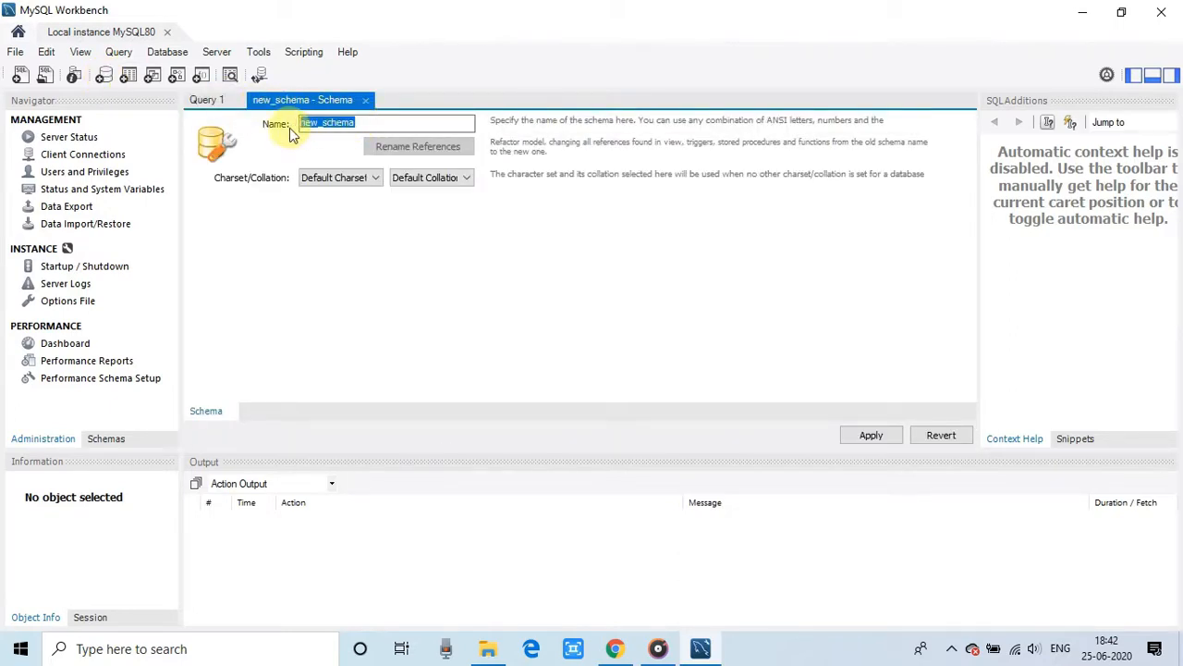
pyautogui.write('Compay')
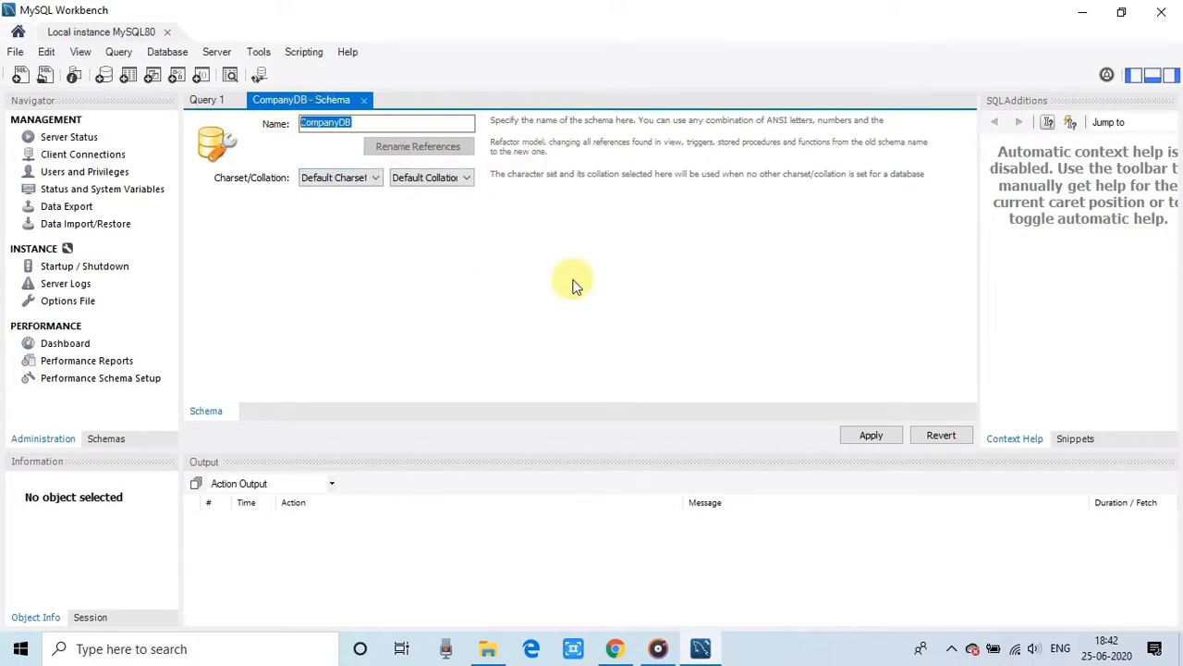
pyautogui.click(870, 434)
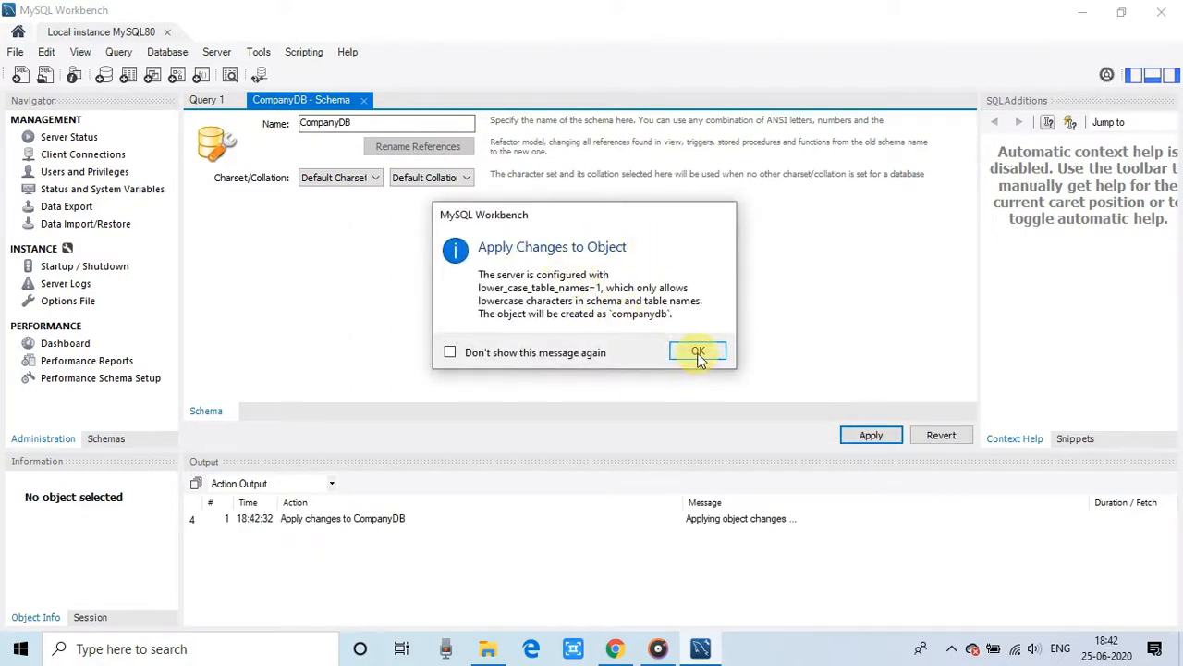
# Step: Accept the lowercase notice and run CREATE SCHEMA `companydb` on the server
pyautogui.click(698, 352)
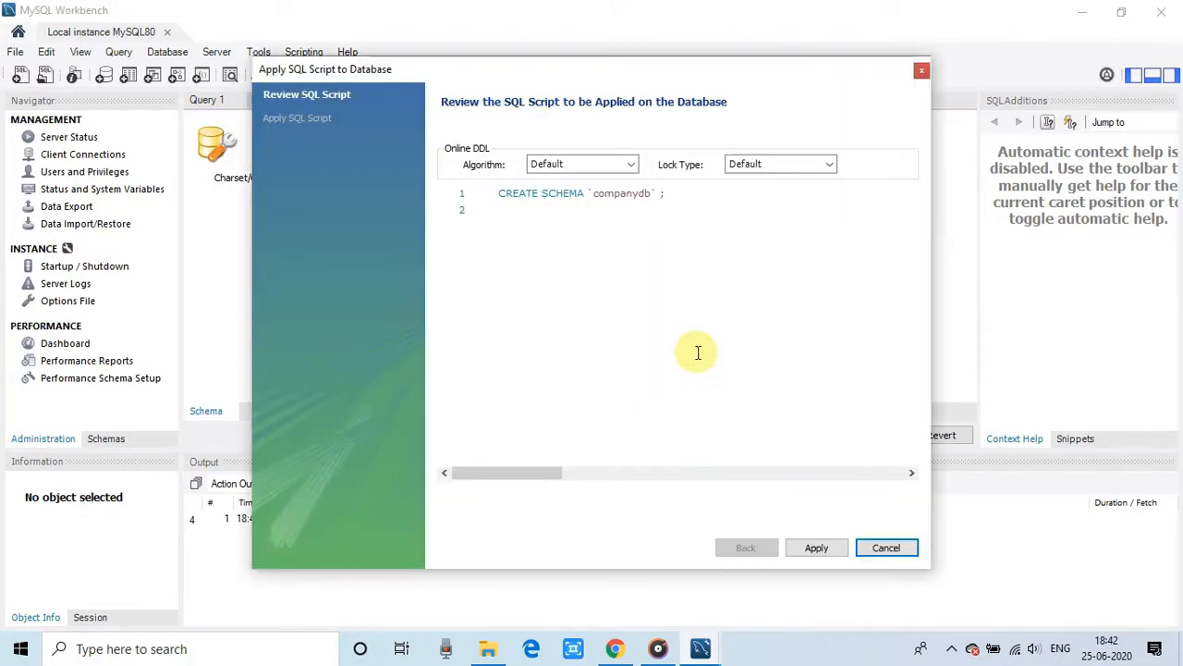
pyautogui.moveTo(657, 298)
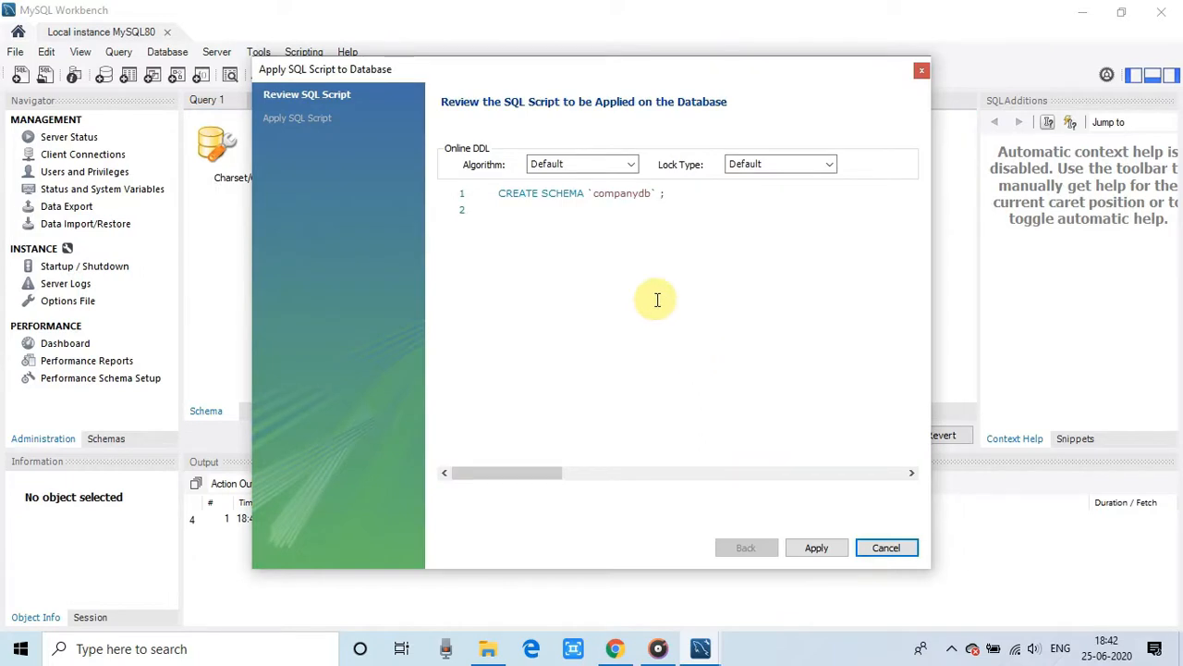
pyautogui.moveTo(310, 118)
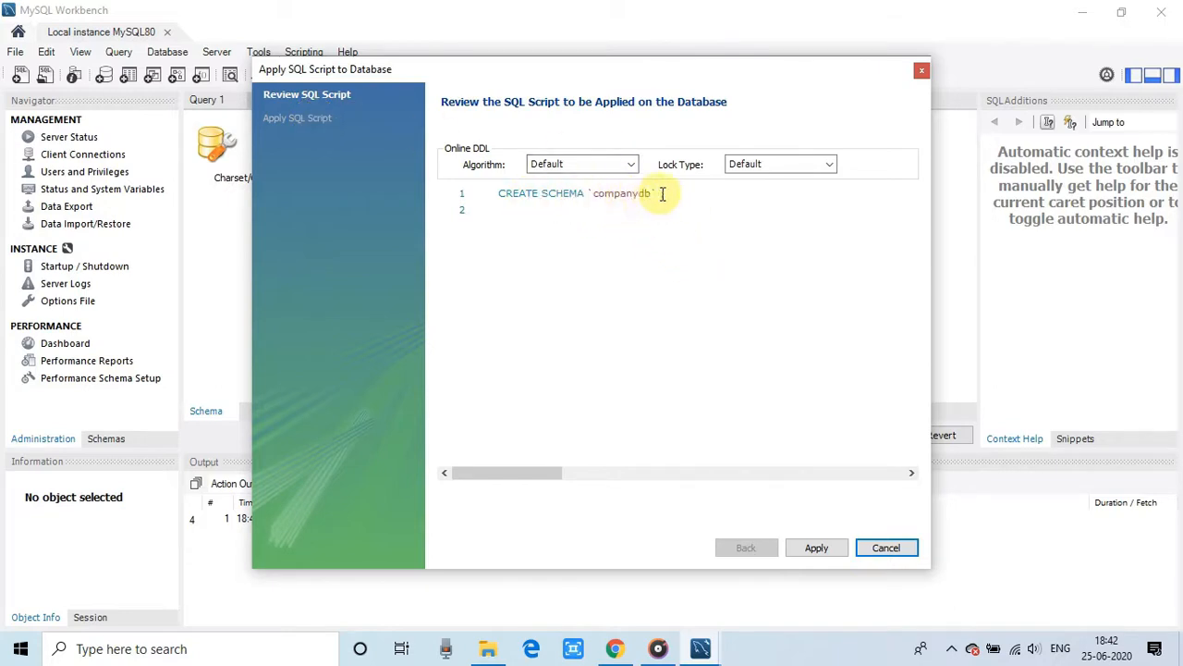
pyautogui.click(816, 547)
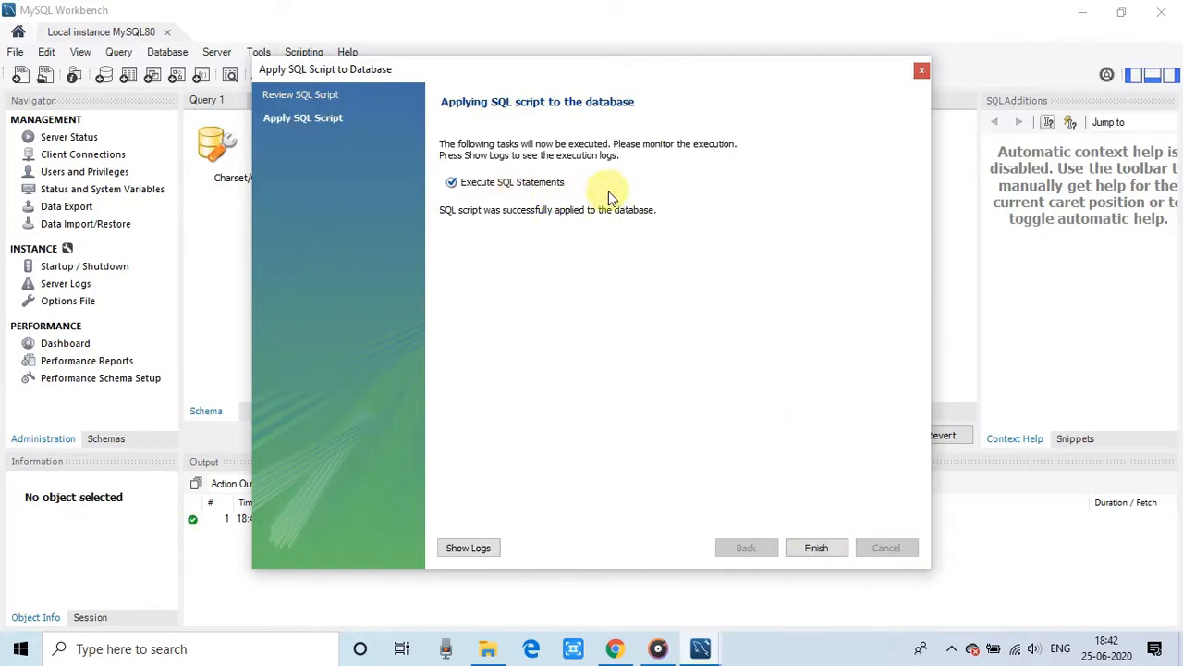
pyautogui.click(816, 547)
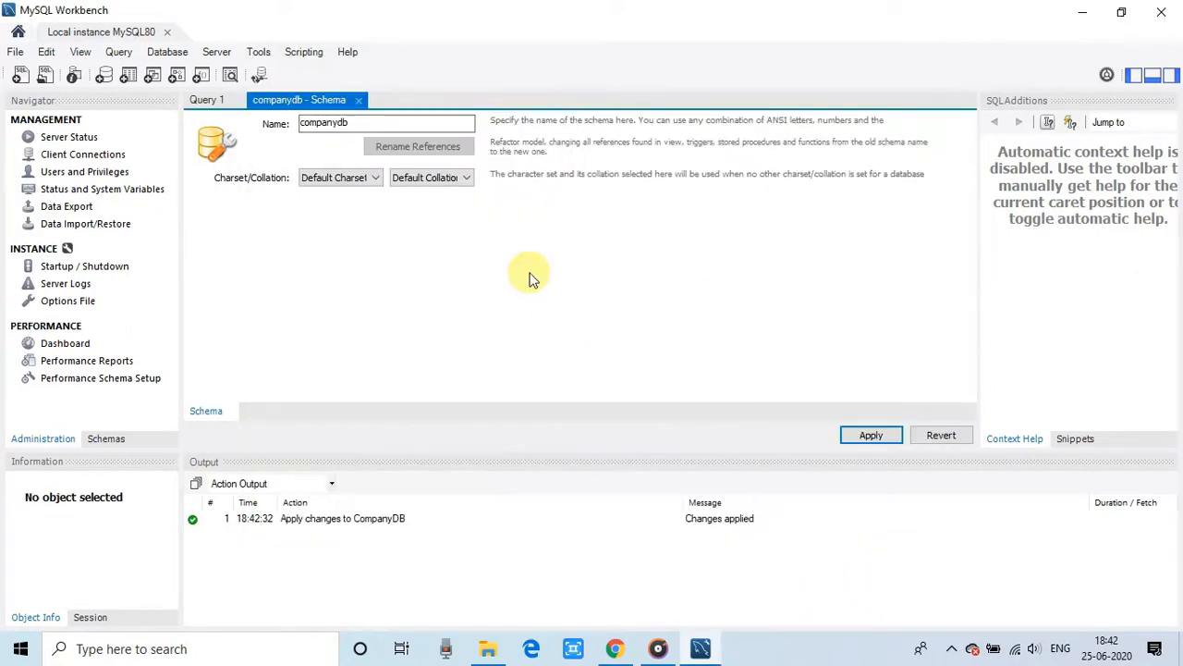
pyautogui.moveTo(706, 317)
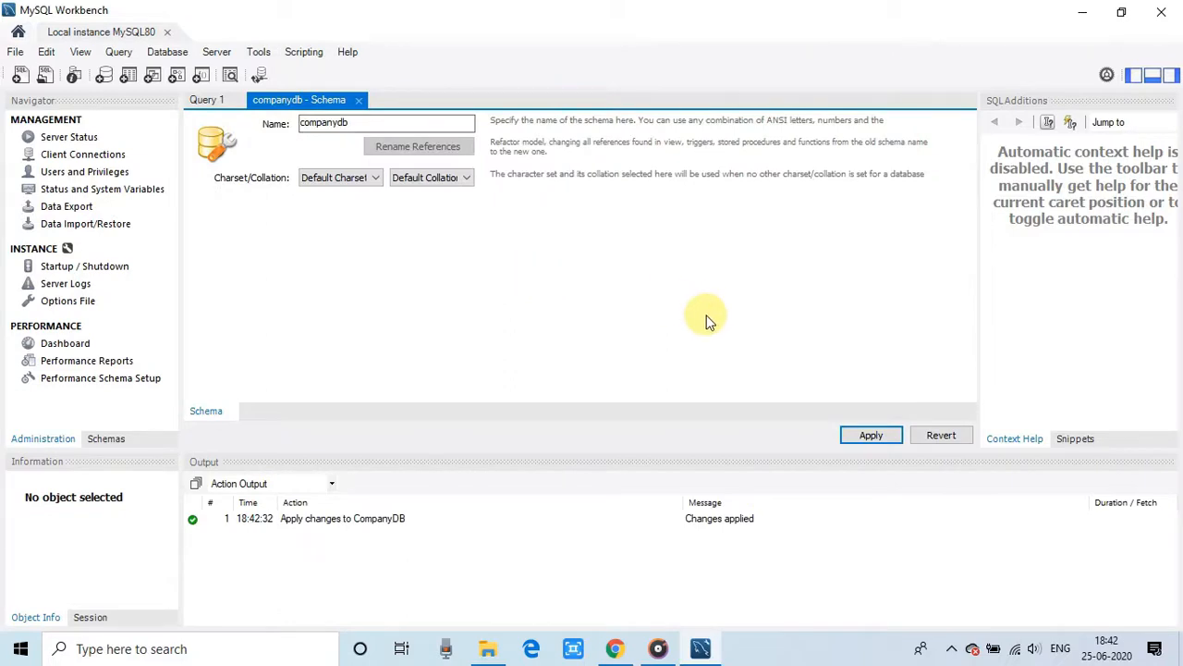
pyautogui.moveTo(513, 258)
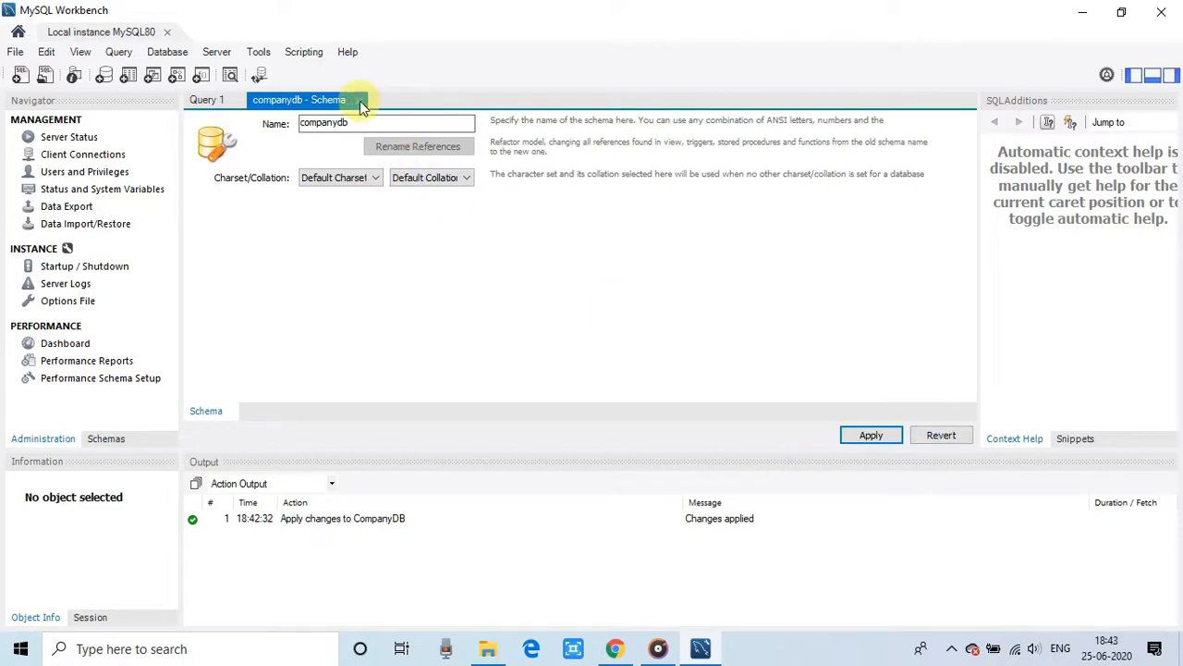
# Step: Close the companydb schema tab and start Database > Connect to Database
pyautogui.click(360, 99)
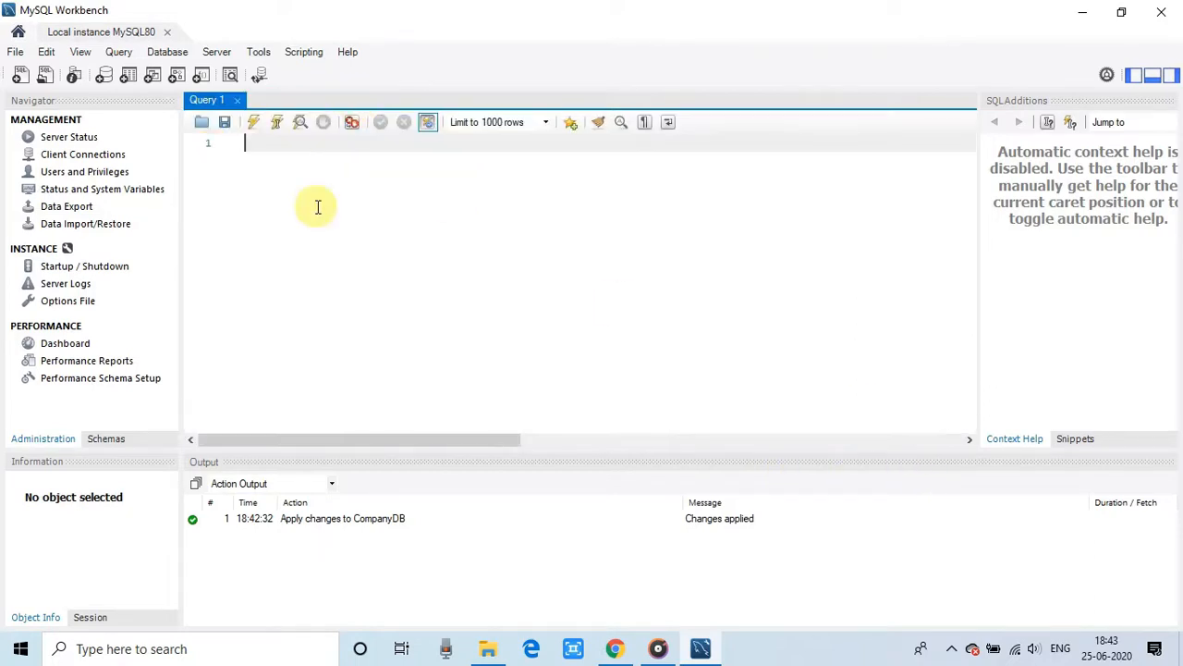
pyautogui.moveTo(103, 75)
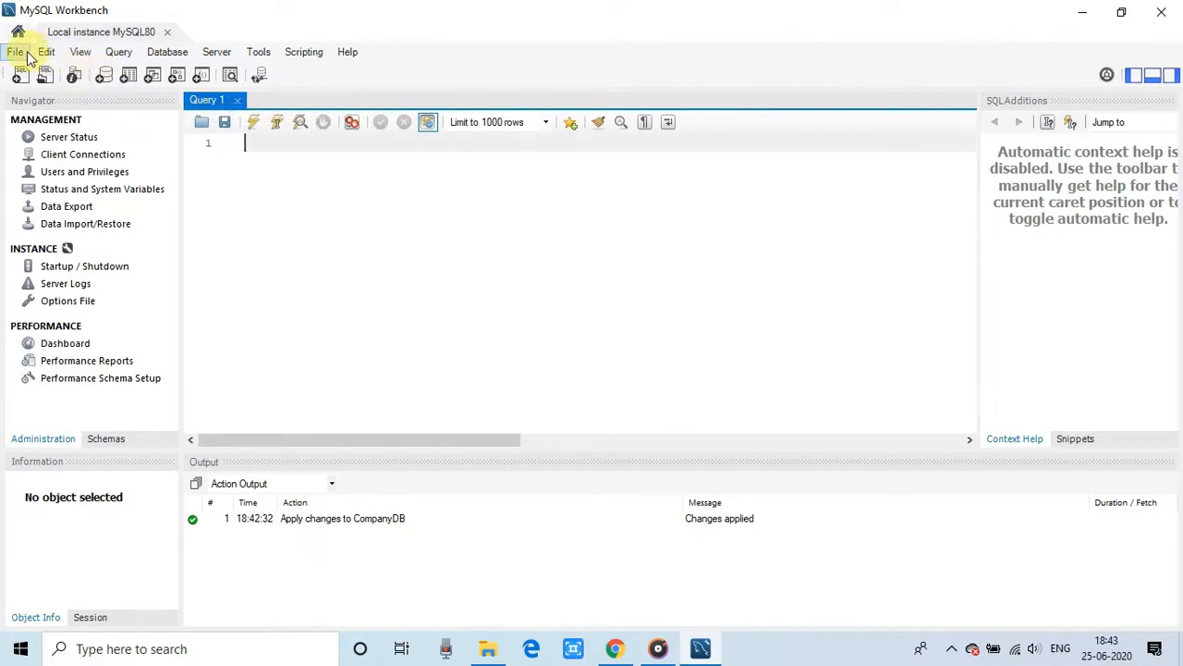
pyautogui.click(168, 51)
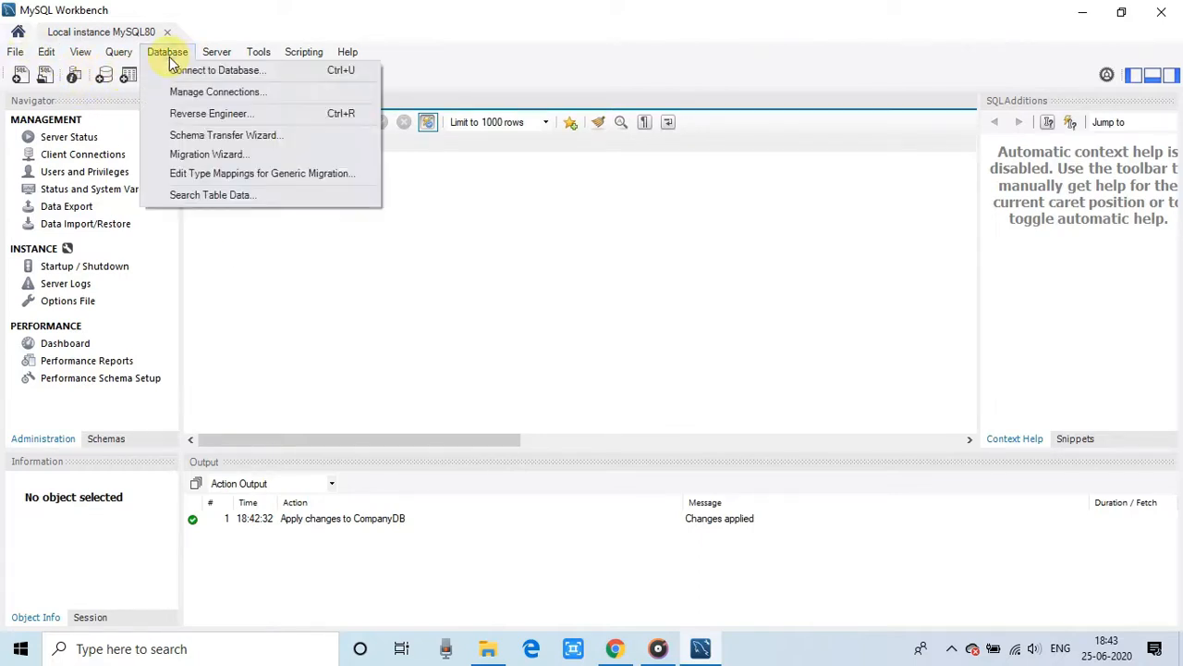
pyautogui.moveTo(265, 70)
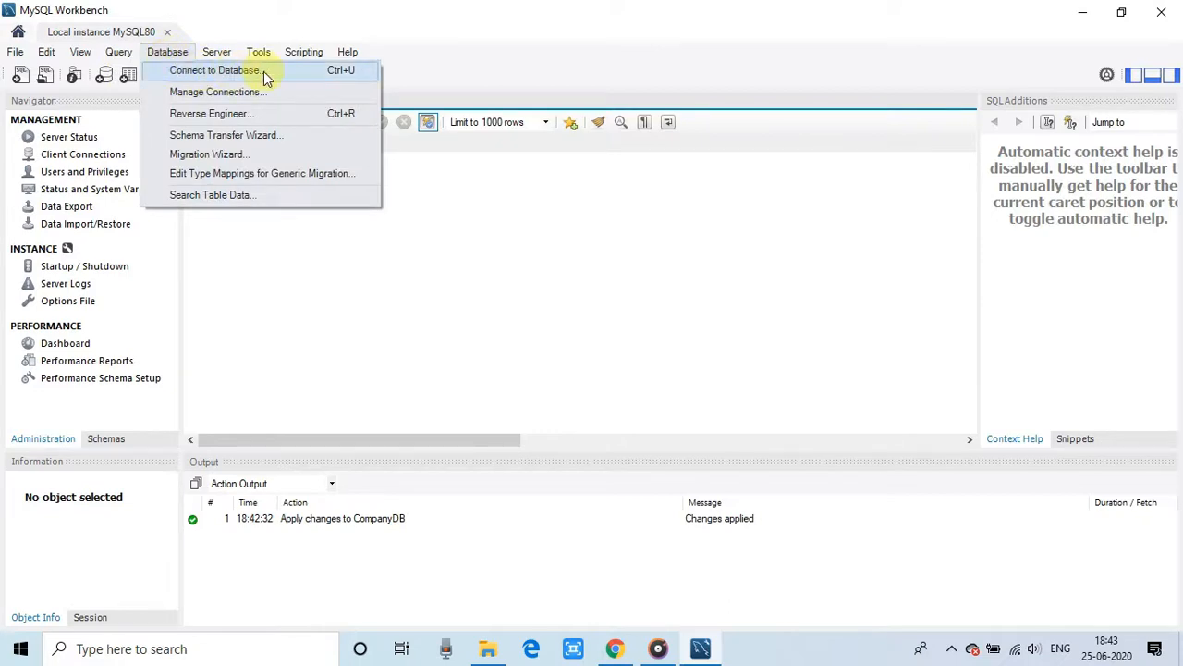
pyautogui.click(213, 71)
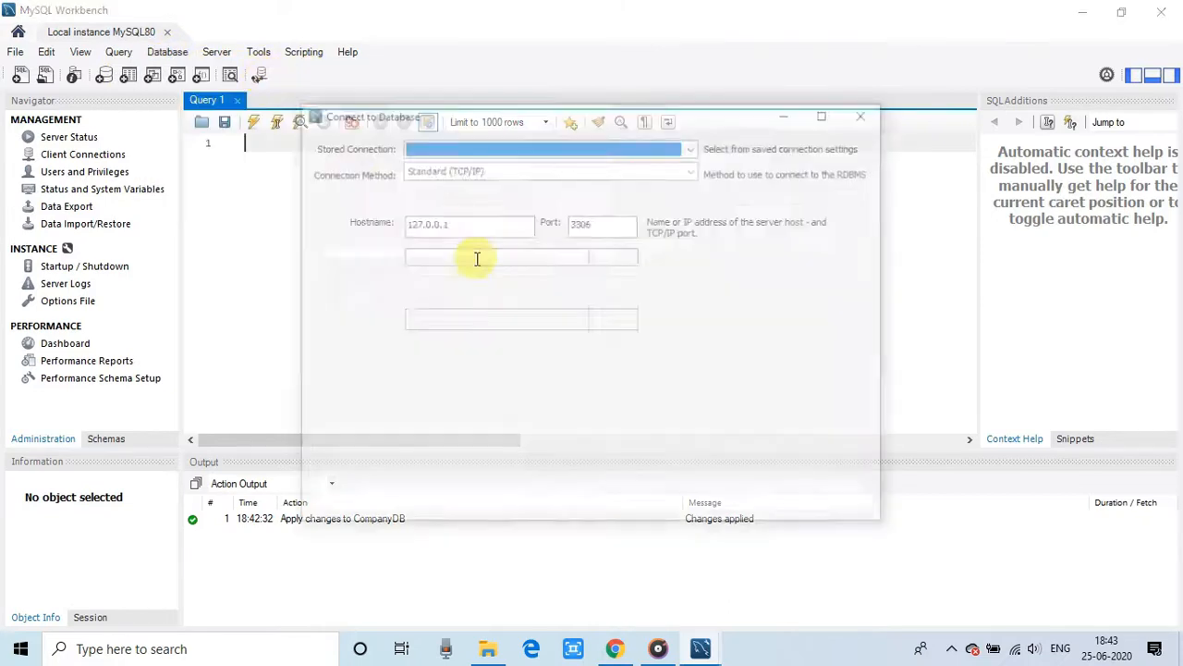
# Step: Connect a second session to Local instance MySQL80 over Standard (TCP/IP)
pyautogui.click(692, 149)
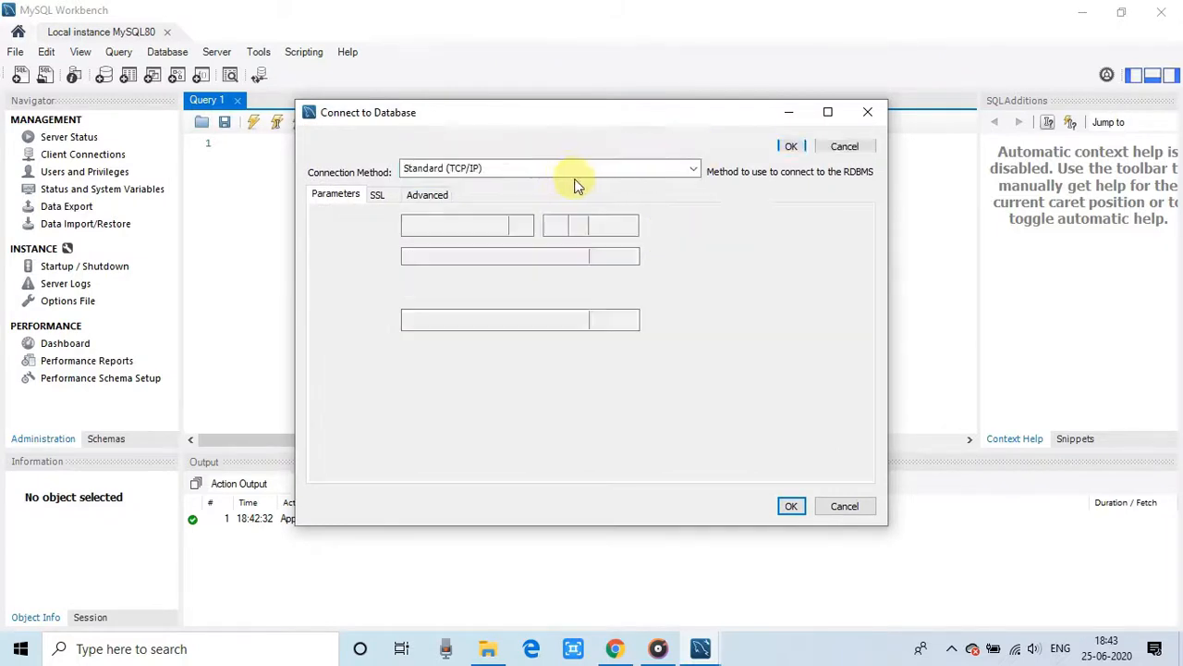
pyautogui.click(551, 145)
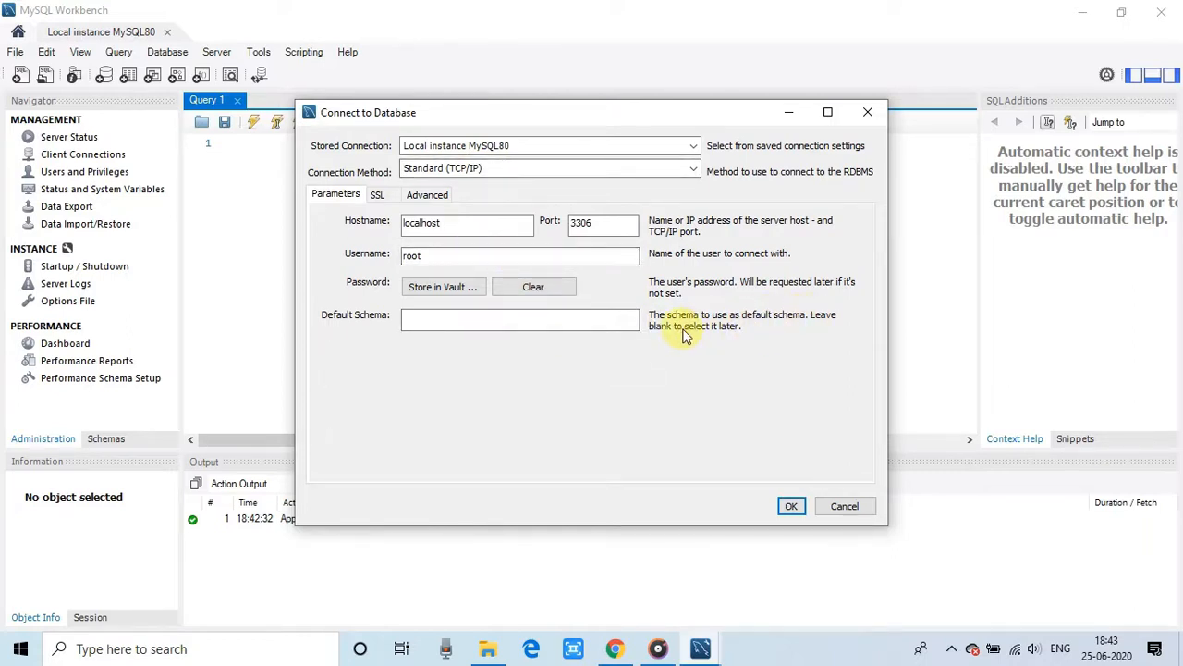
pyautogui.moveTo(550, 167)
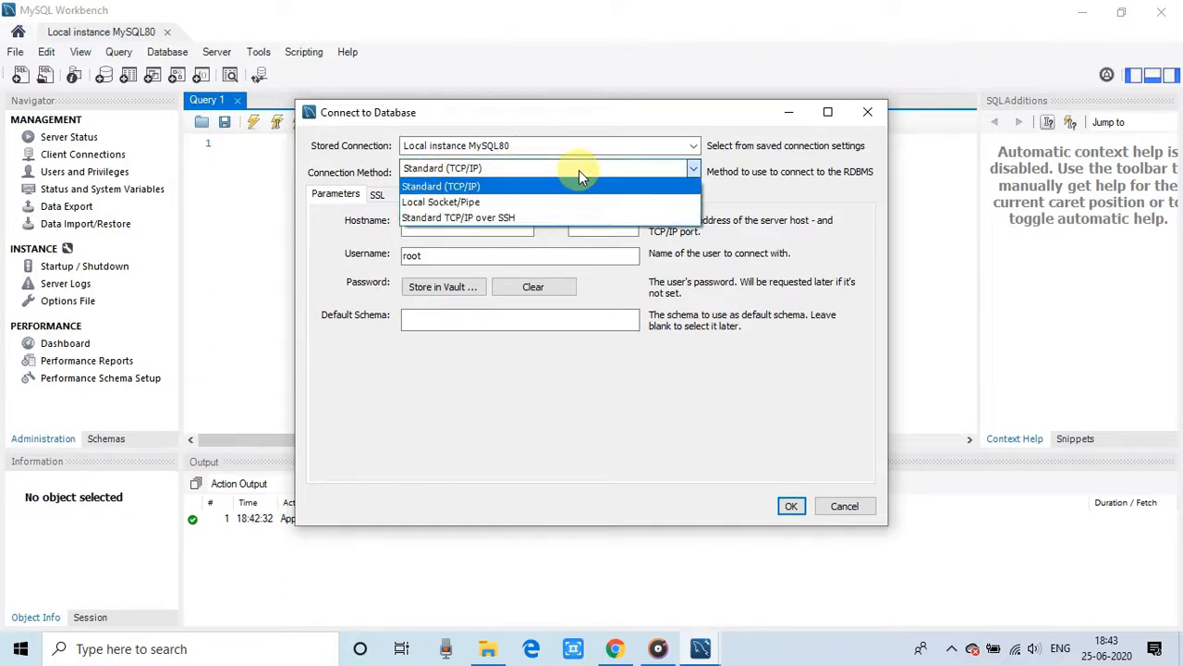
pyautogui.click(442, 186)
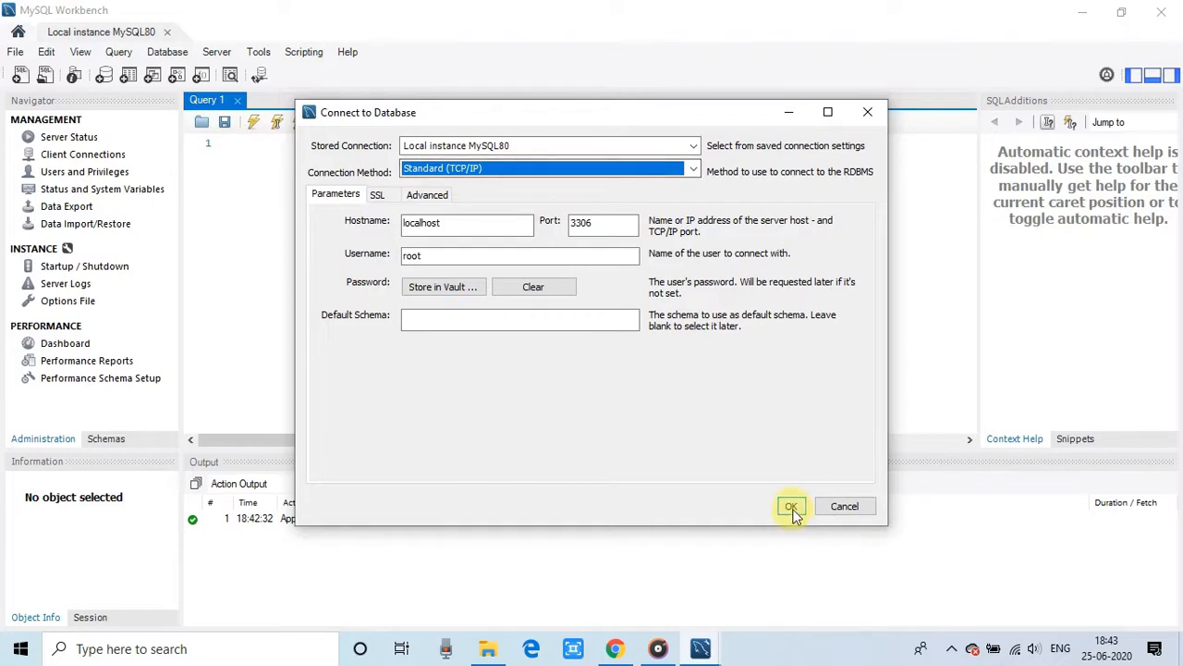
pyautogui.click(790, 505)
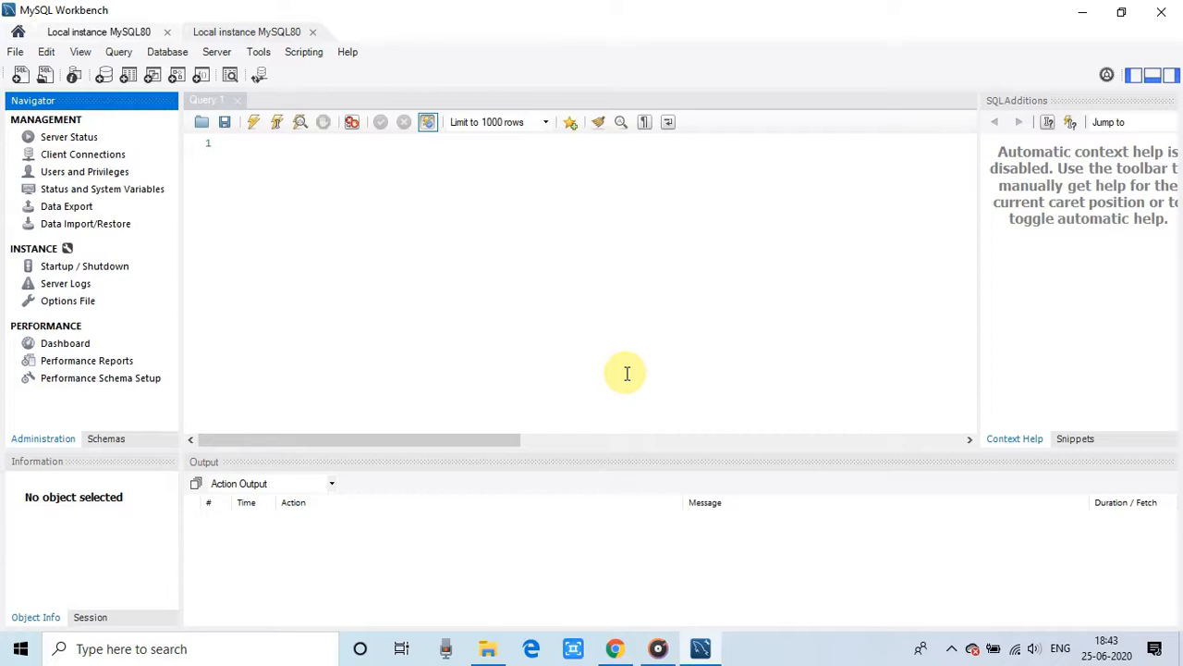
pyautogui.moveTo(648, 370)
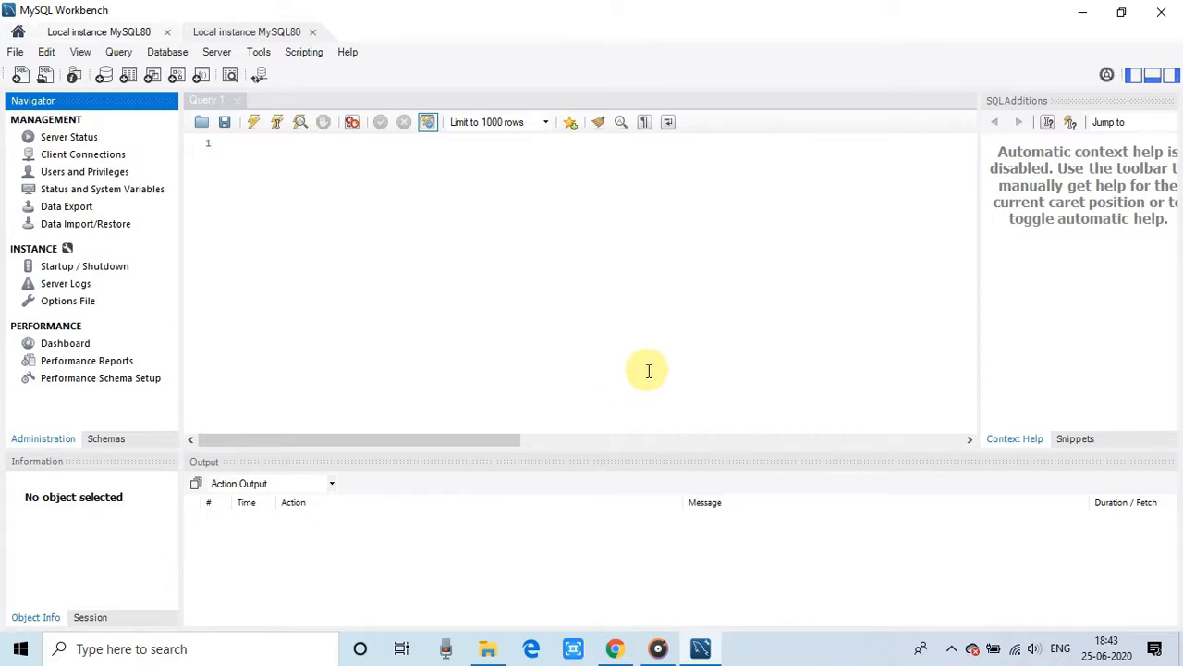
# Step: Close the duplicate connection tab and expand companydb in the Schemas navigator
pyautogui.click(105, 438)
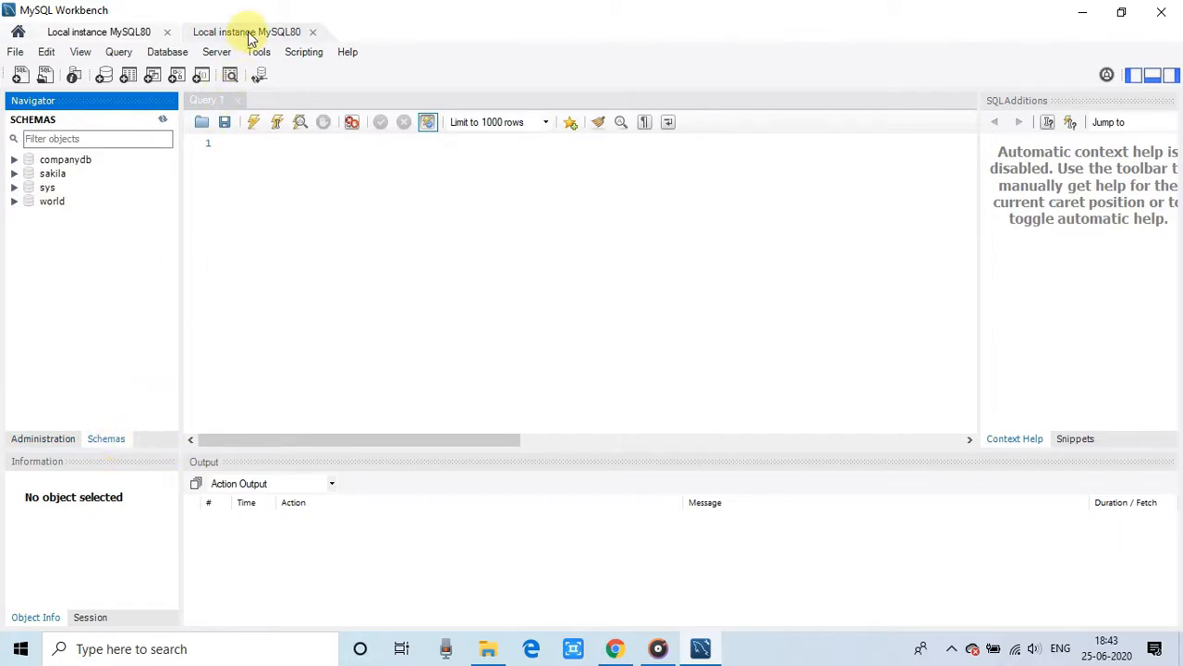
pyautogui.moveTo(331, 37)
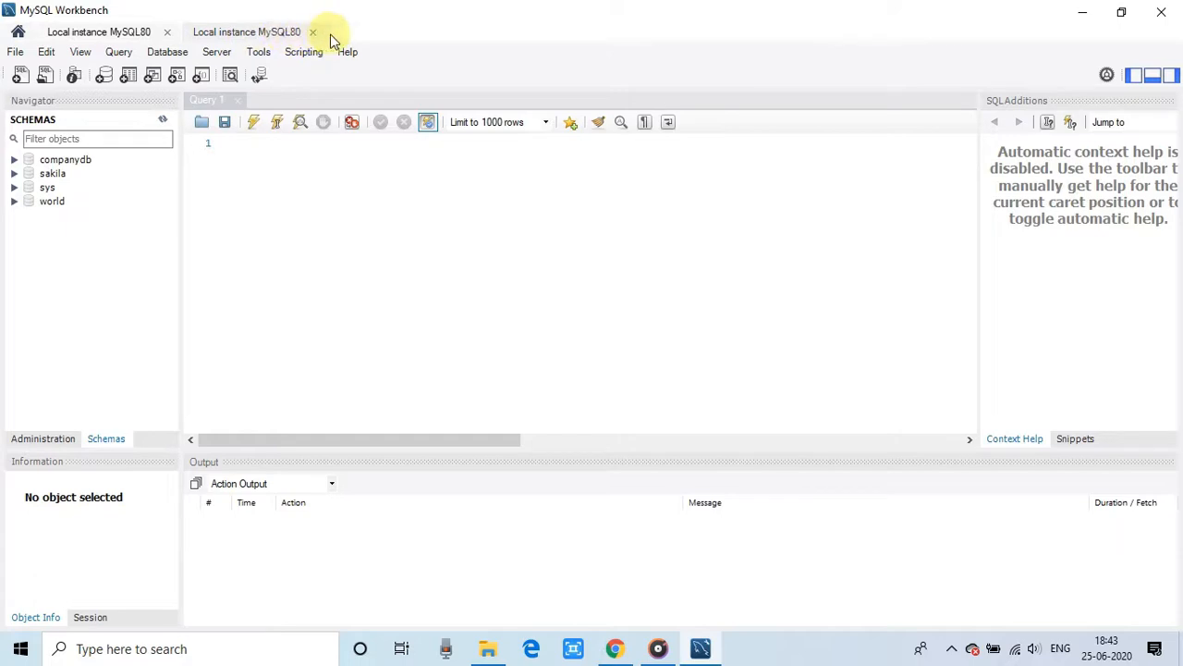
pyautogui.click(312, 31)
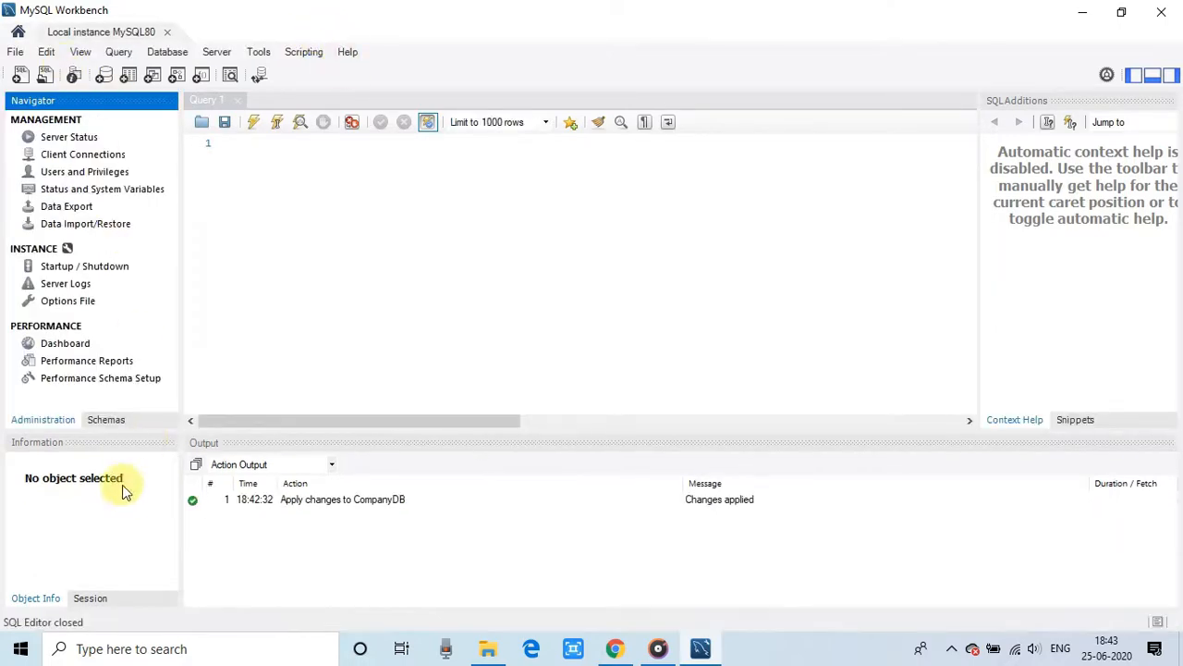
pyautogui.click(106, 418)
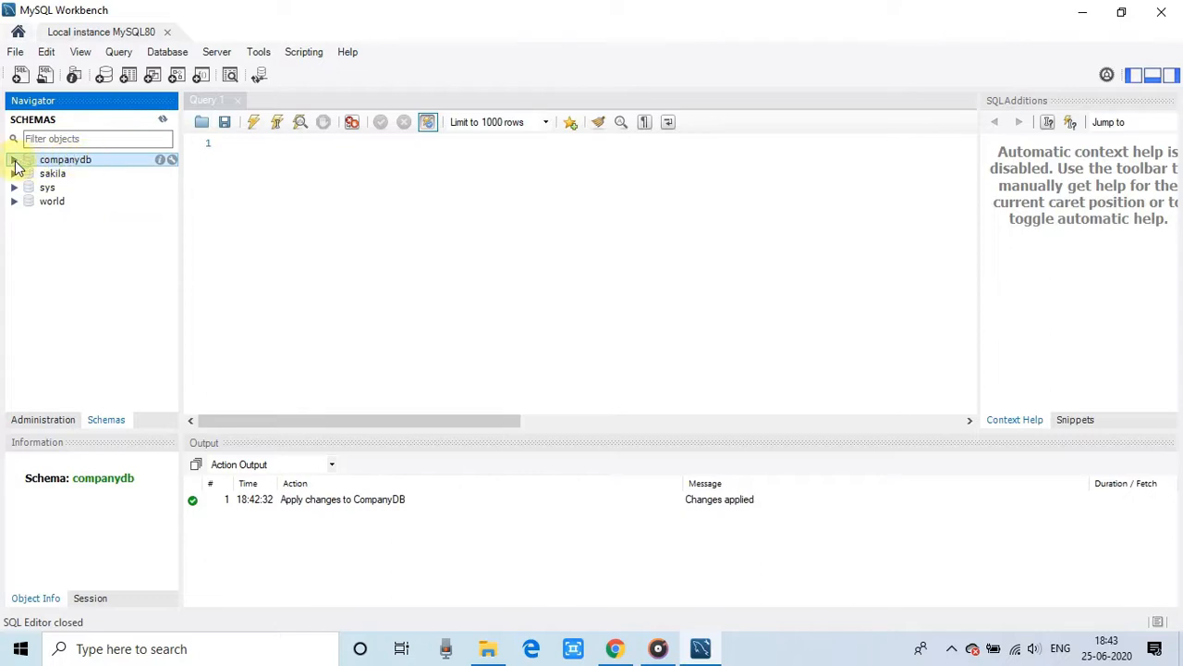
pyautogui.click(14, 159)
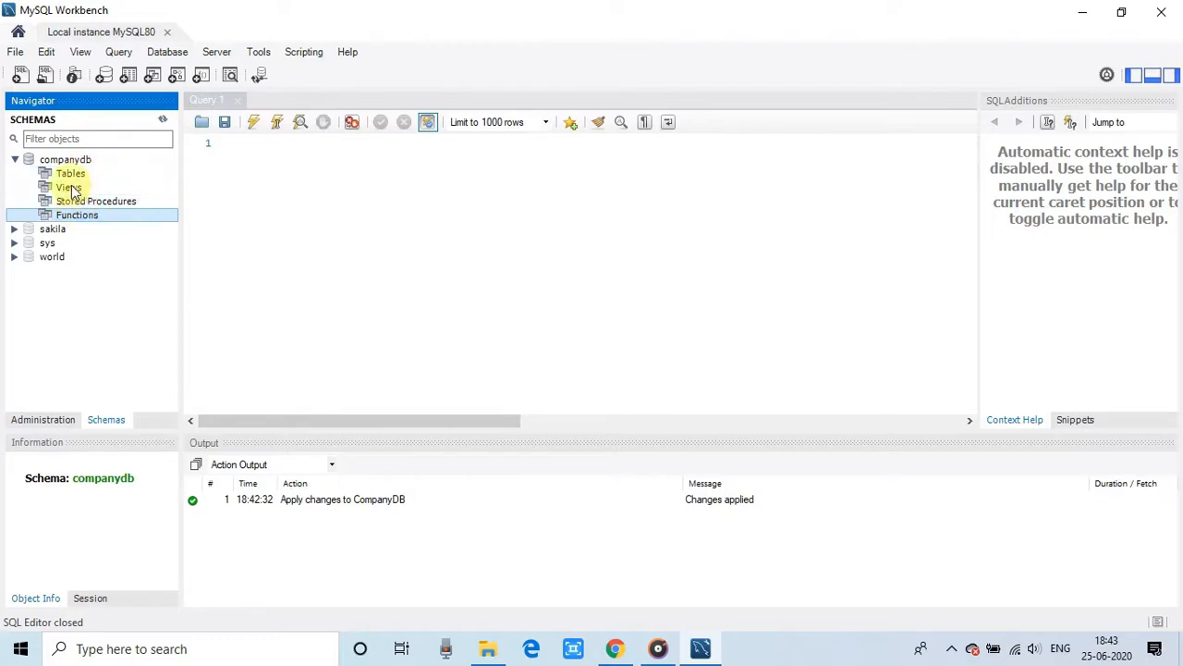
pyautogui.click(64, 159)
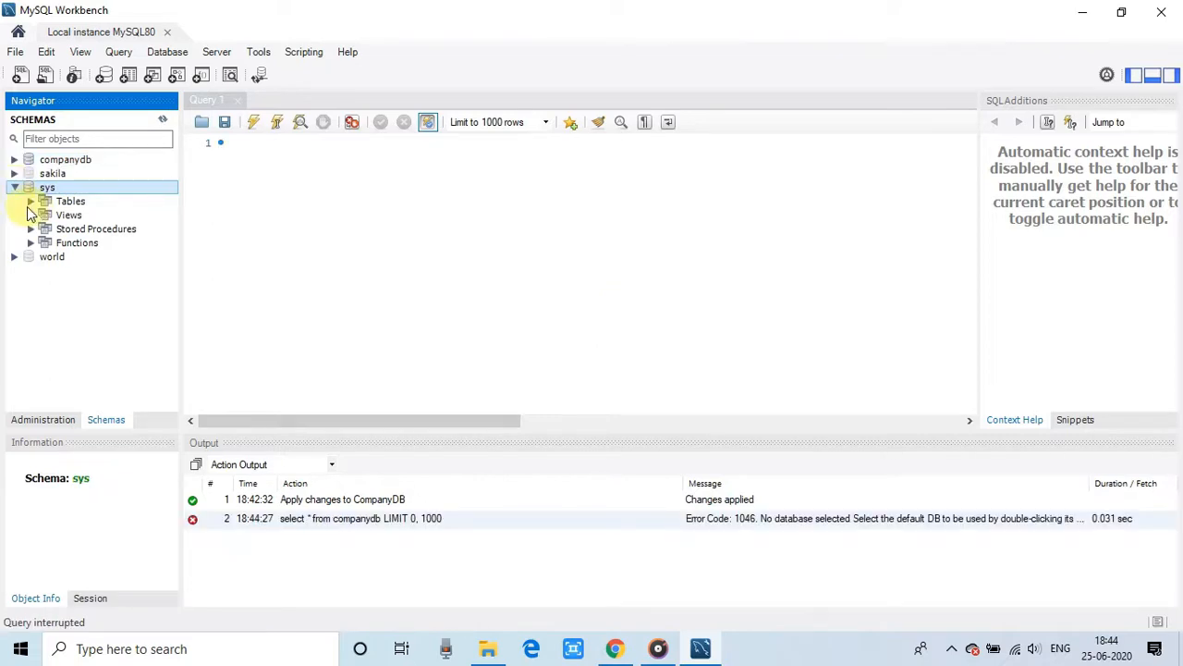
# Step: Expand the sys schema's Tables list and set sys as the default schema
pyautogui.click(32, 200)
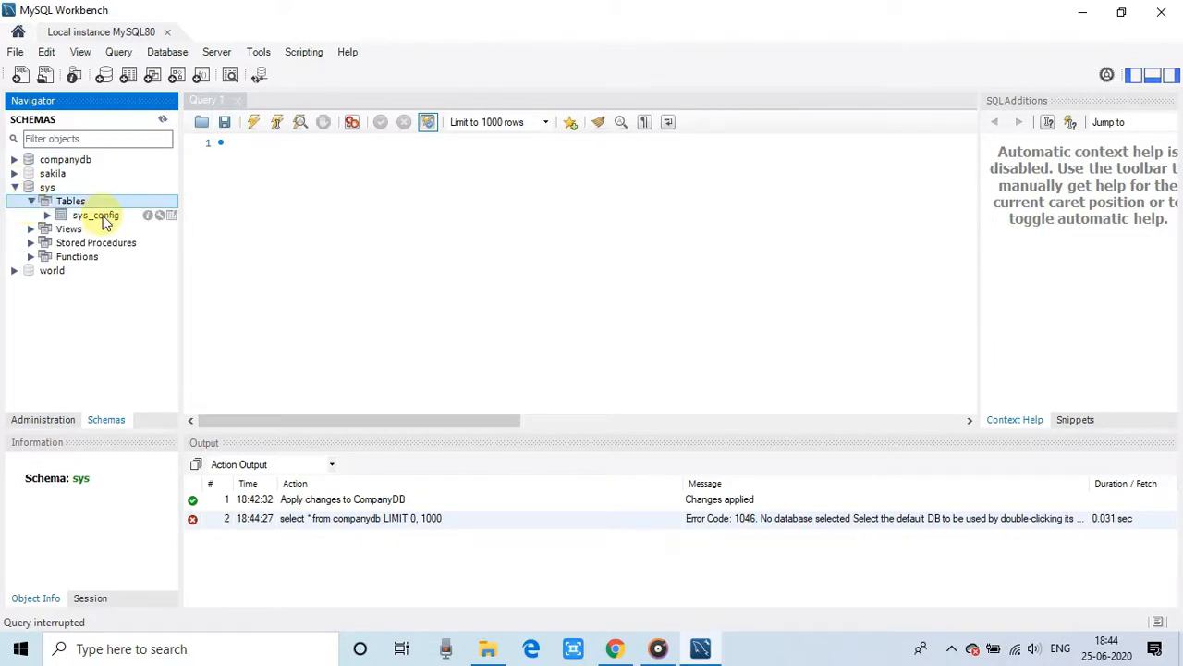
pyautogui.click(70, 201)
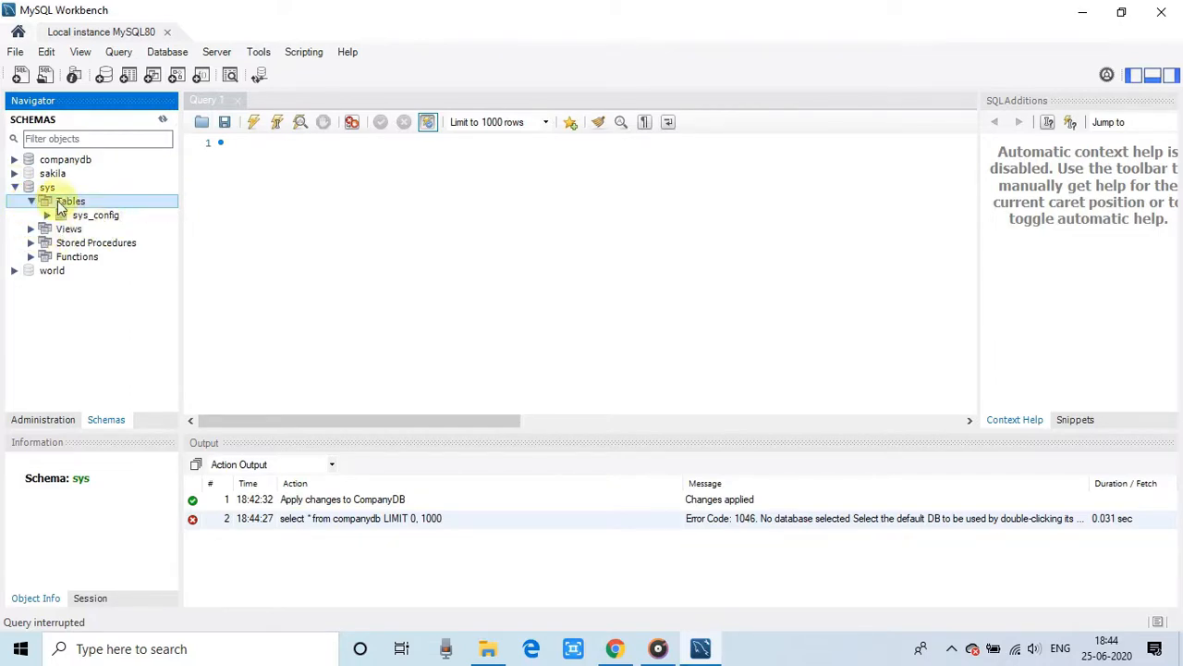
pyautogui.click(47, 187)
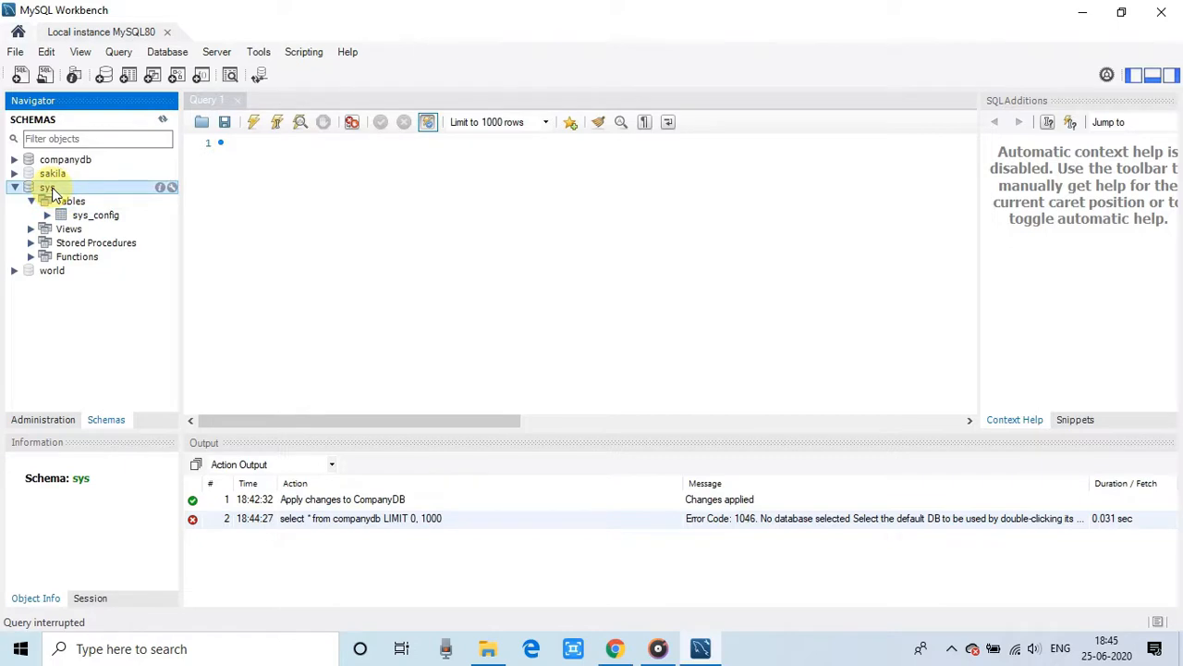
pyautogui.rightClick(46, 187)
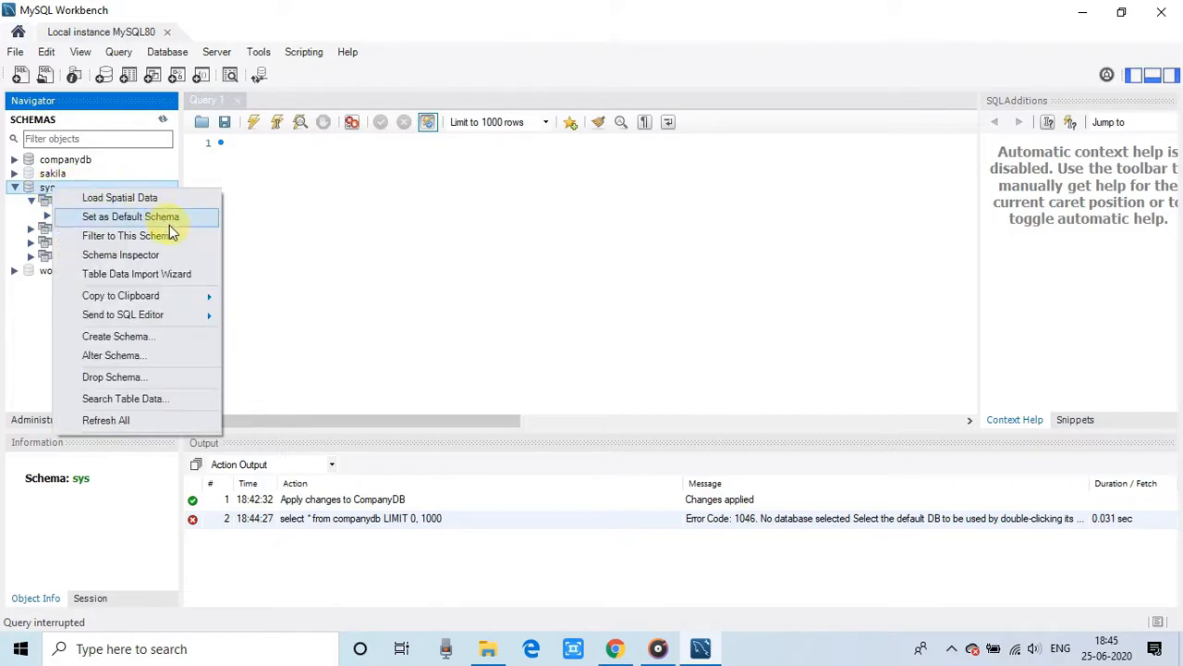
pyautogui.moveTo(175, 227)
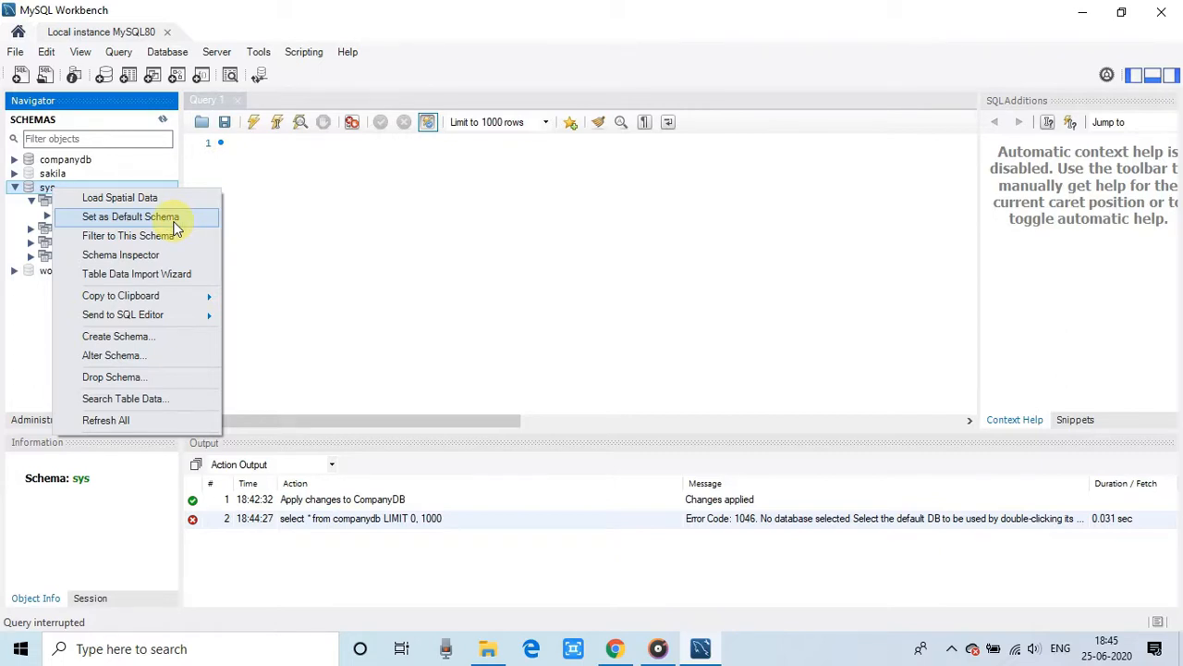
pyautogui.click(130, 215)
pyautogui.write('select * from sys_config;')
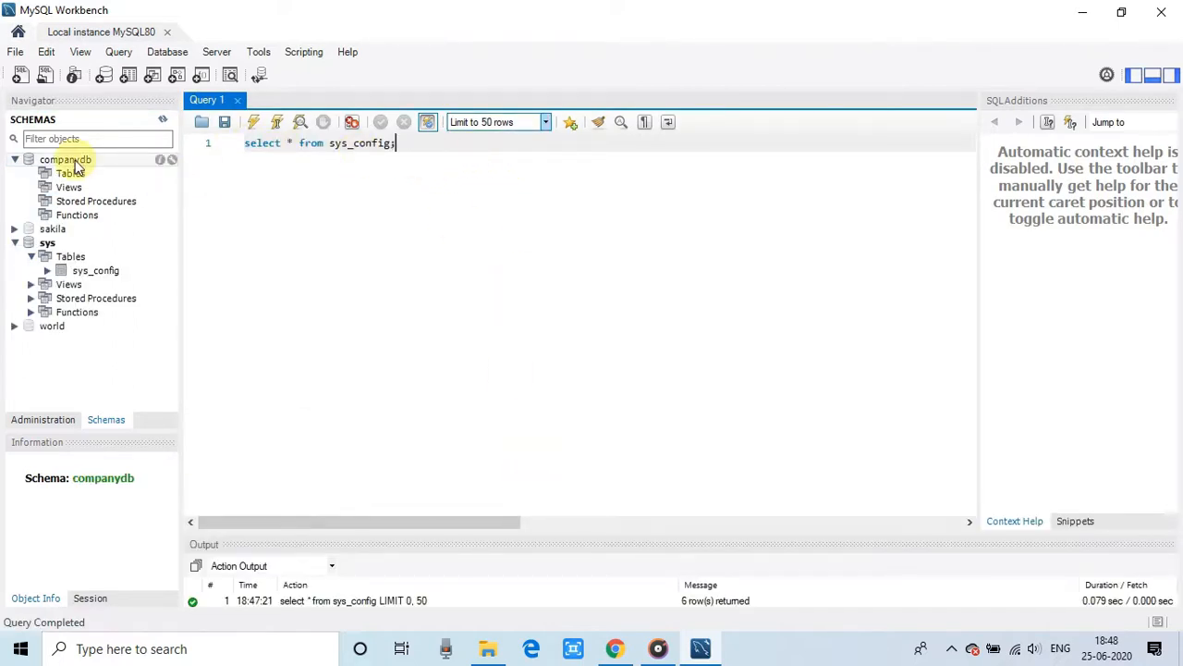
# Step: Run select * from sys_config to return its six rows, then select the companydb schema
pyautogui.click(48, 242)
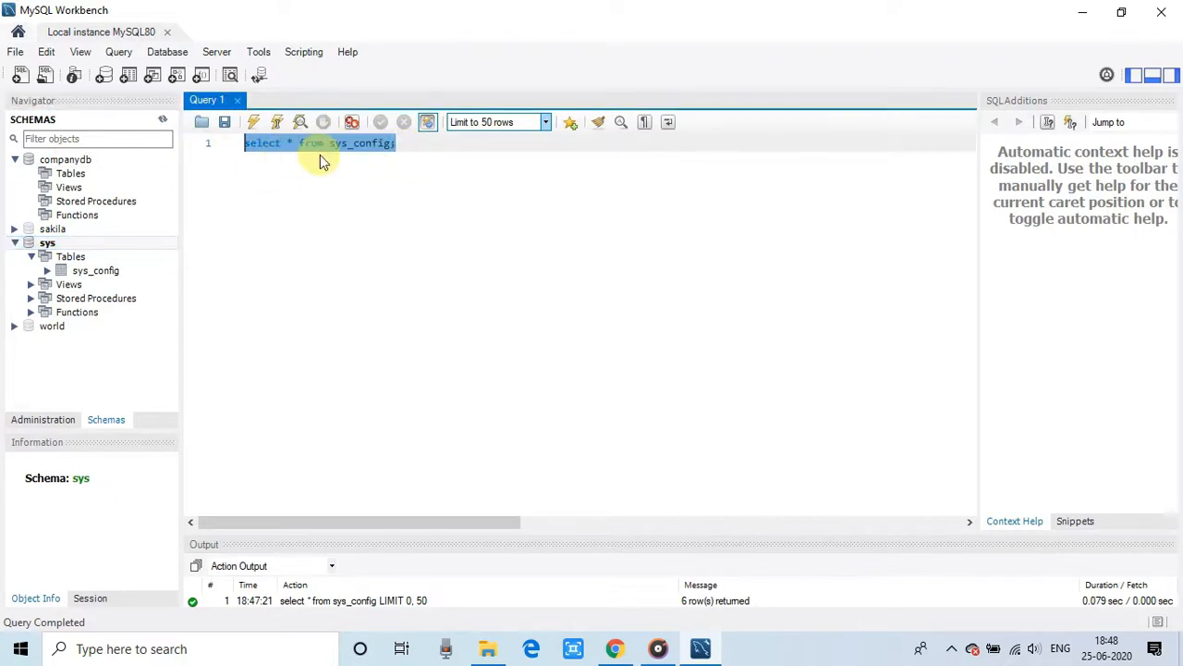
pyautogui.moveTo(255, 121)
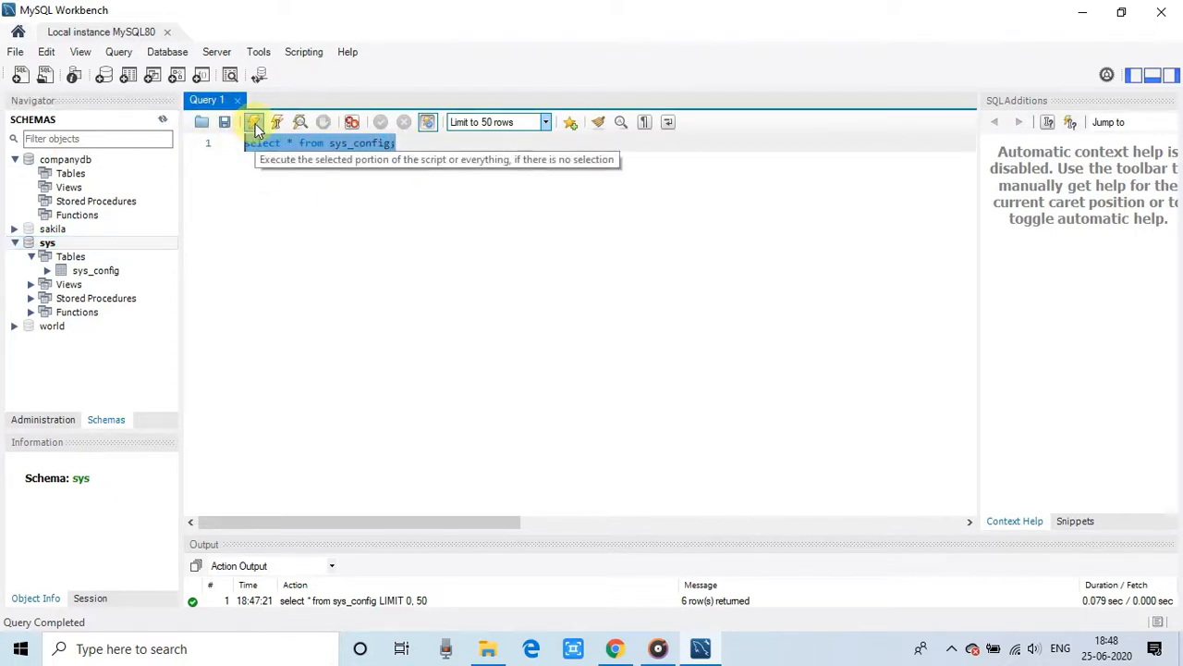
pyautogui.click(254, 121)
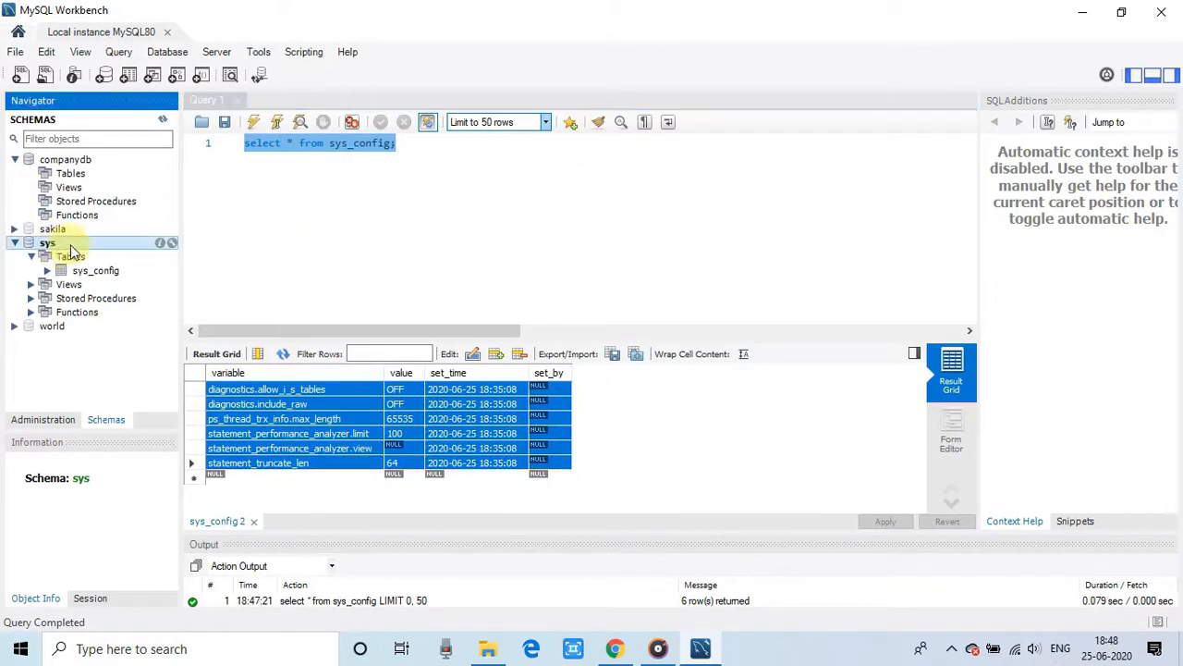
pyautogui.click(65, 159)
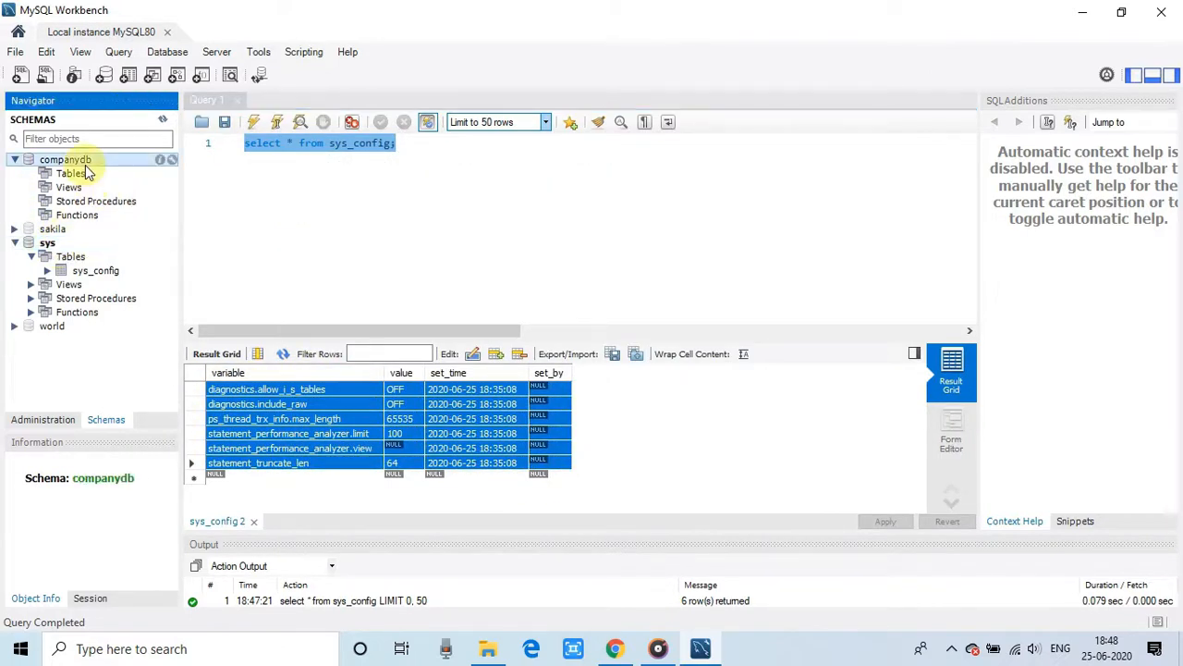
pyautogui.rightClick(65, 159)
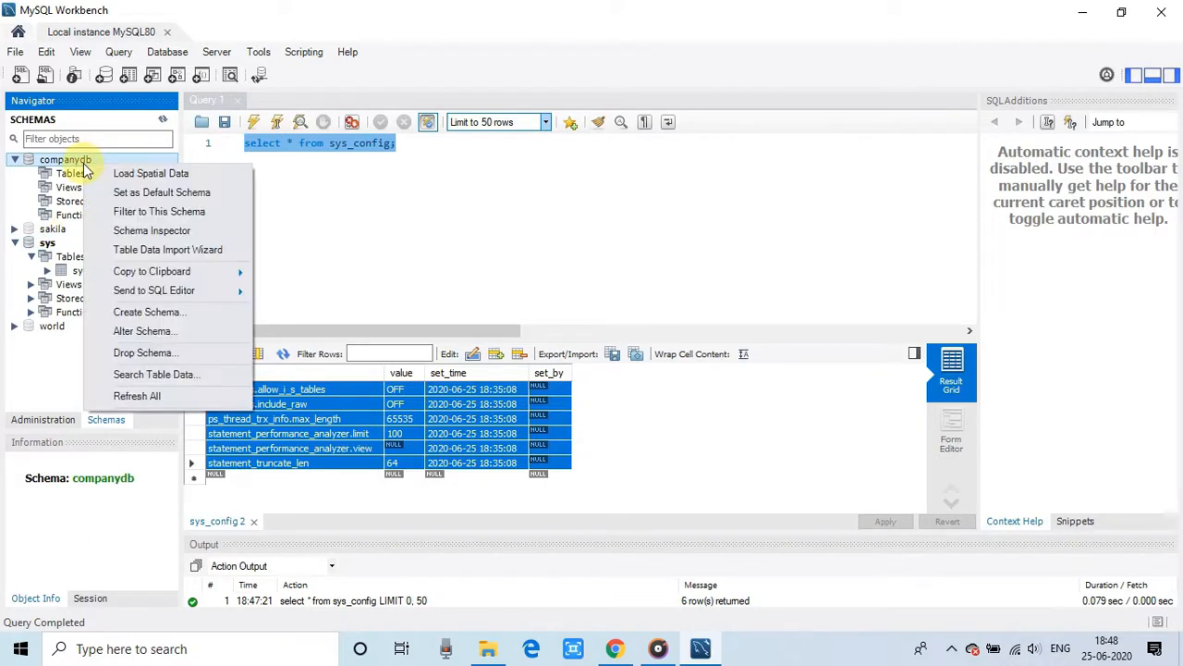
pyautogui.moveTo(143, 331)
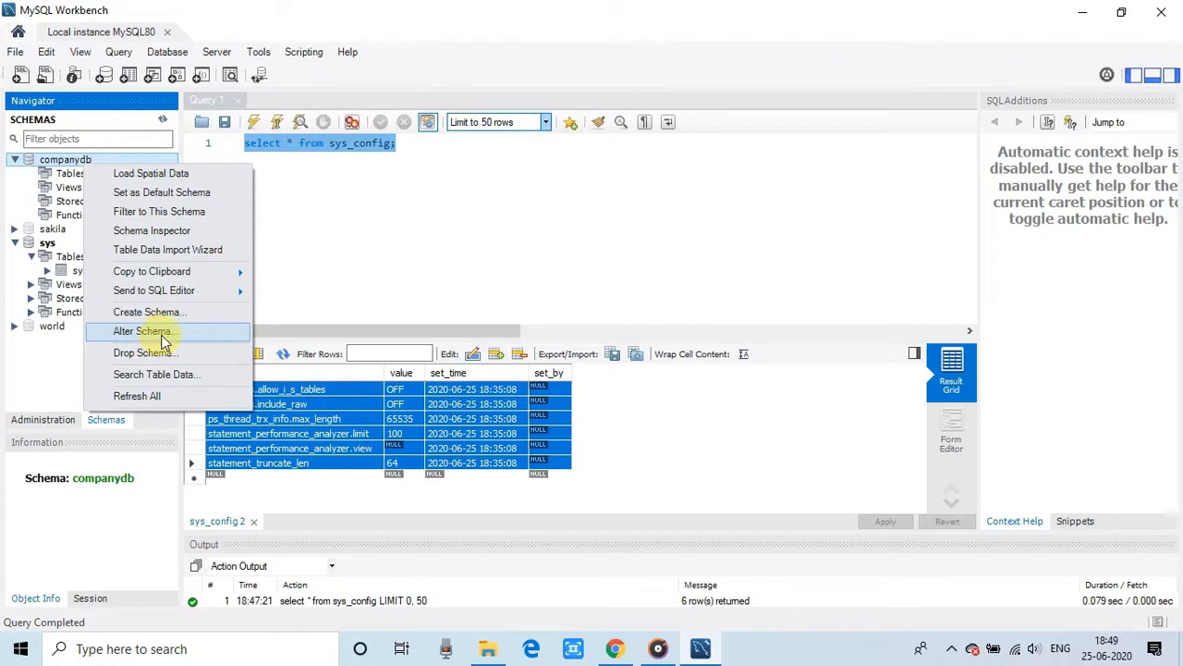
pyautogui.moveTo(182, 335)
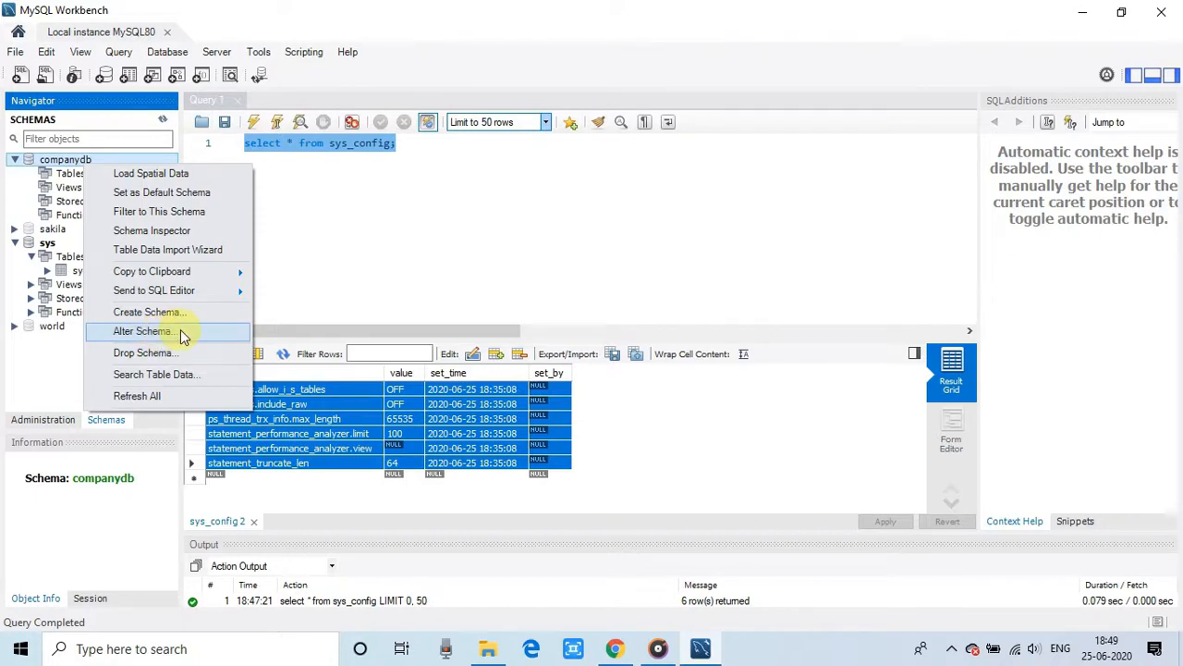
pyautogui.moveTo(151, 173)
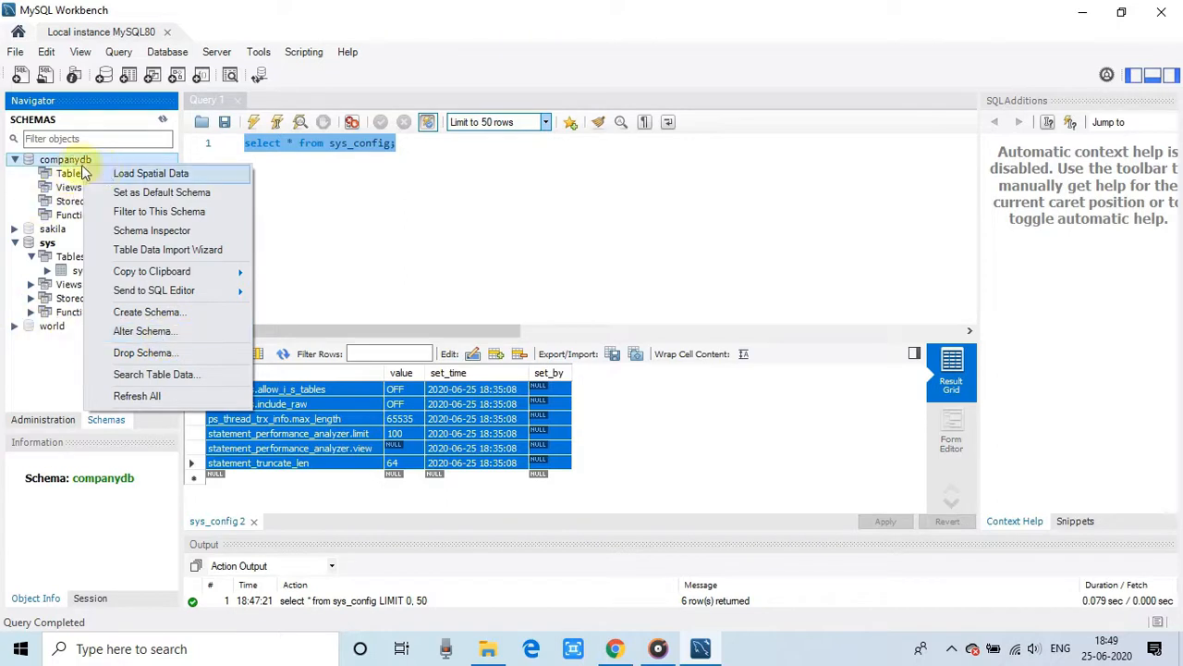
pyautogui.click(47, 242)
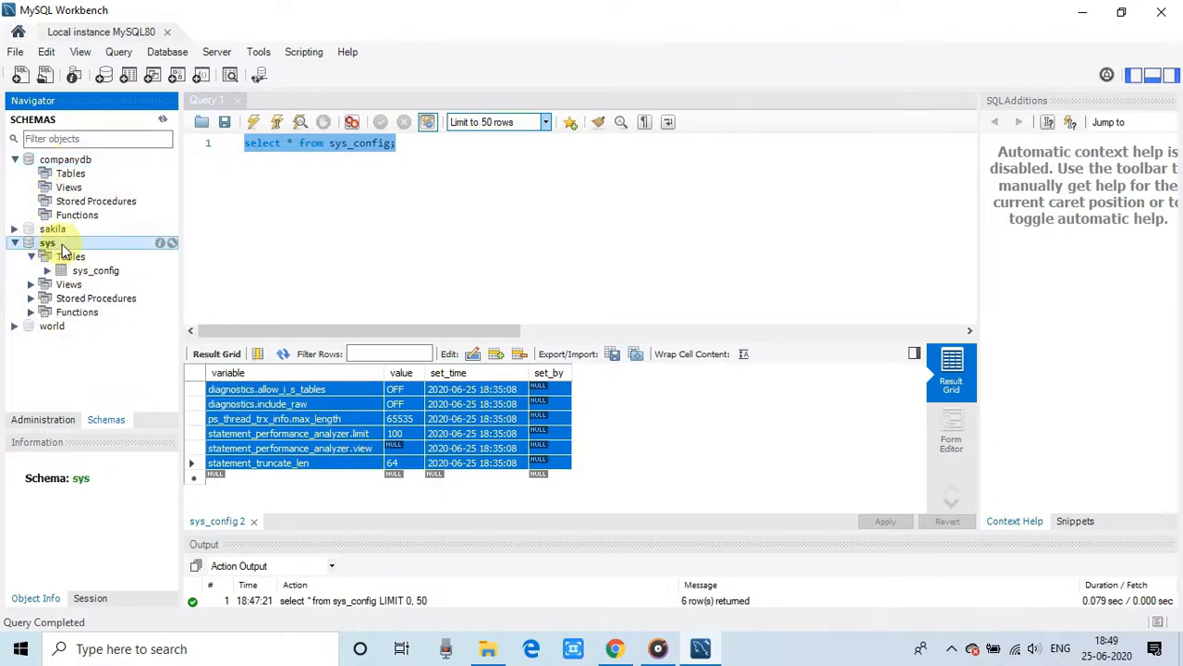
pyautogui.rightClick(47, 242)
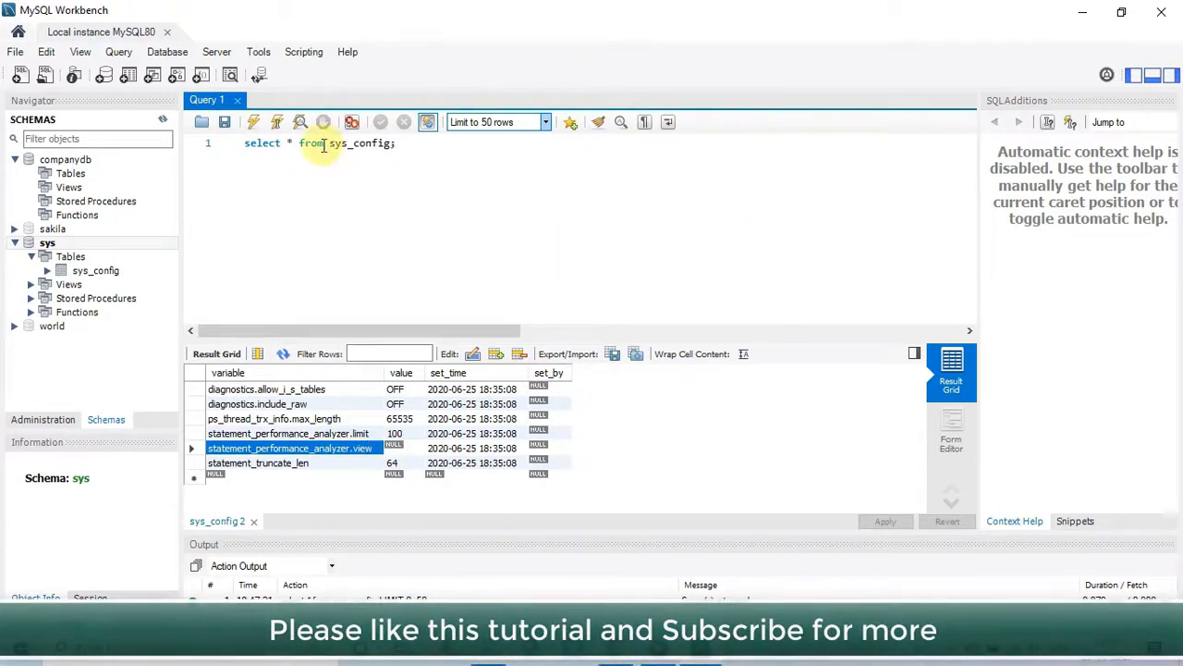
pyautogui.moveTo(425, 183)
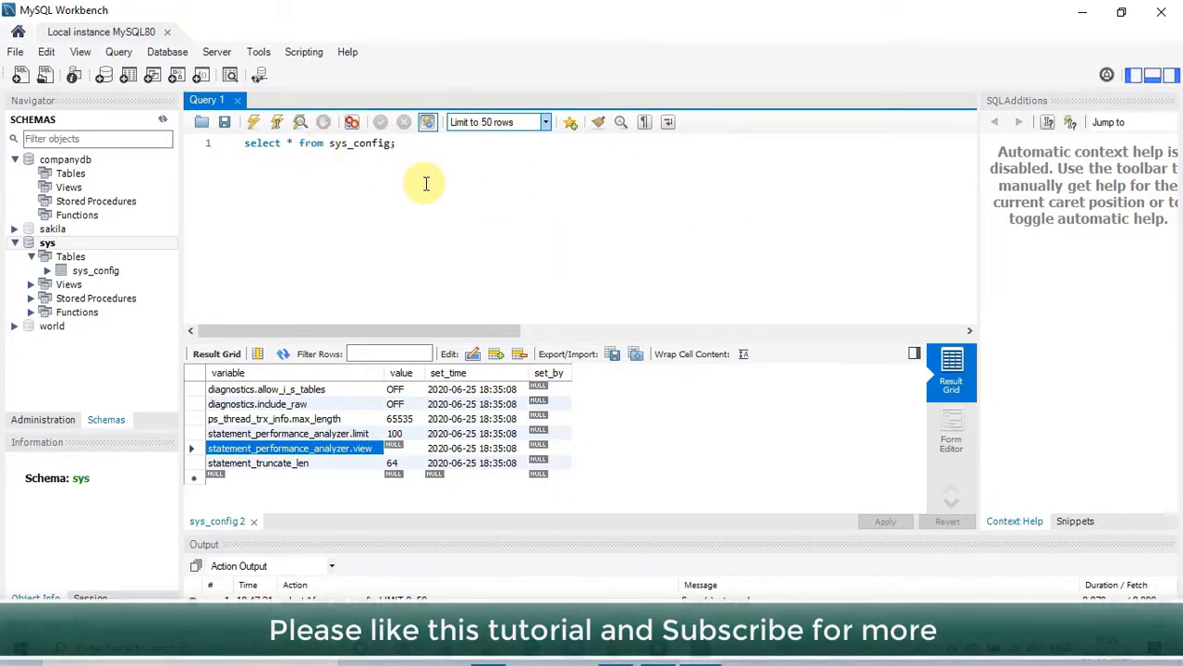
pyautogui.moveTo(749, 342)
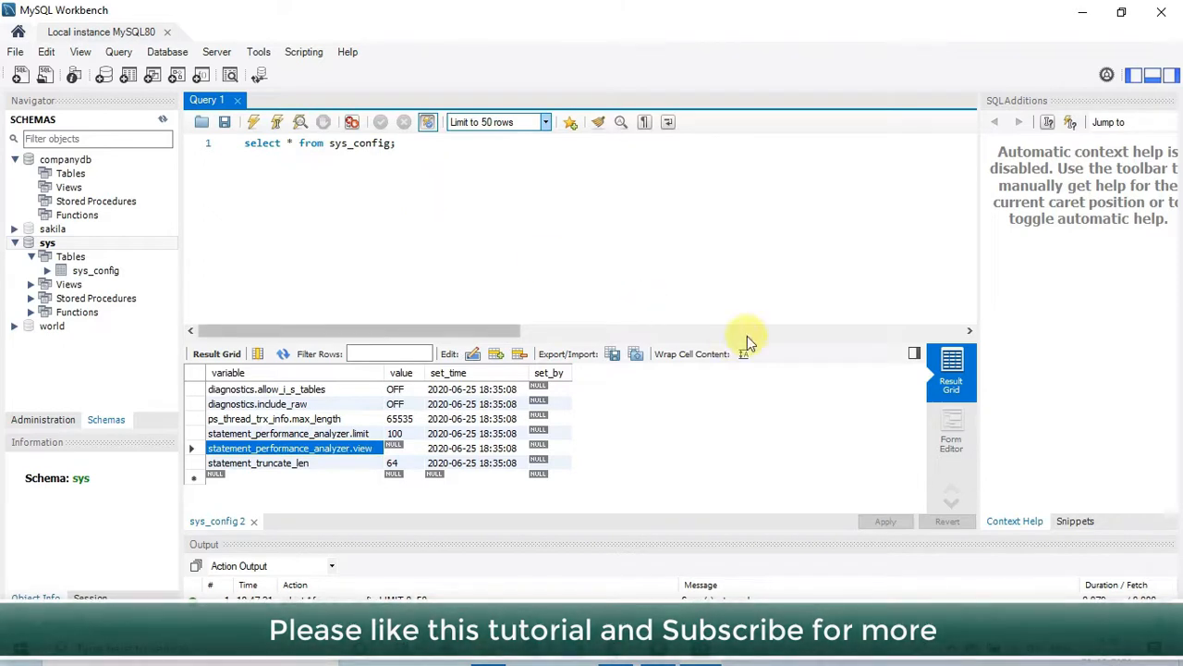